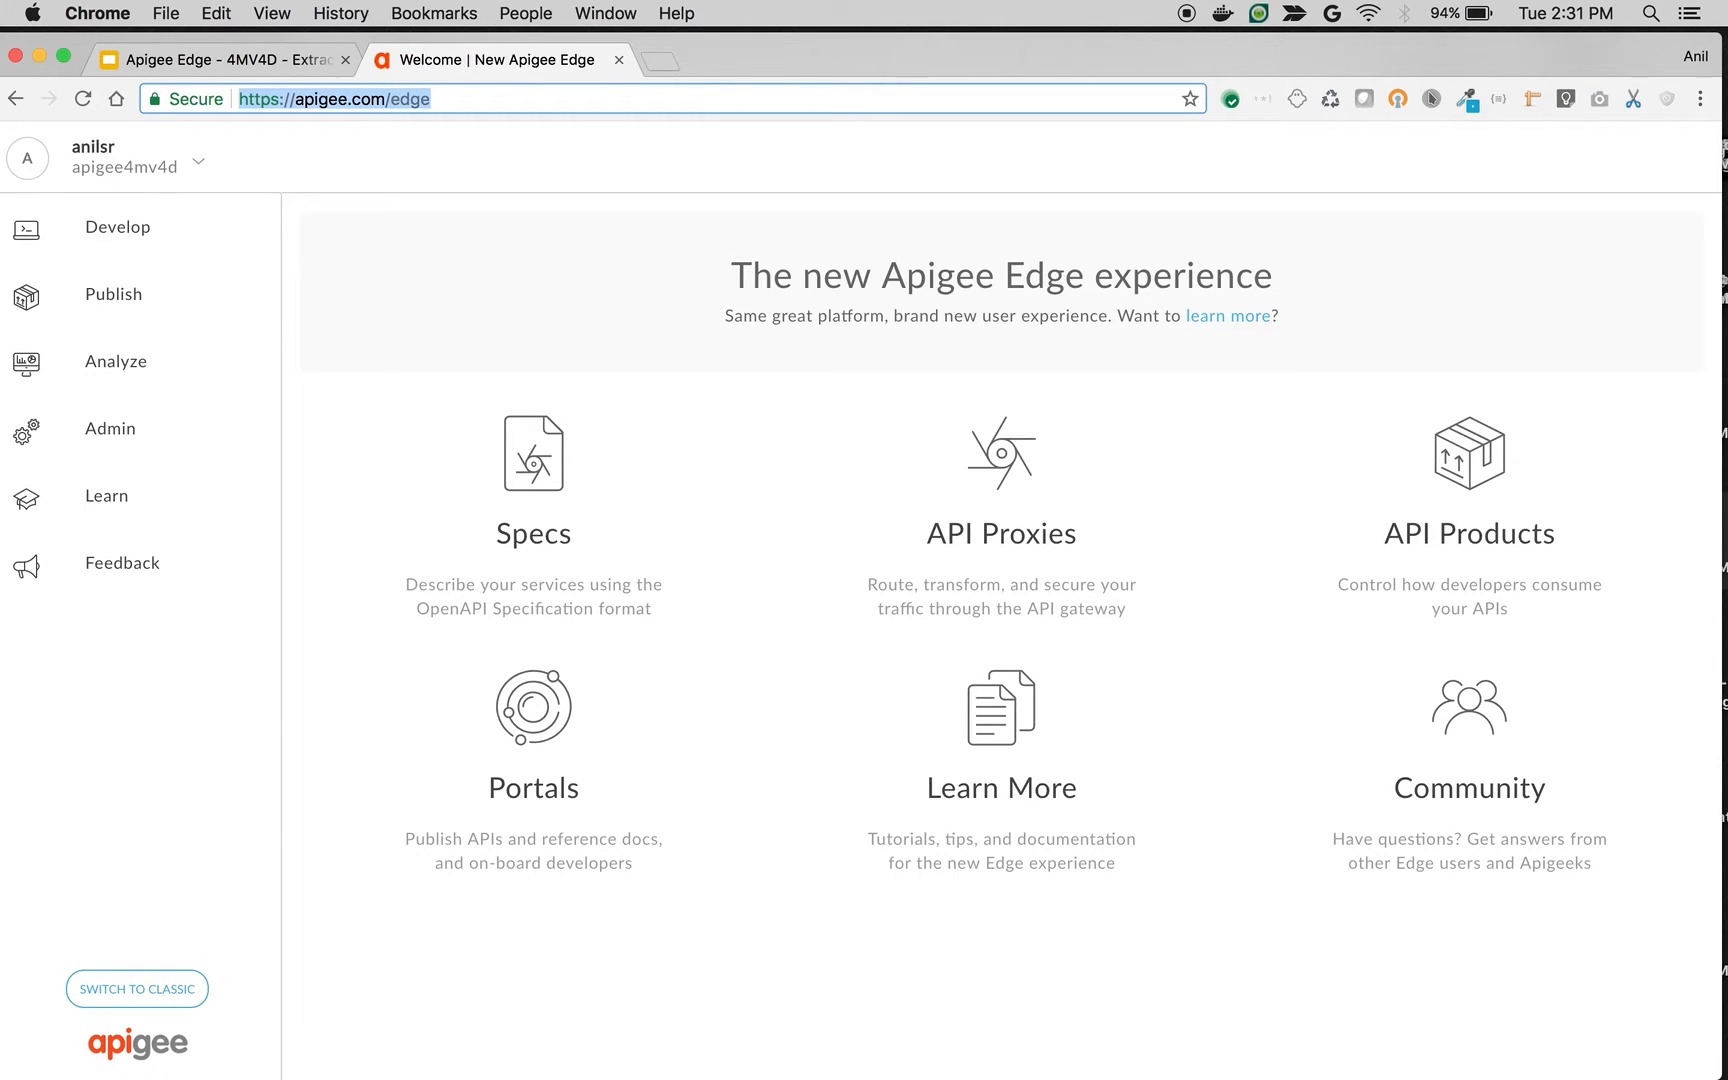
Start creating a new API proxy from the API Proxies list
left_click(984, 474)
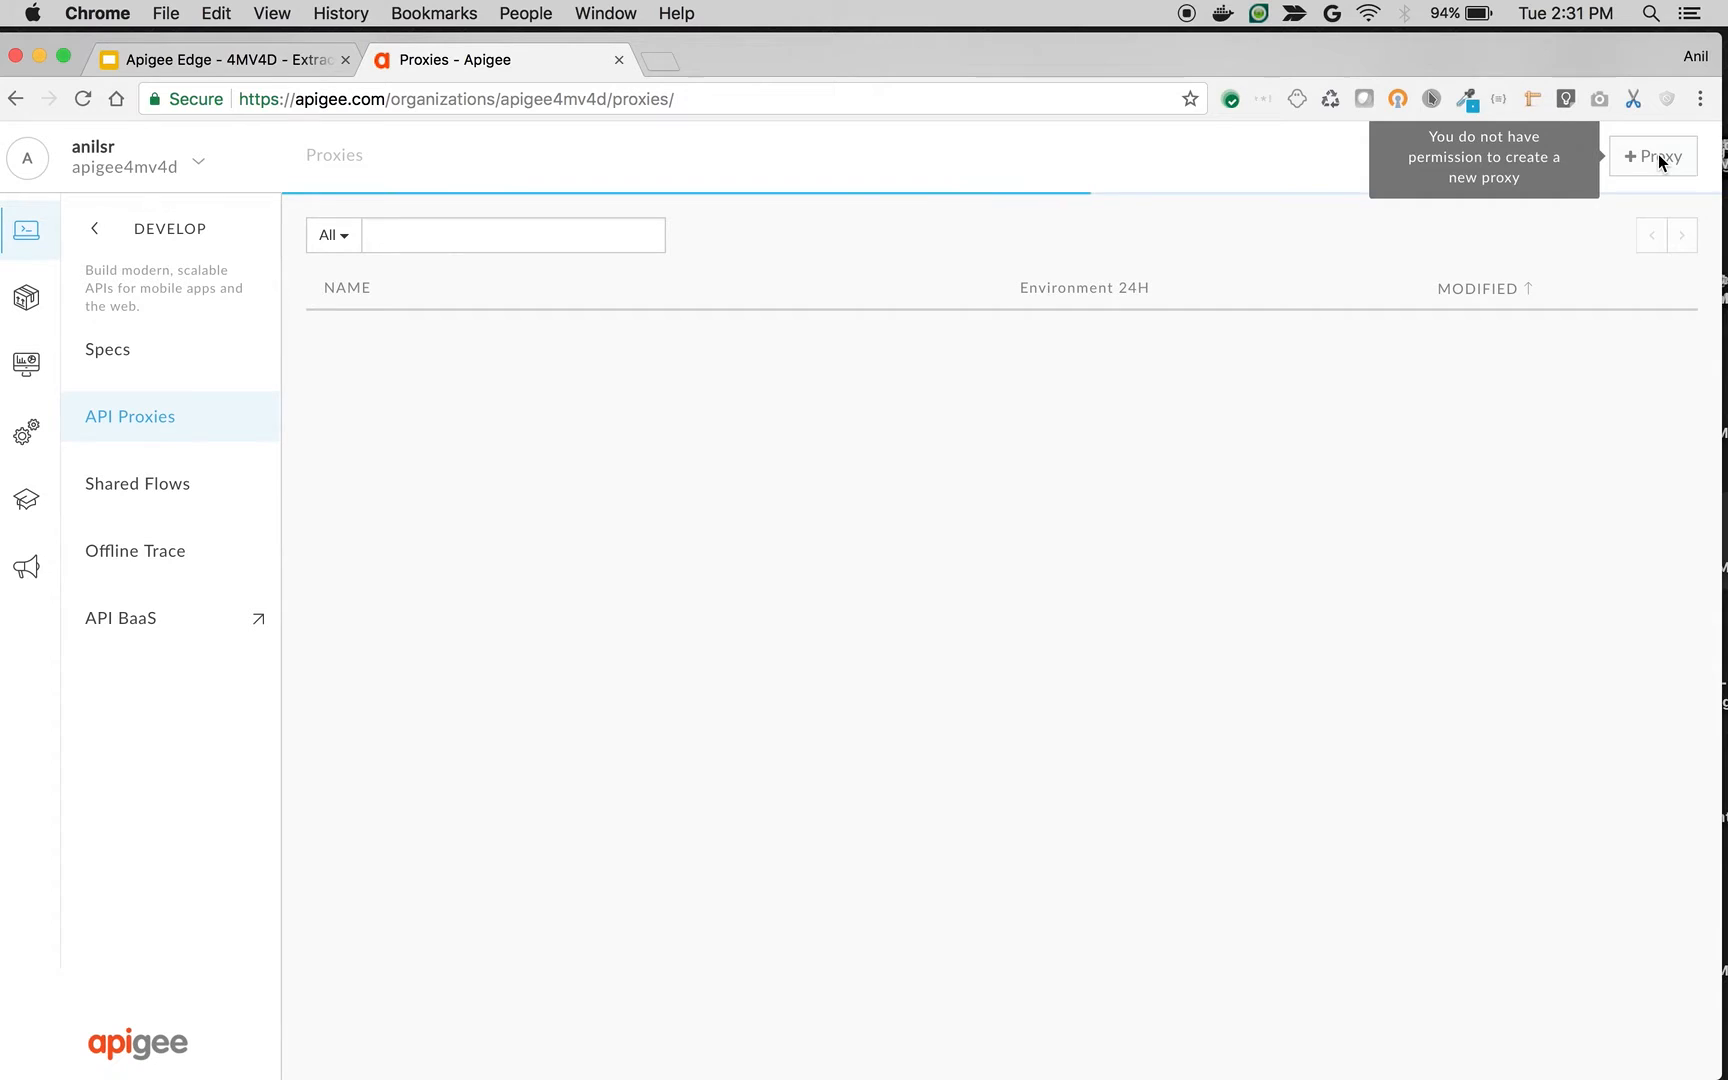
left_click(1658, 156)
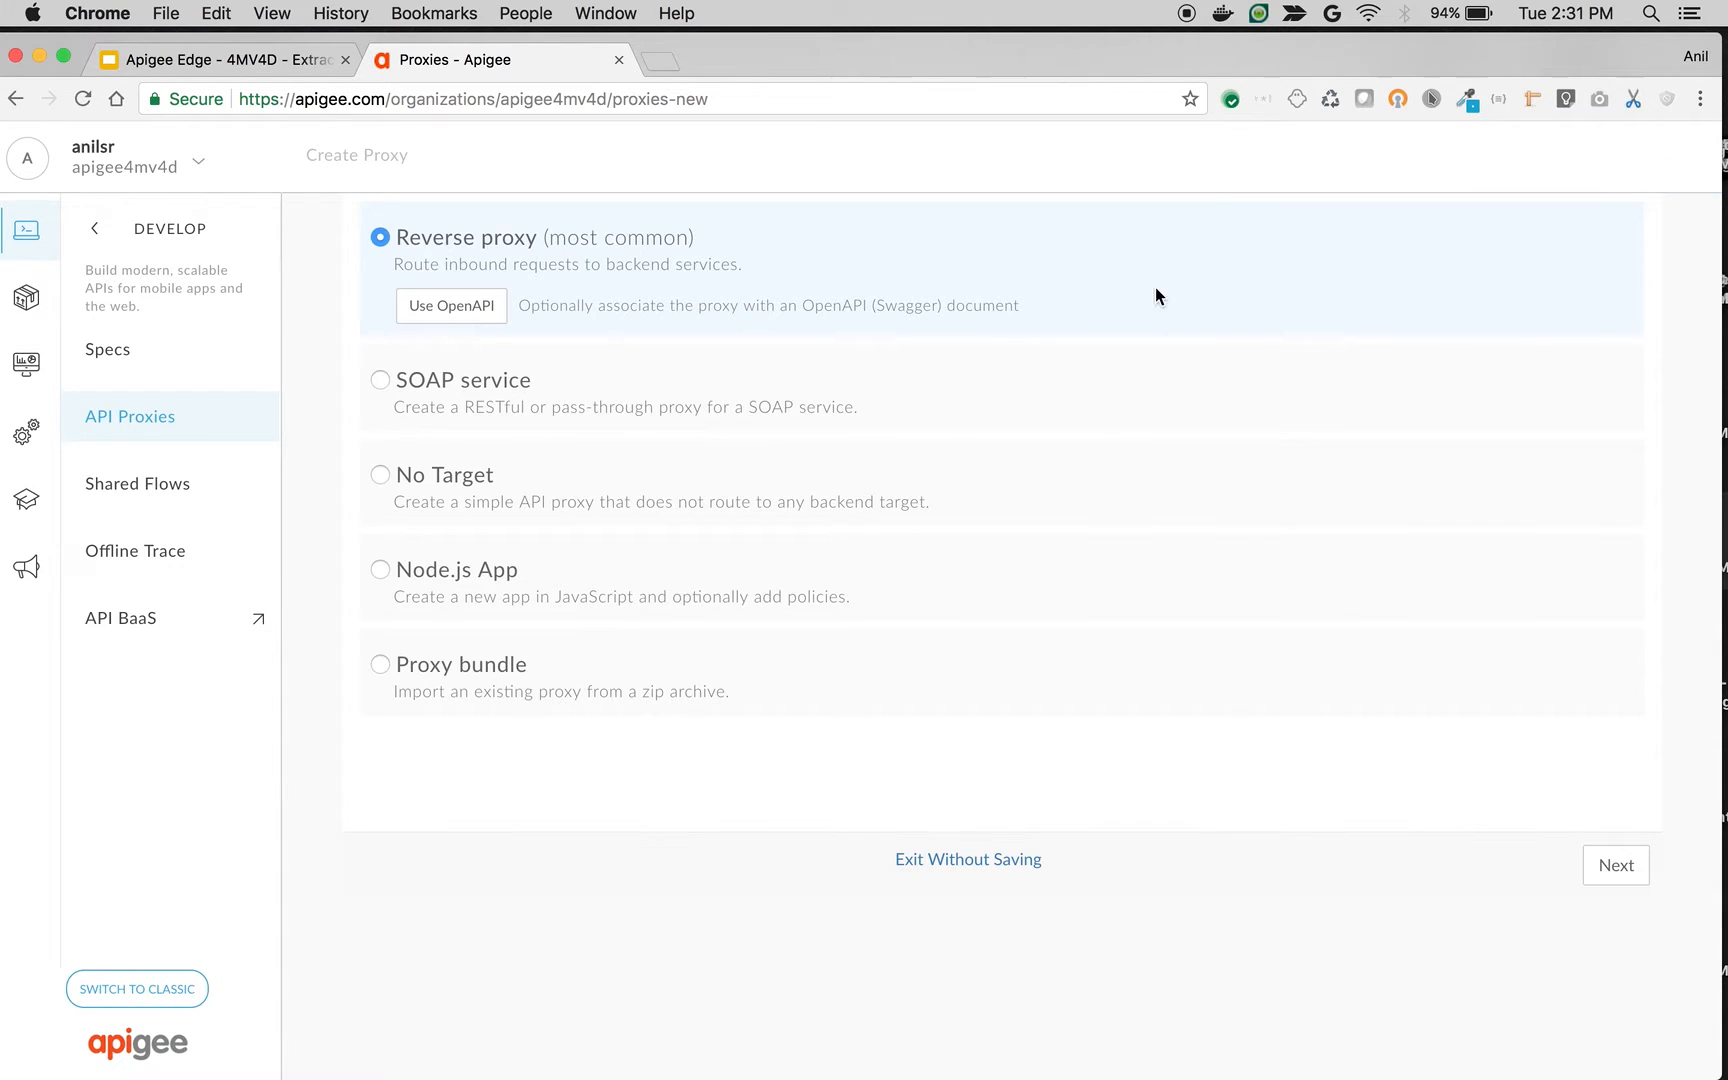
left_click(1616, 866)
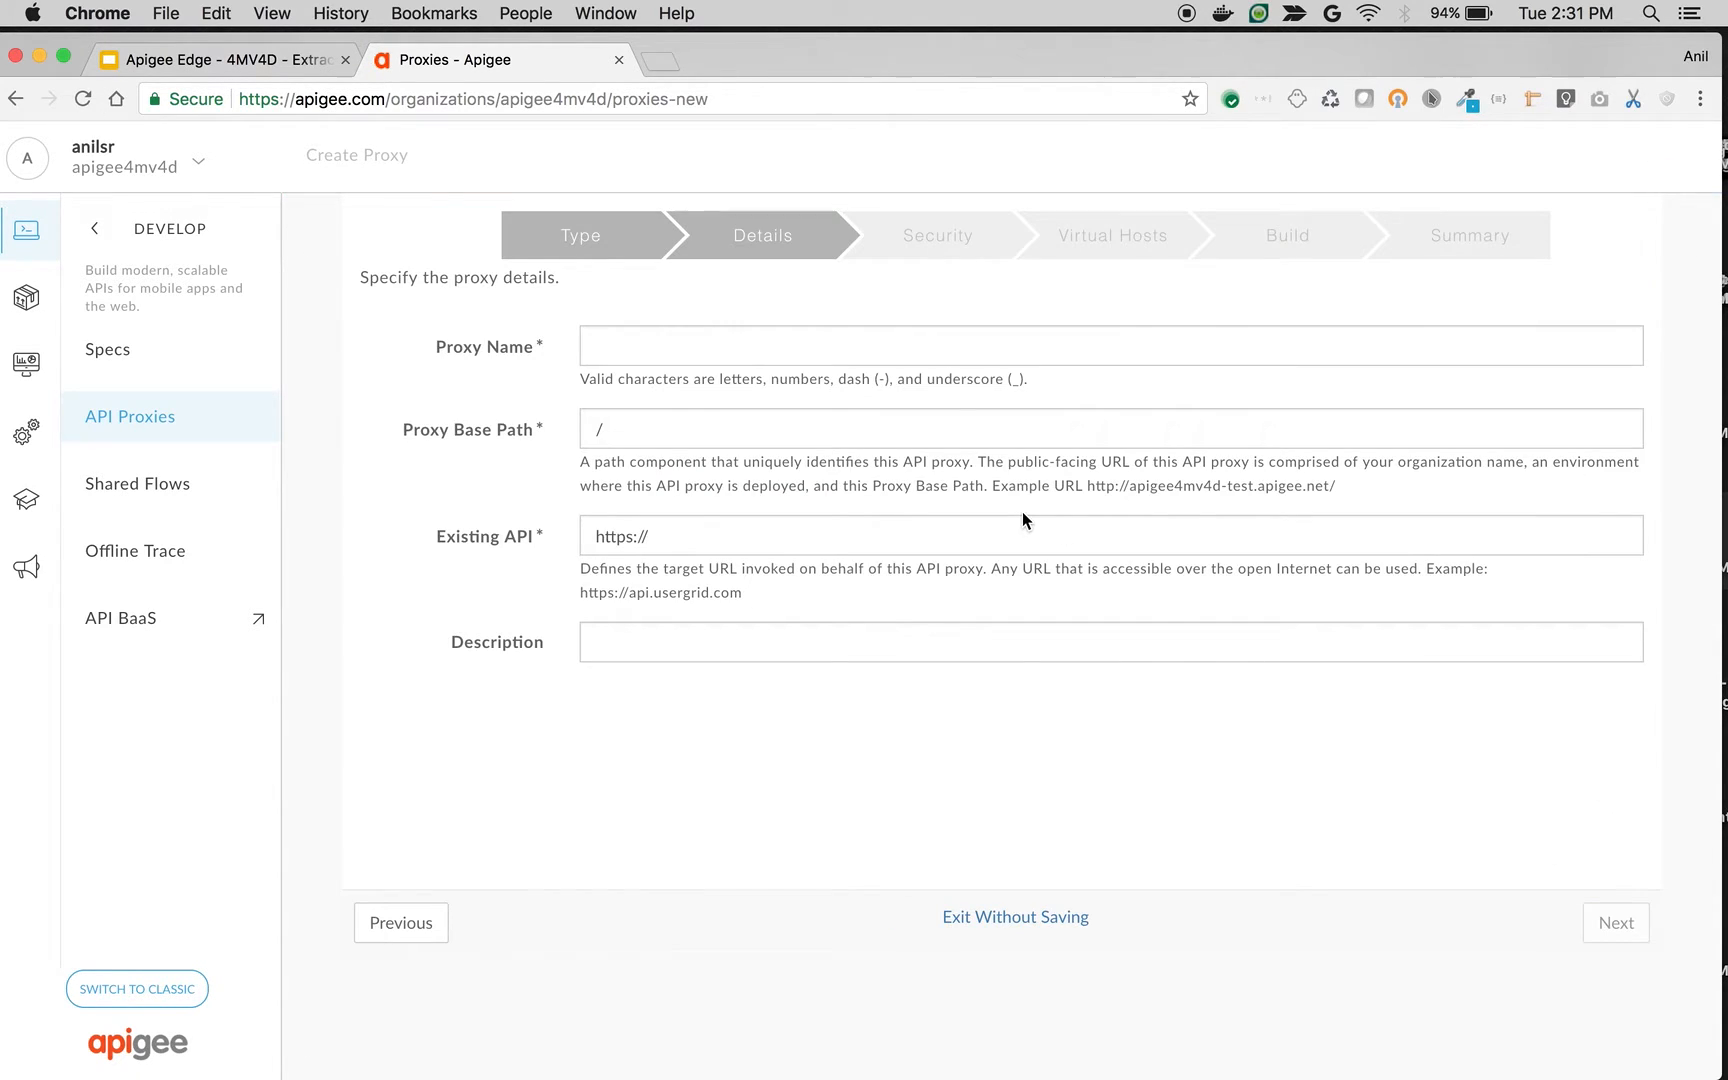
type("EV")
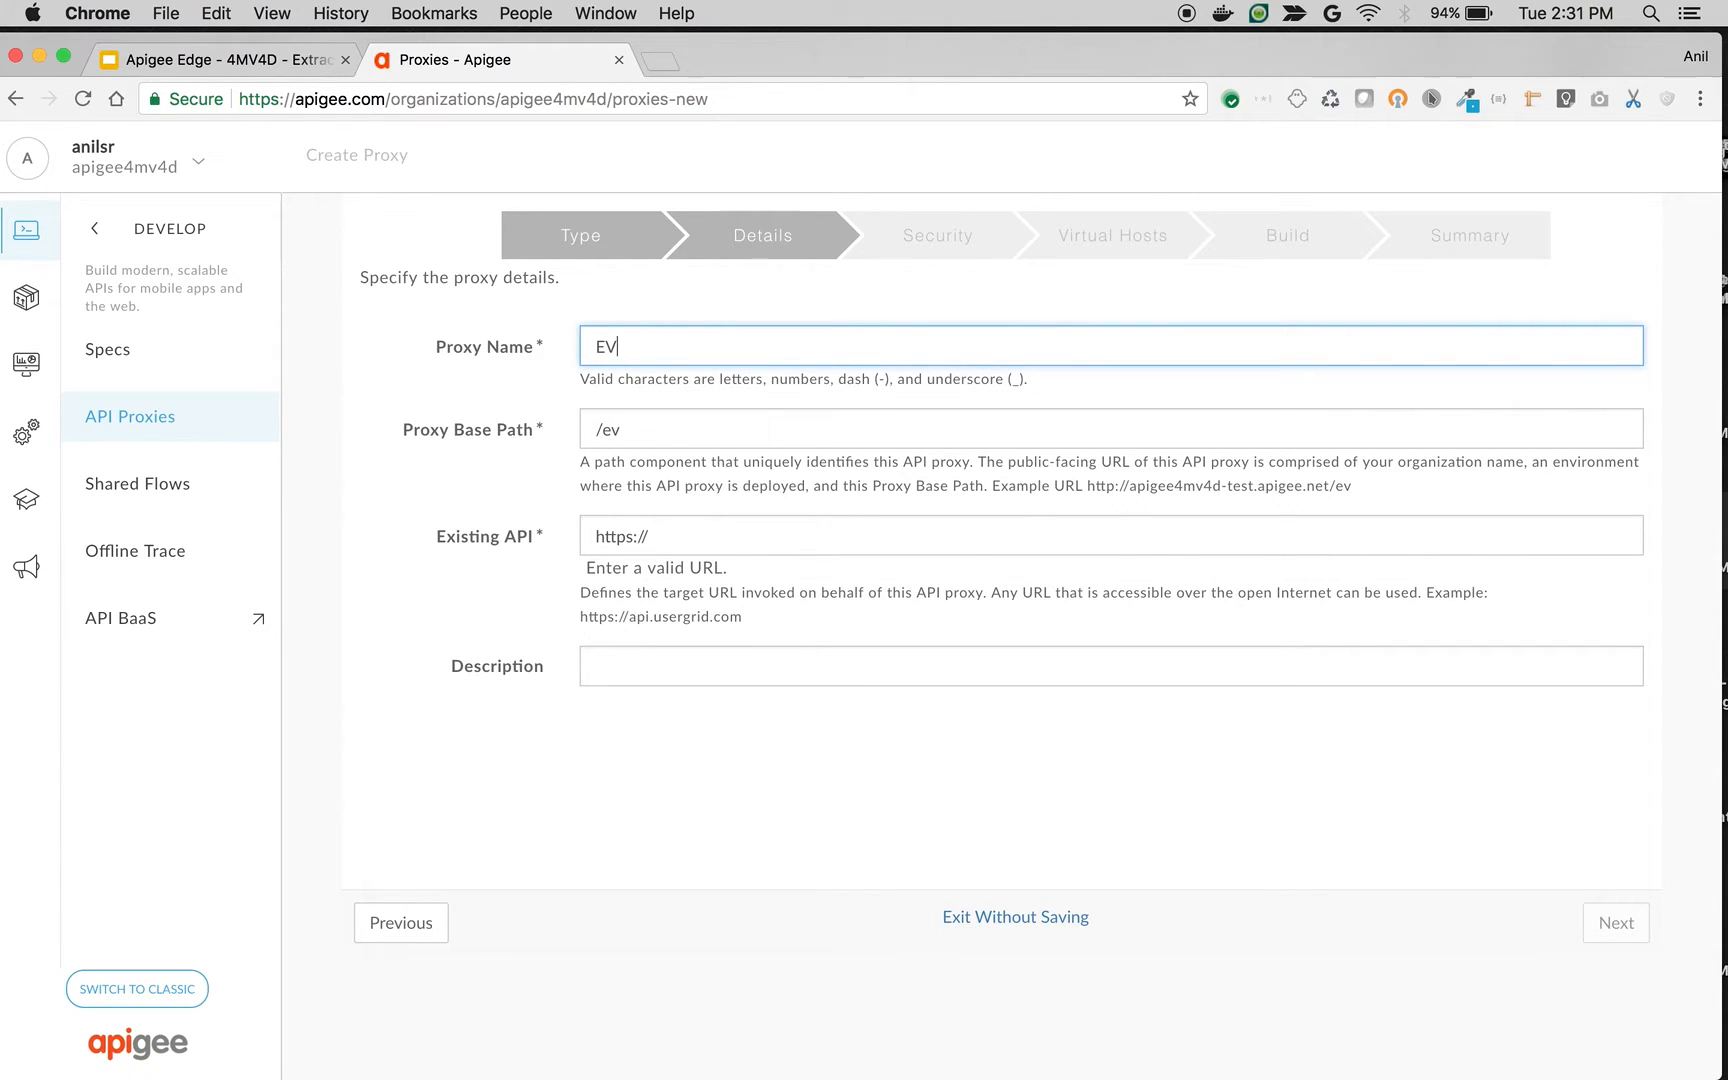
type("-MV-DE")
left_click(1110, 534)
type("h")
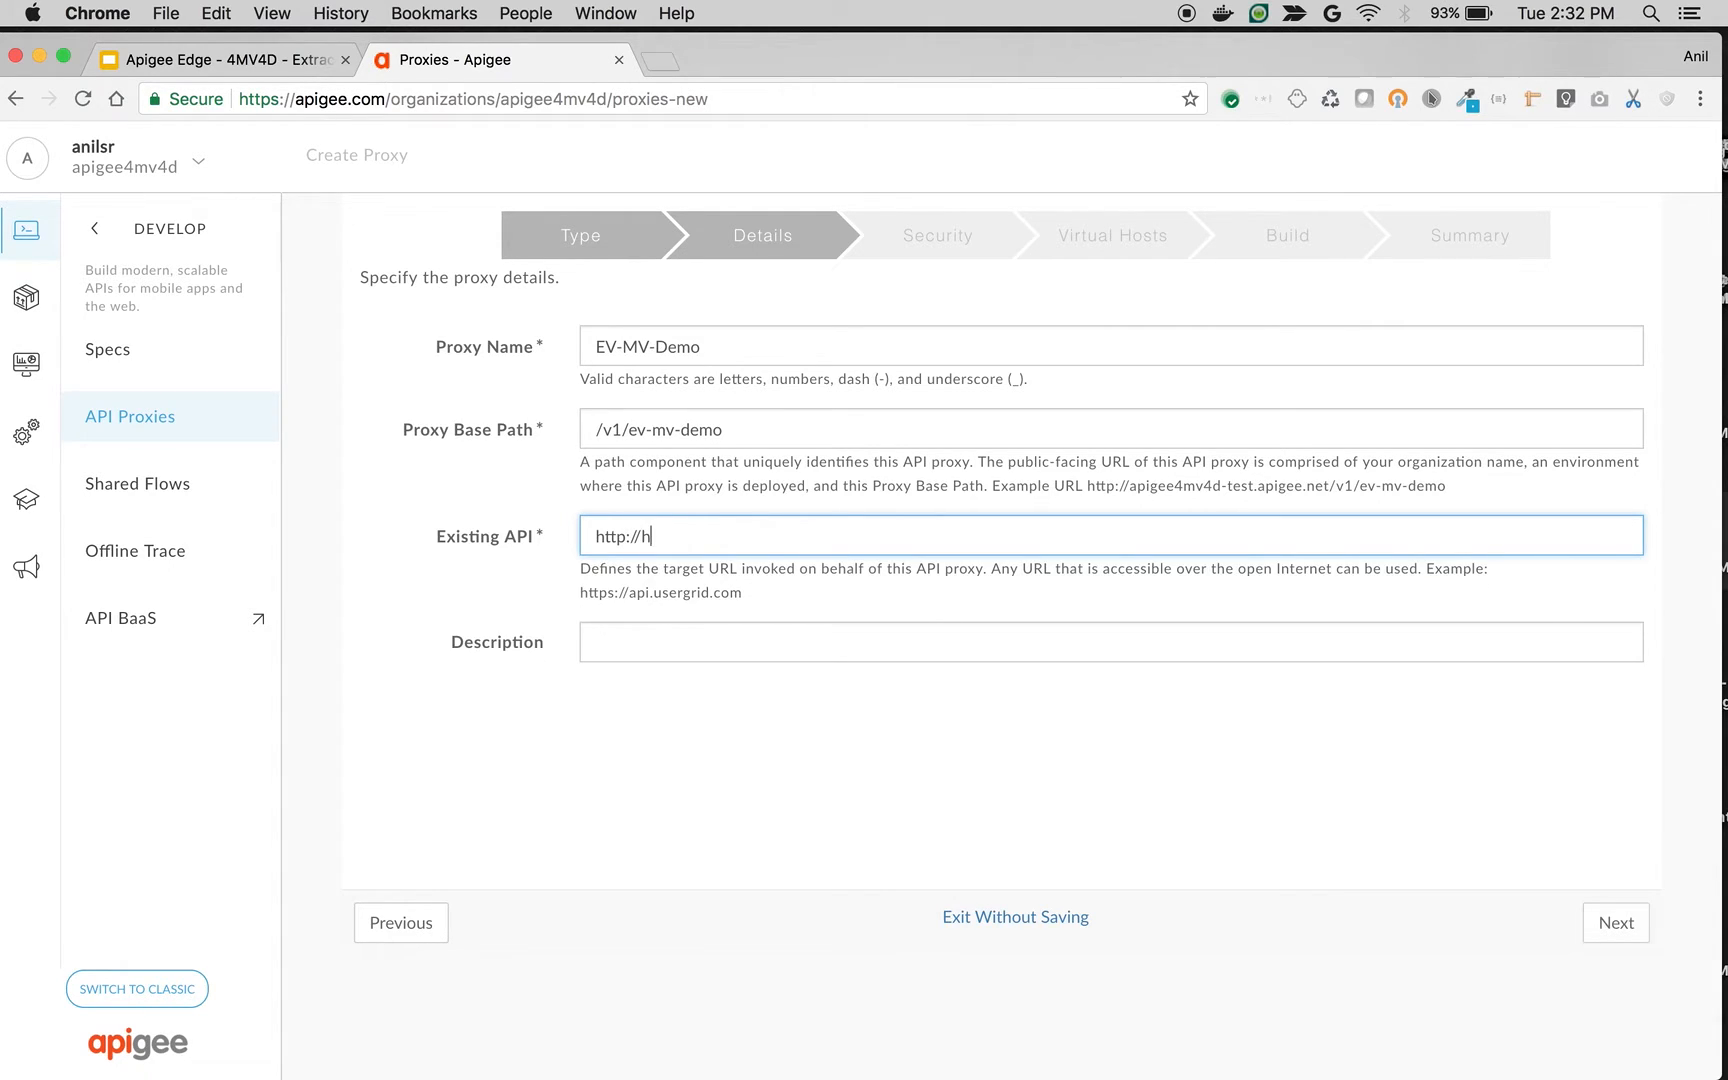
type("ttpbin.org/get")
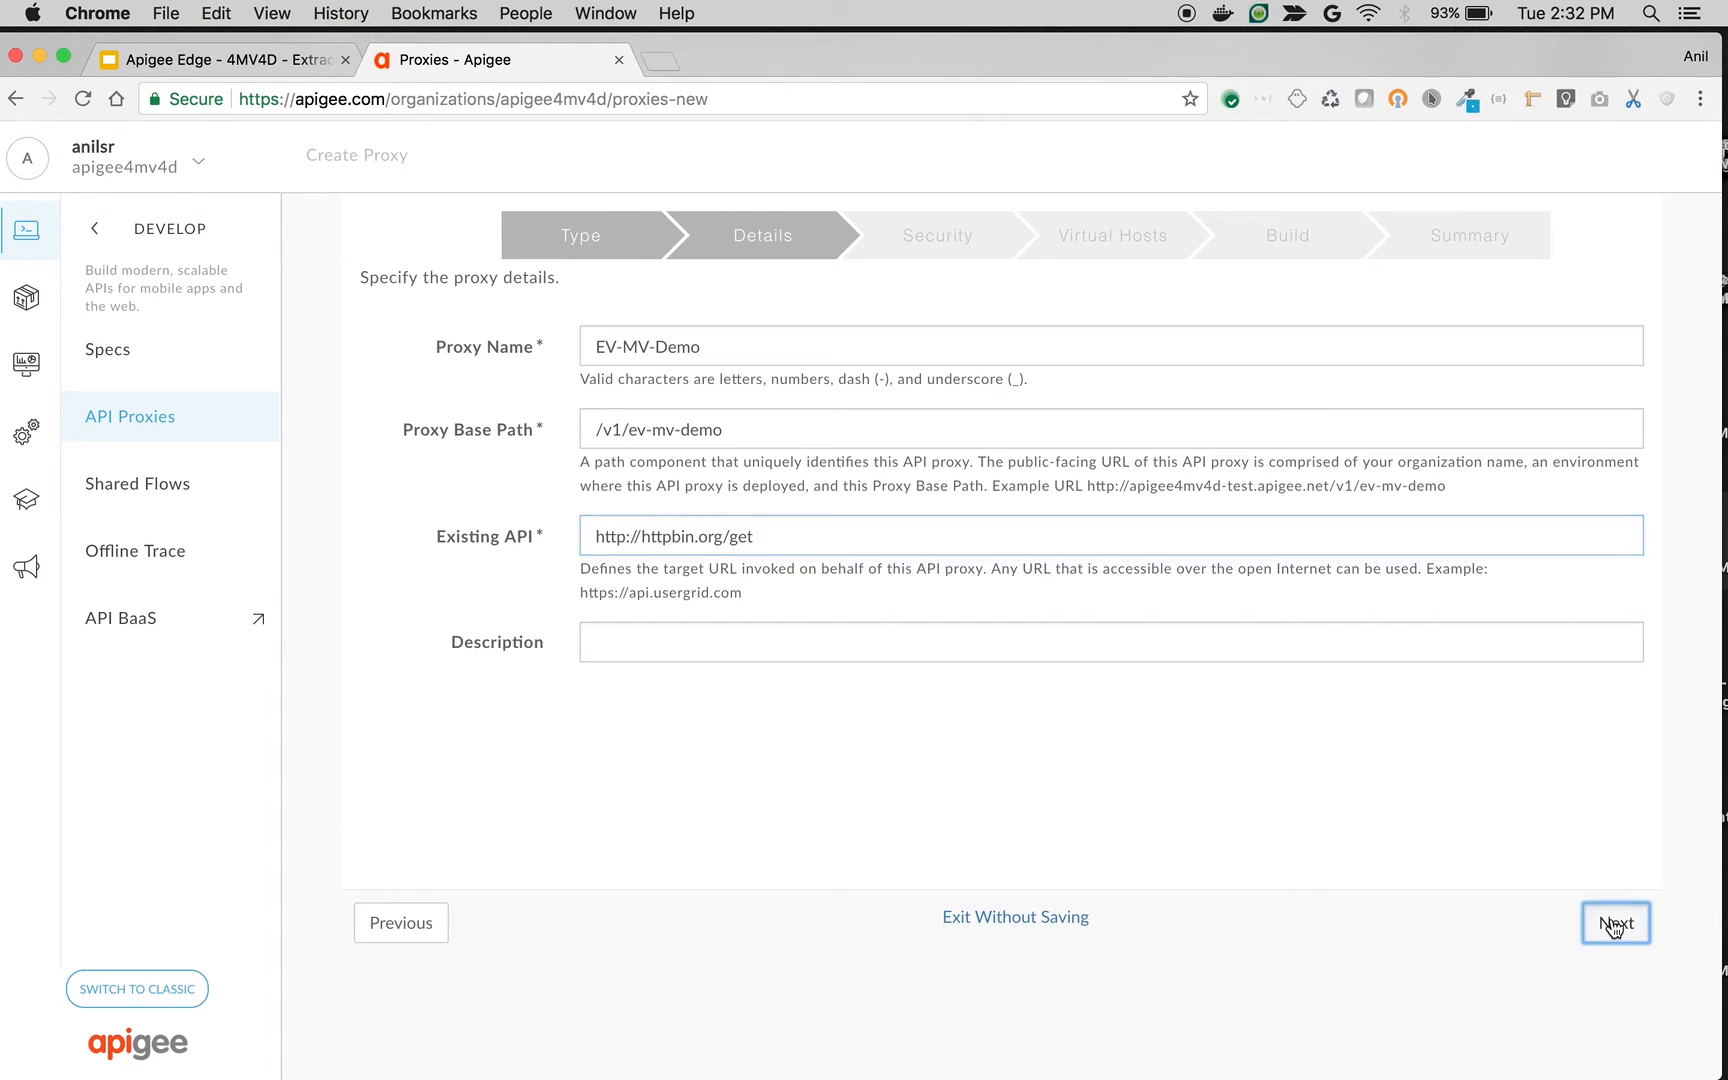
left_click(1616, 924)
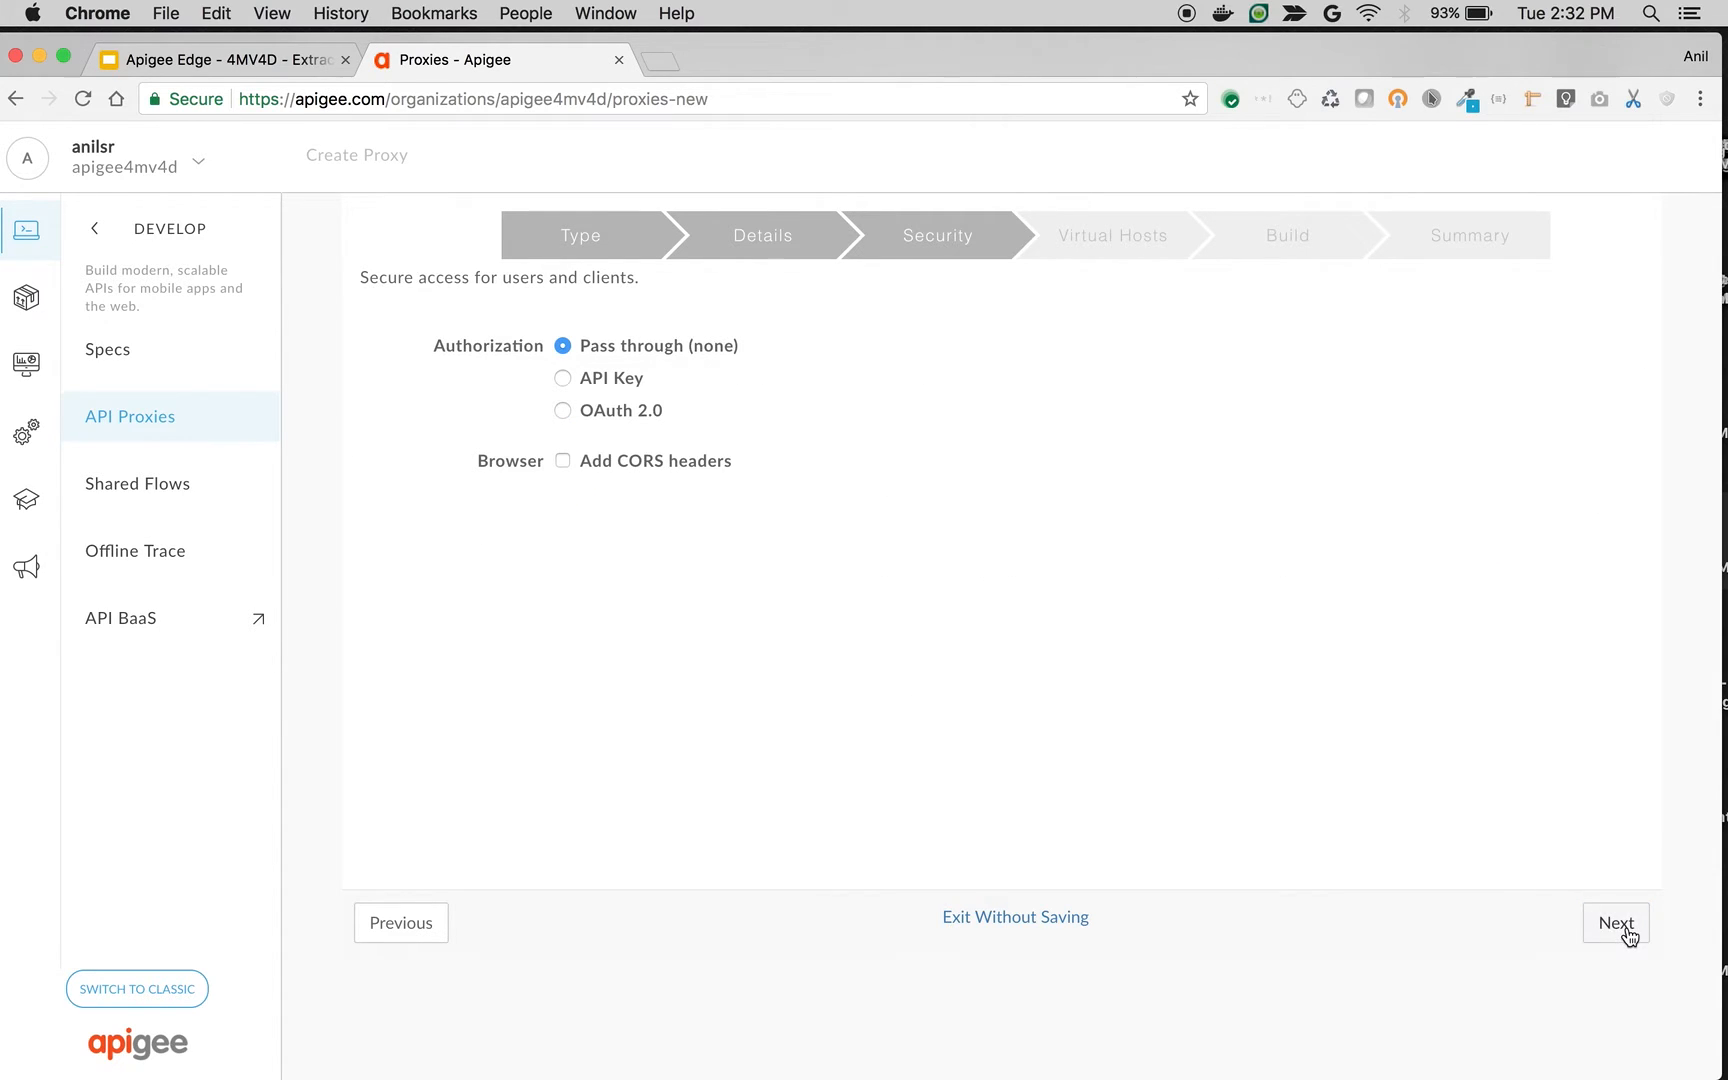
left_click(1616, 924)
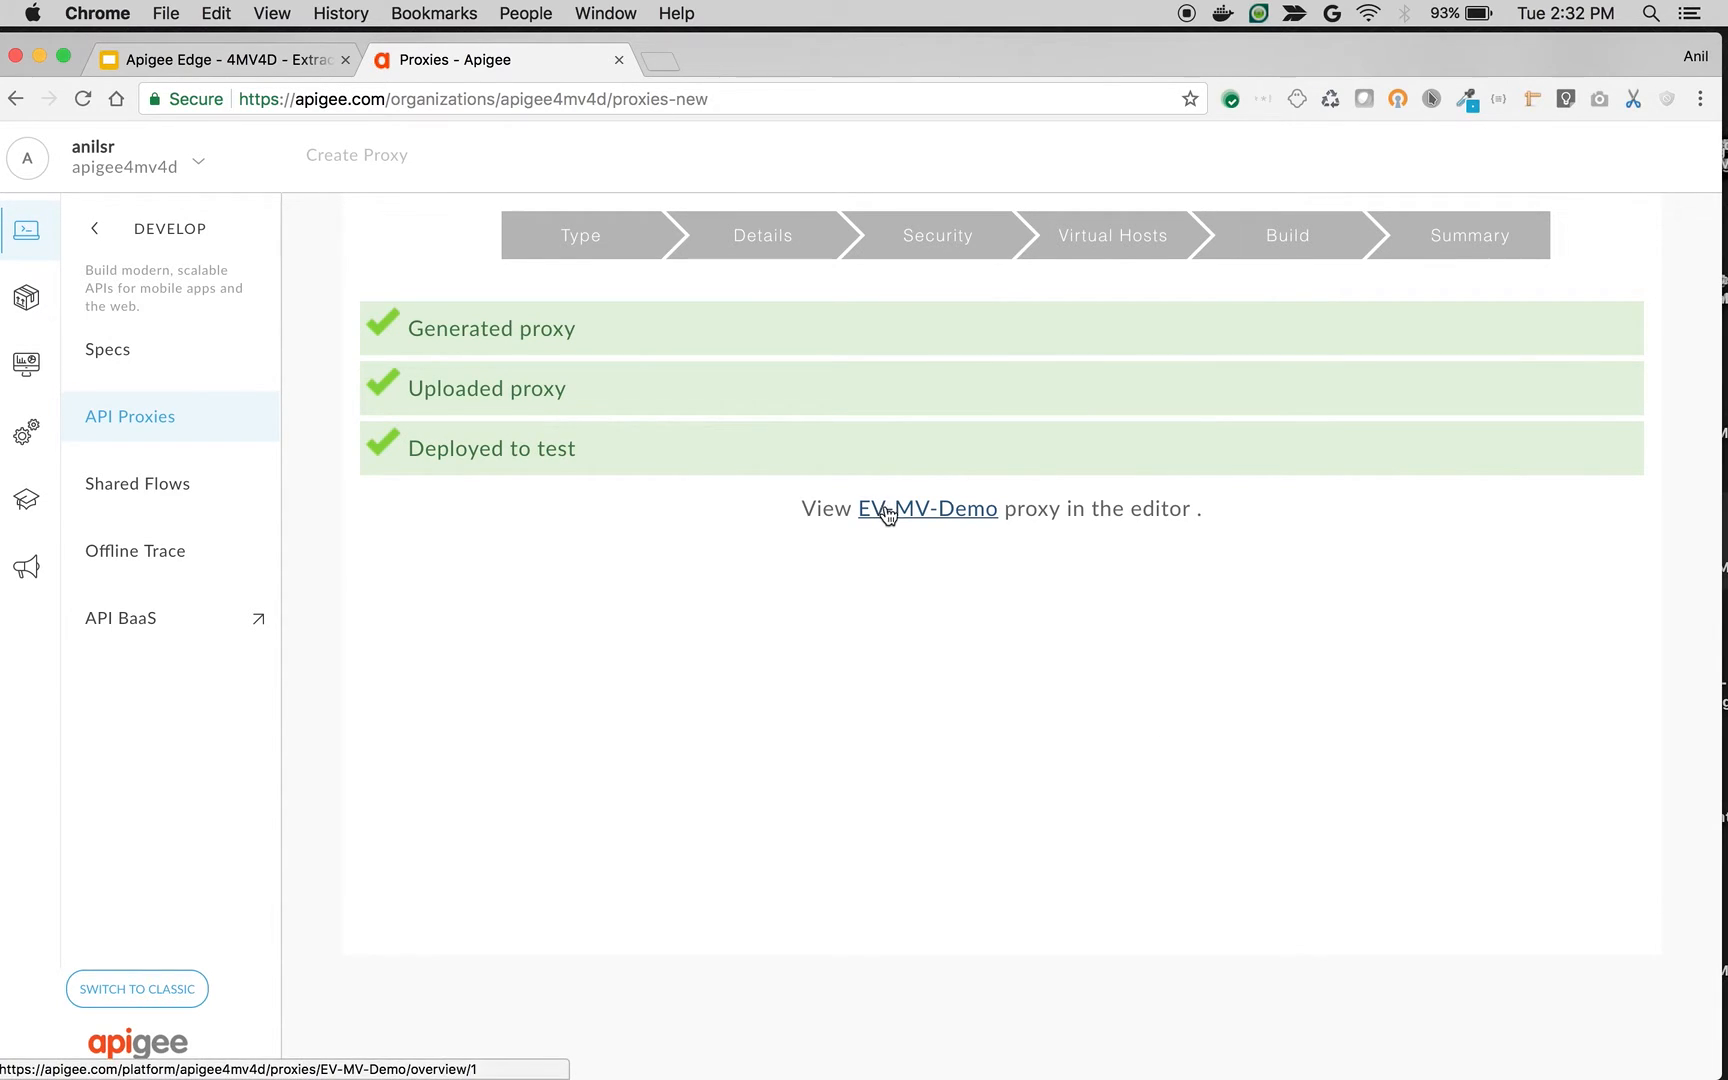
Open EV-MV-Demo in the proxy editor's Develop view, then start loading httpbin.org in a new tab
left_click(888, 512)
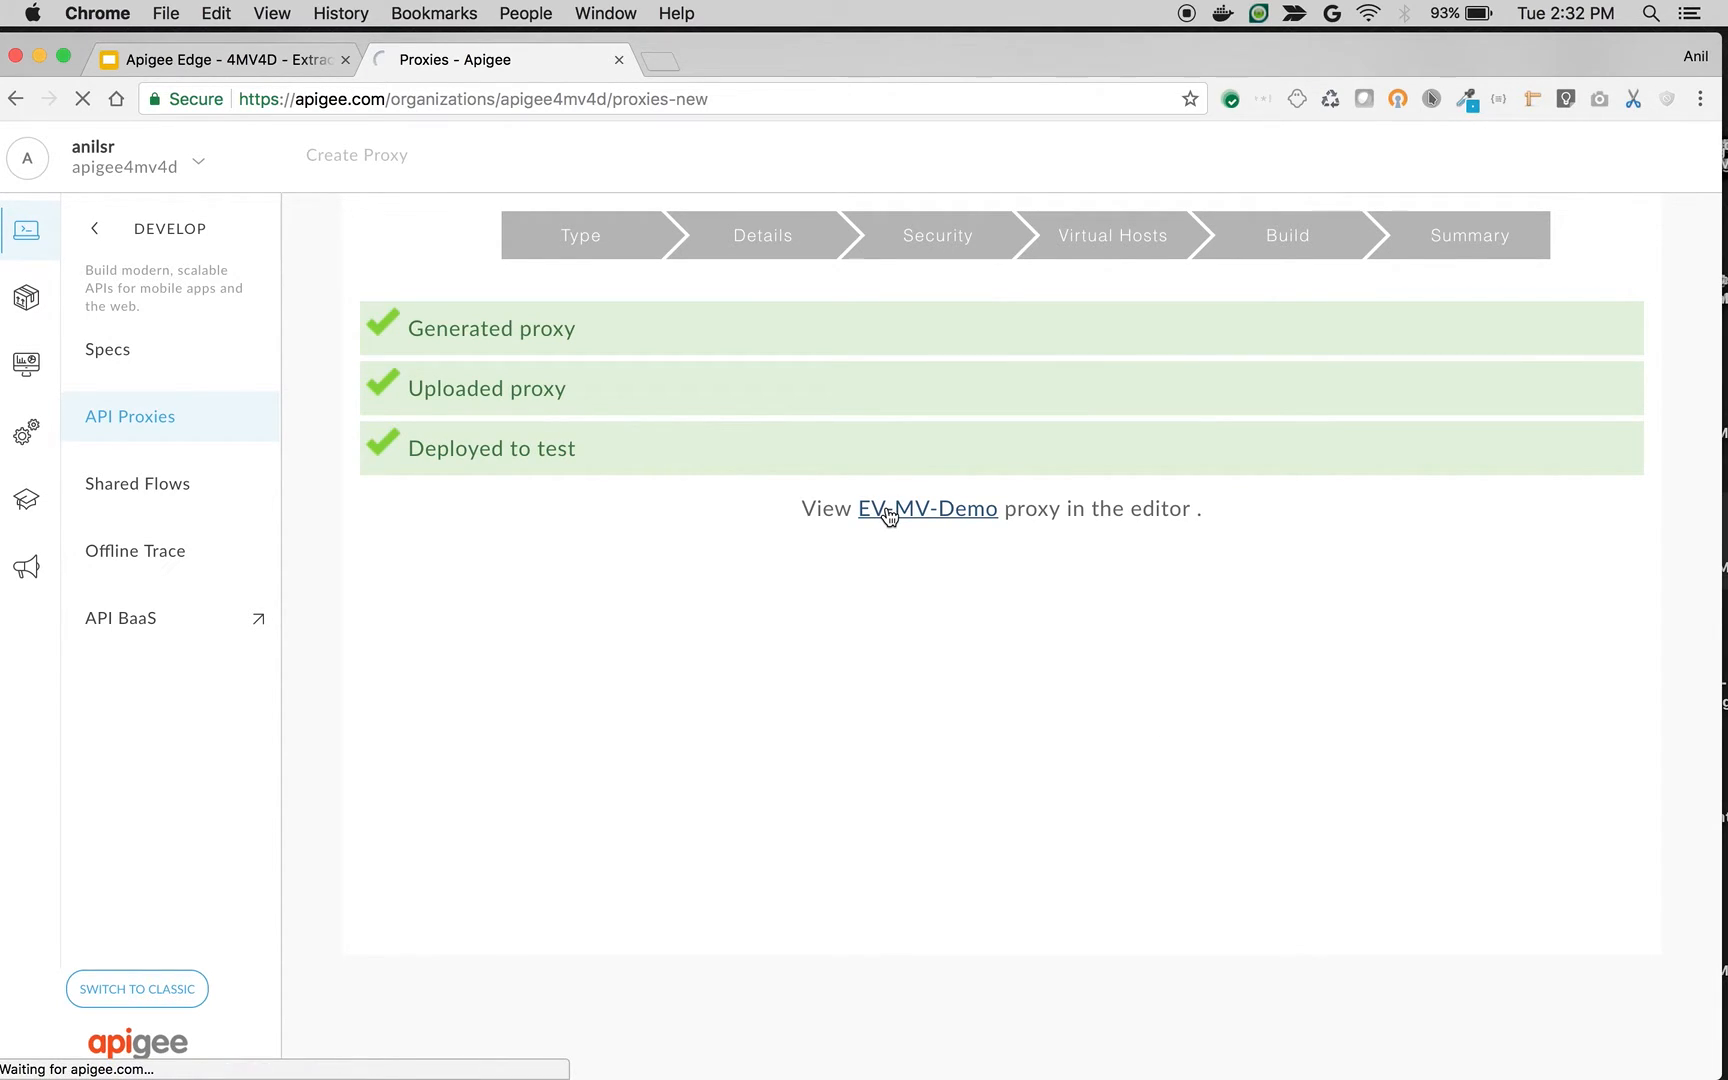
left_click(888, 510)
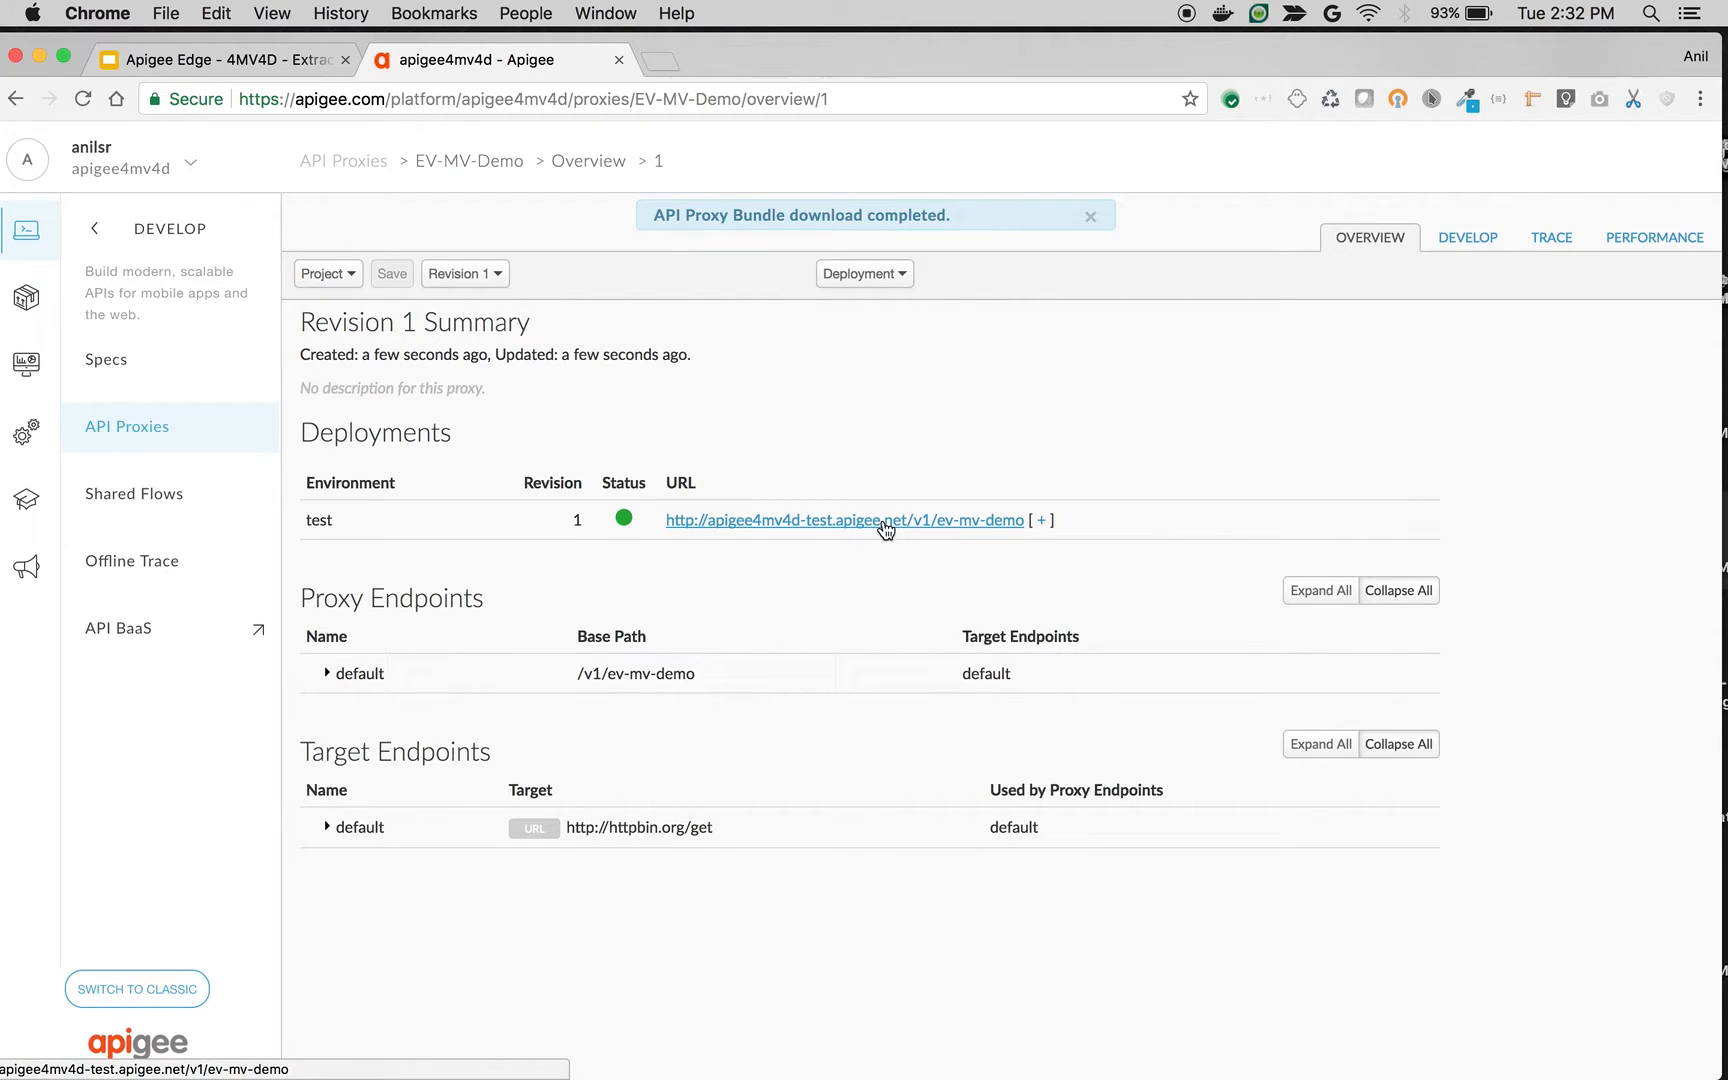
left_click(1090, 216)
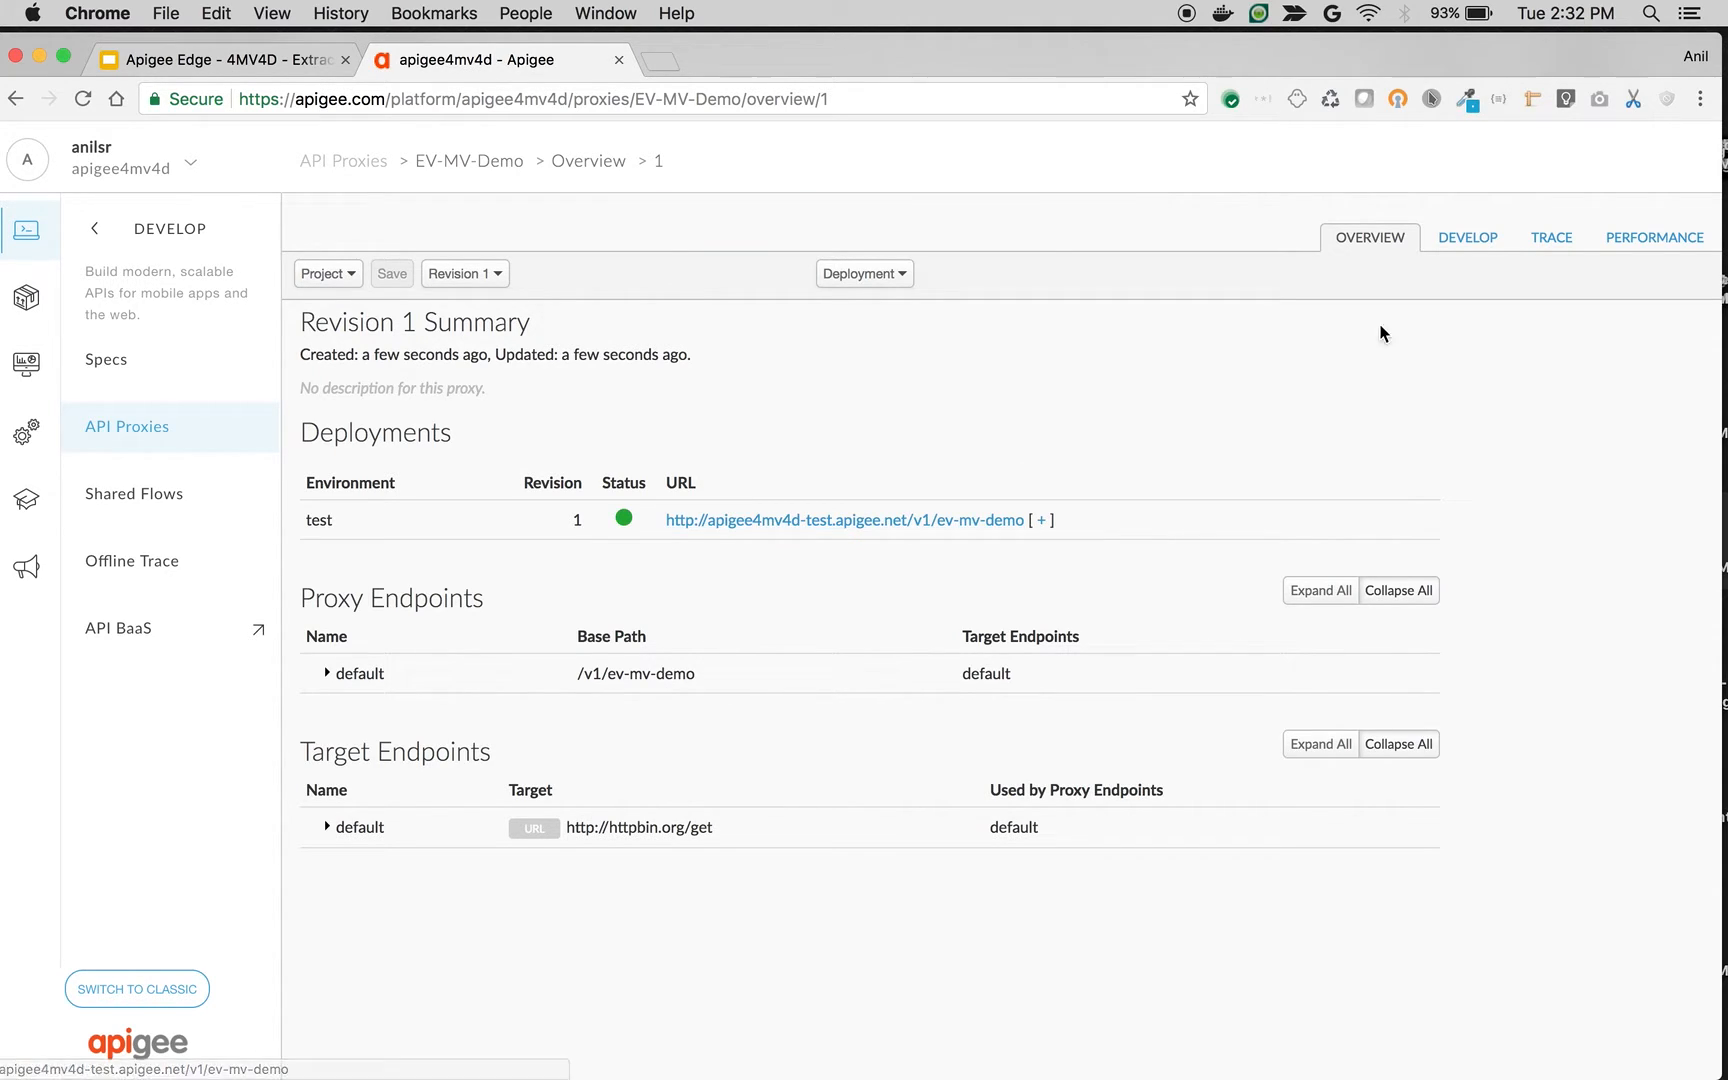
left_click(1468, 238)
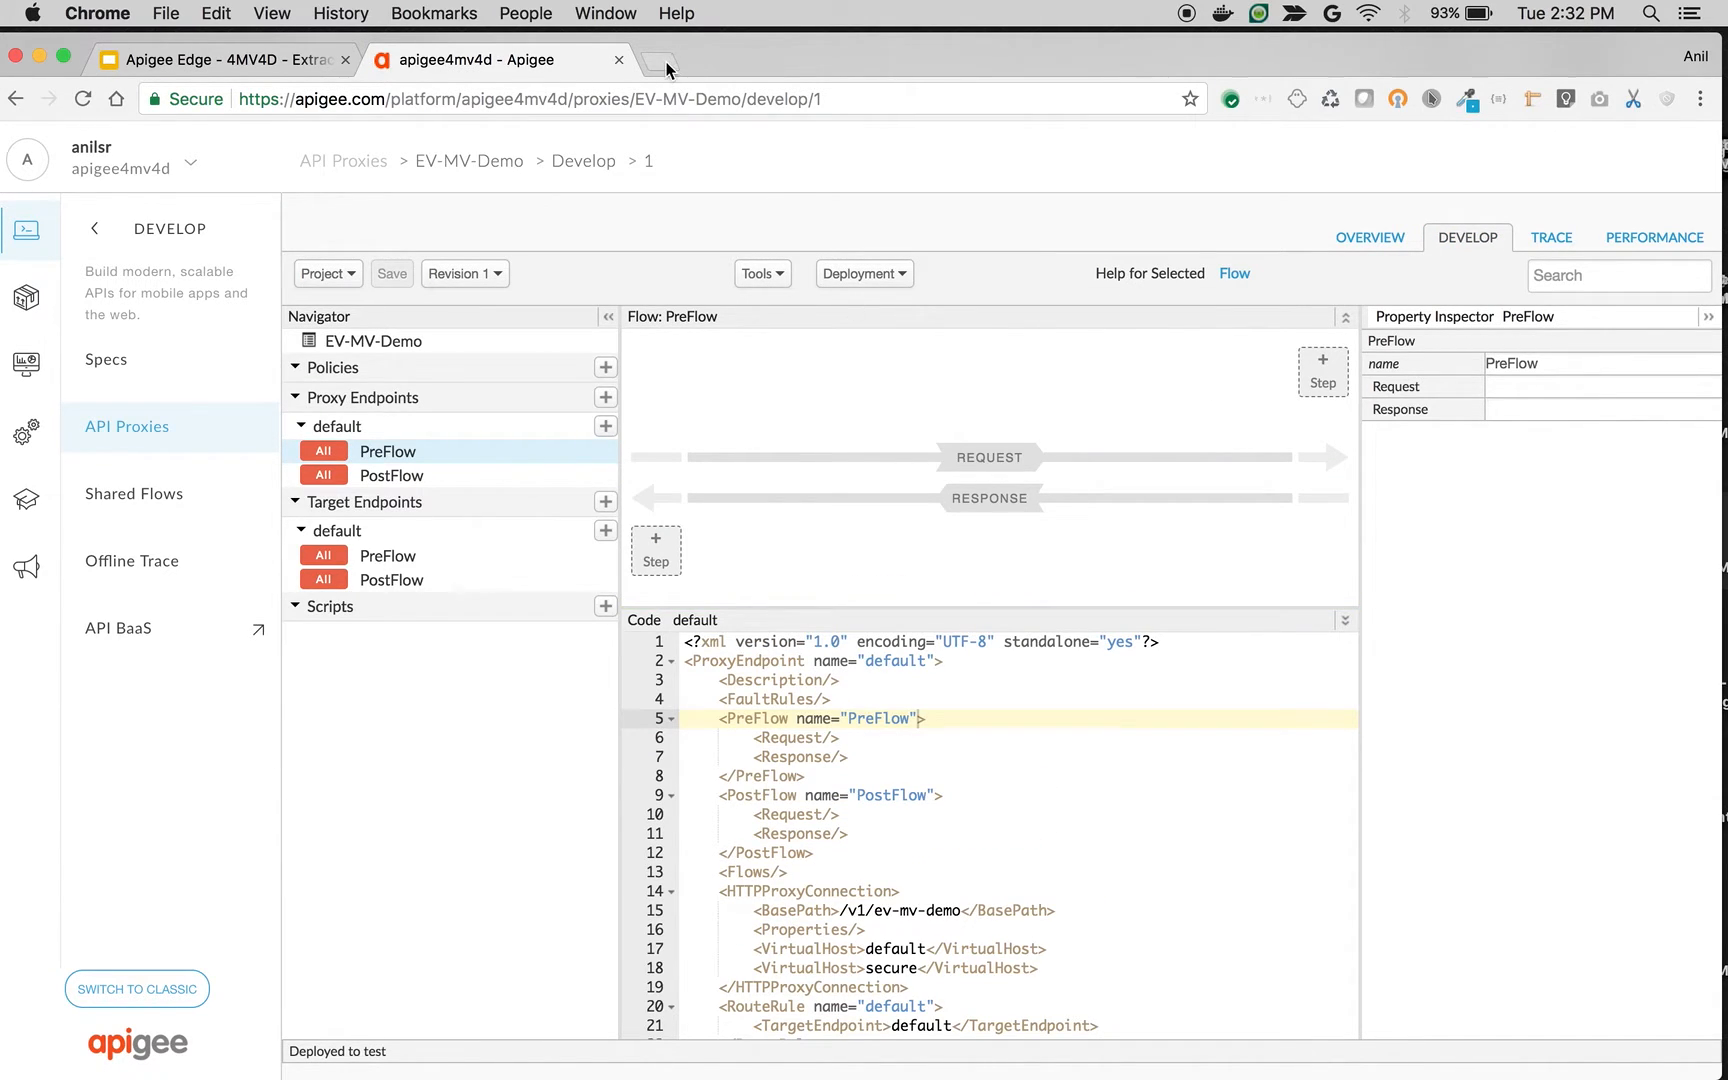
type("httpbin.org/get")
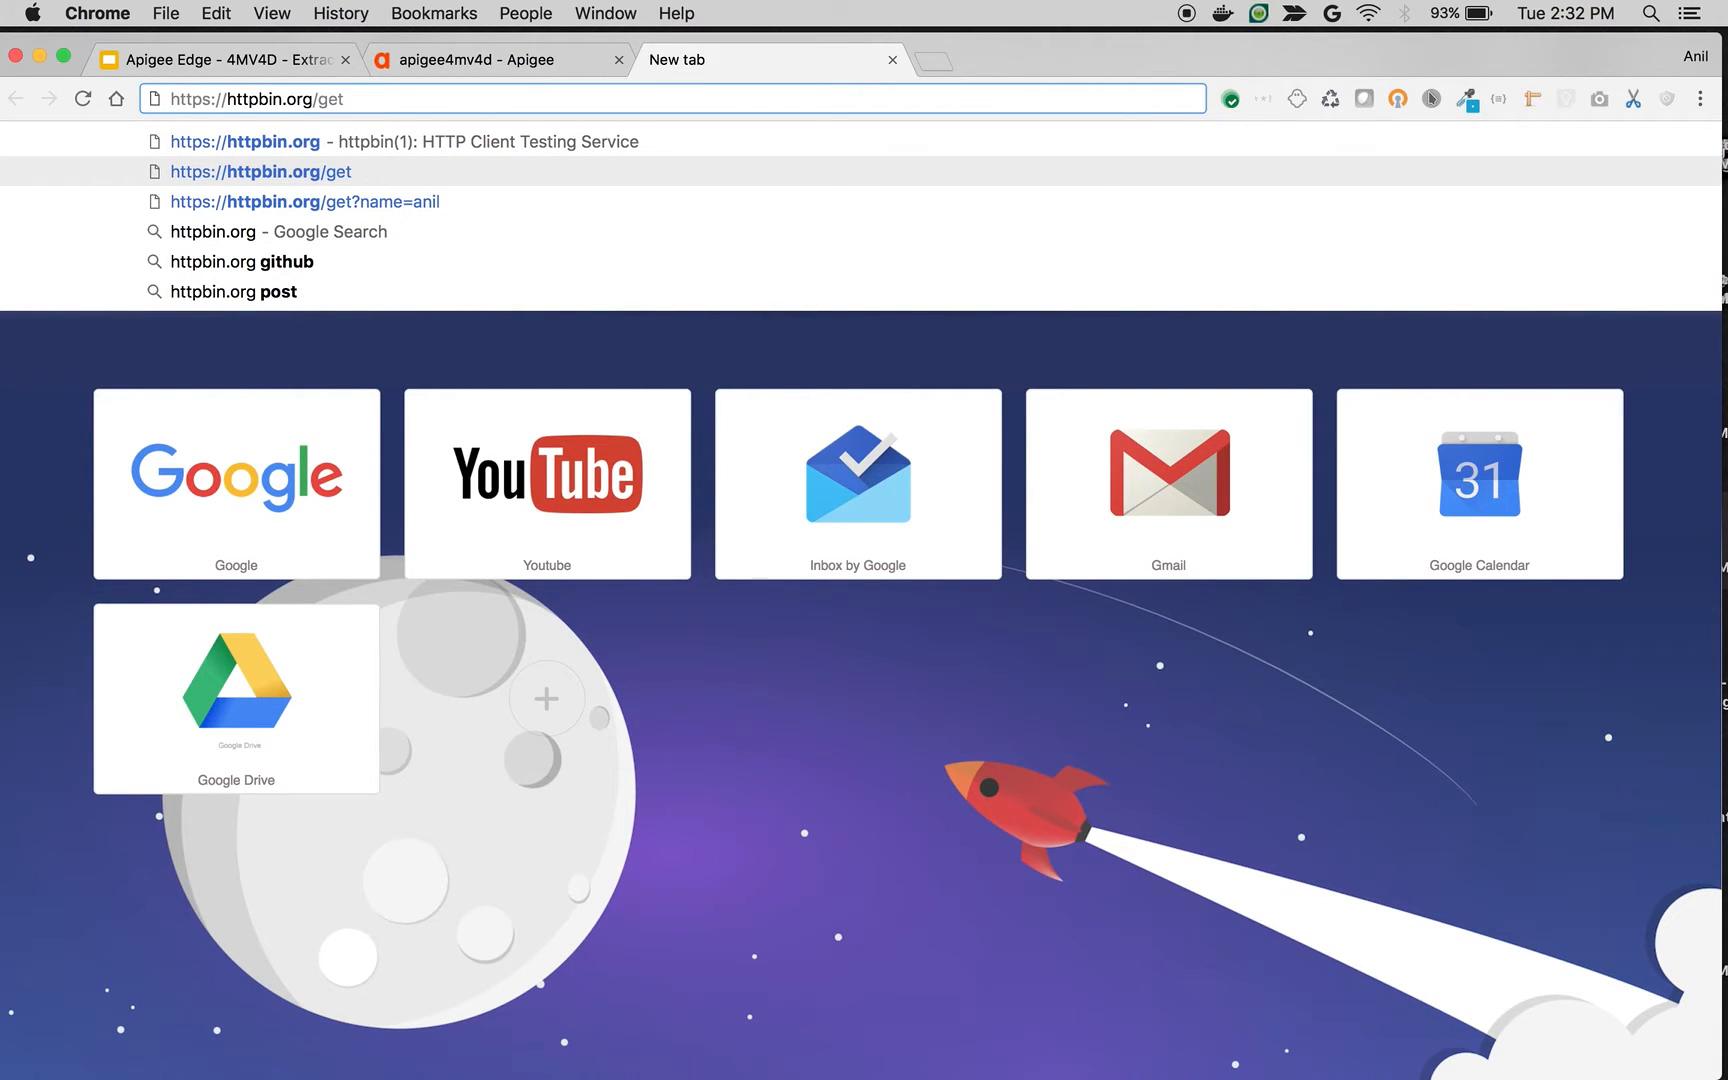
Request httpbin.org/get?city=seattle&city=mumbai to see both city values echoed under args
type("?city")
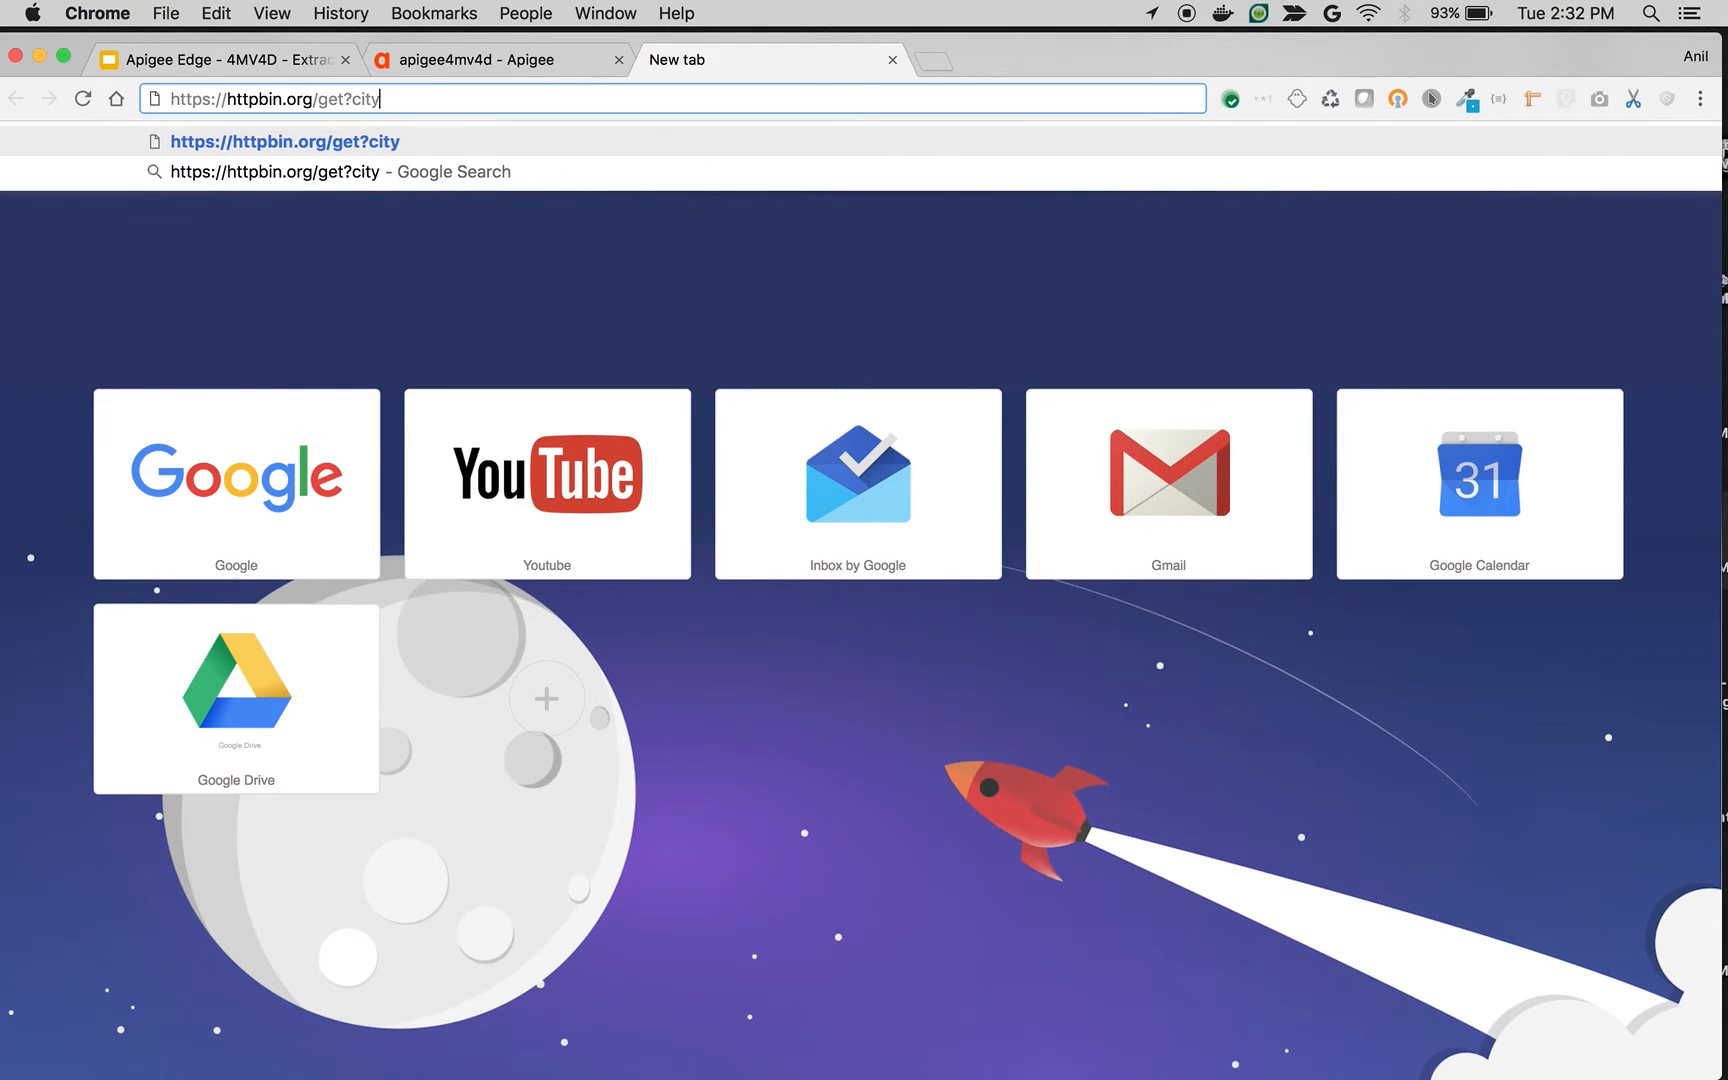
type("=")
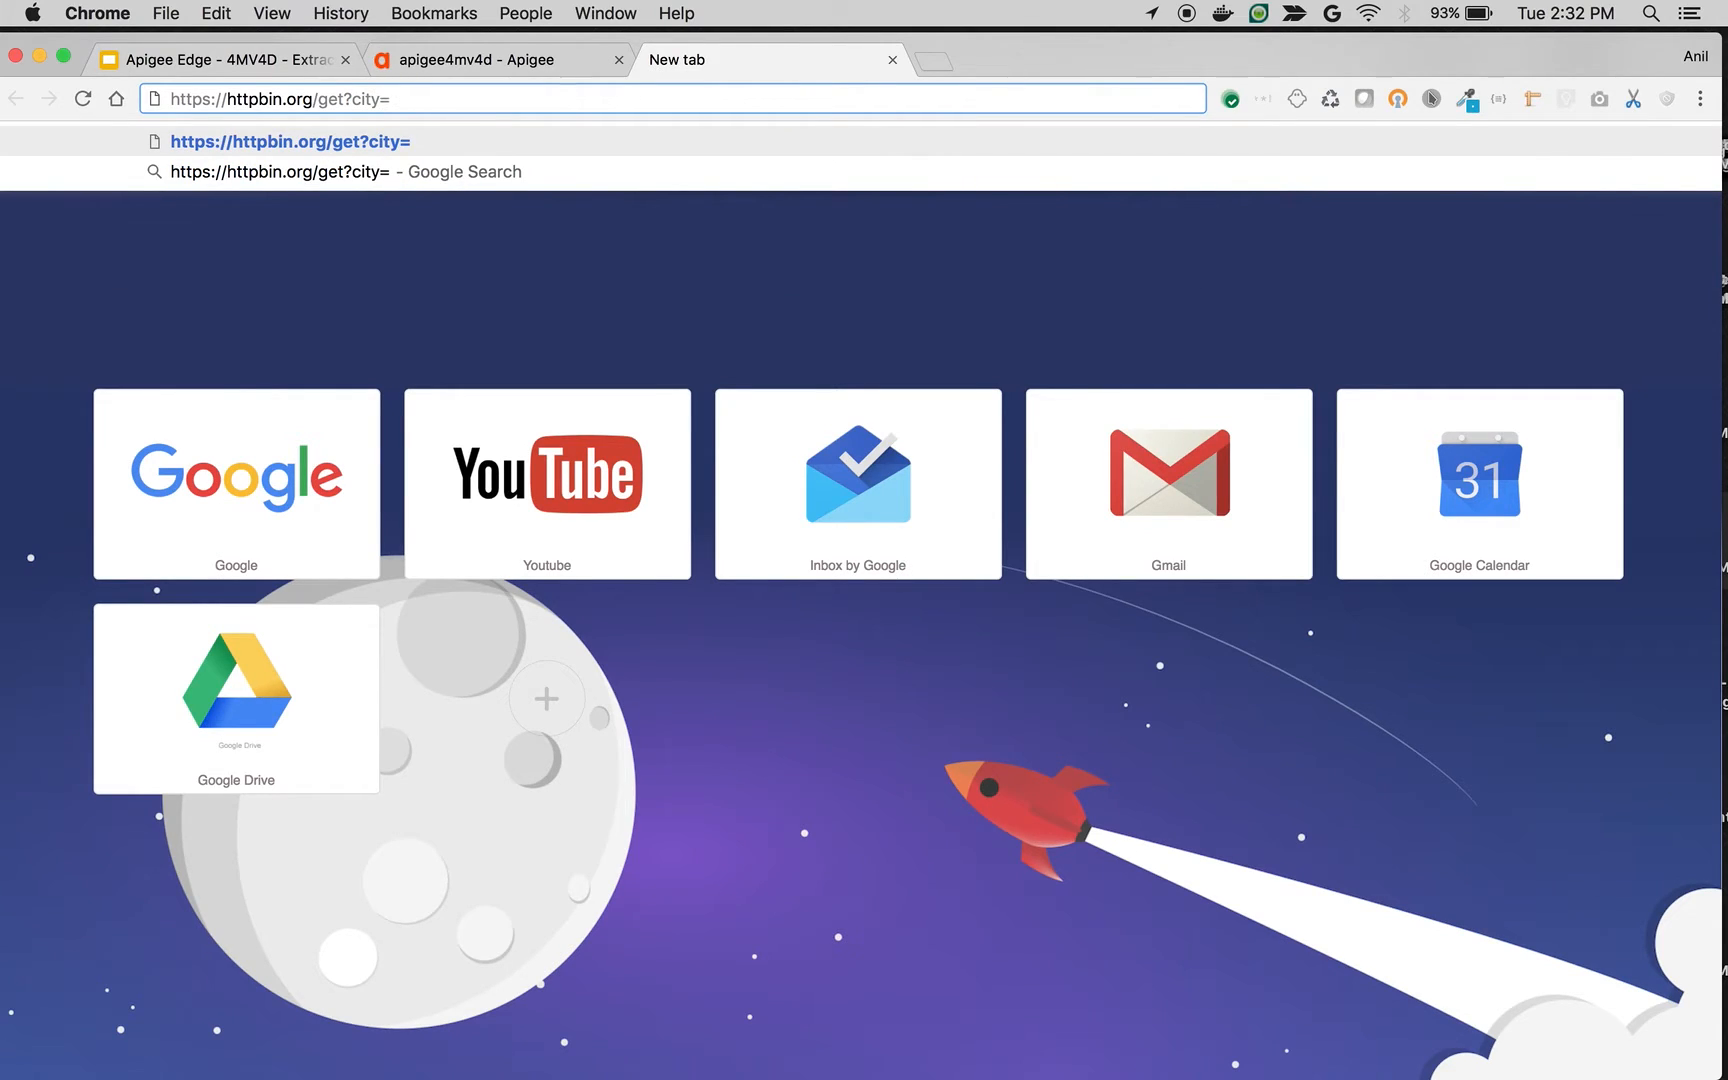
type("seat")
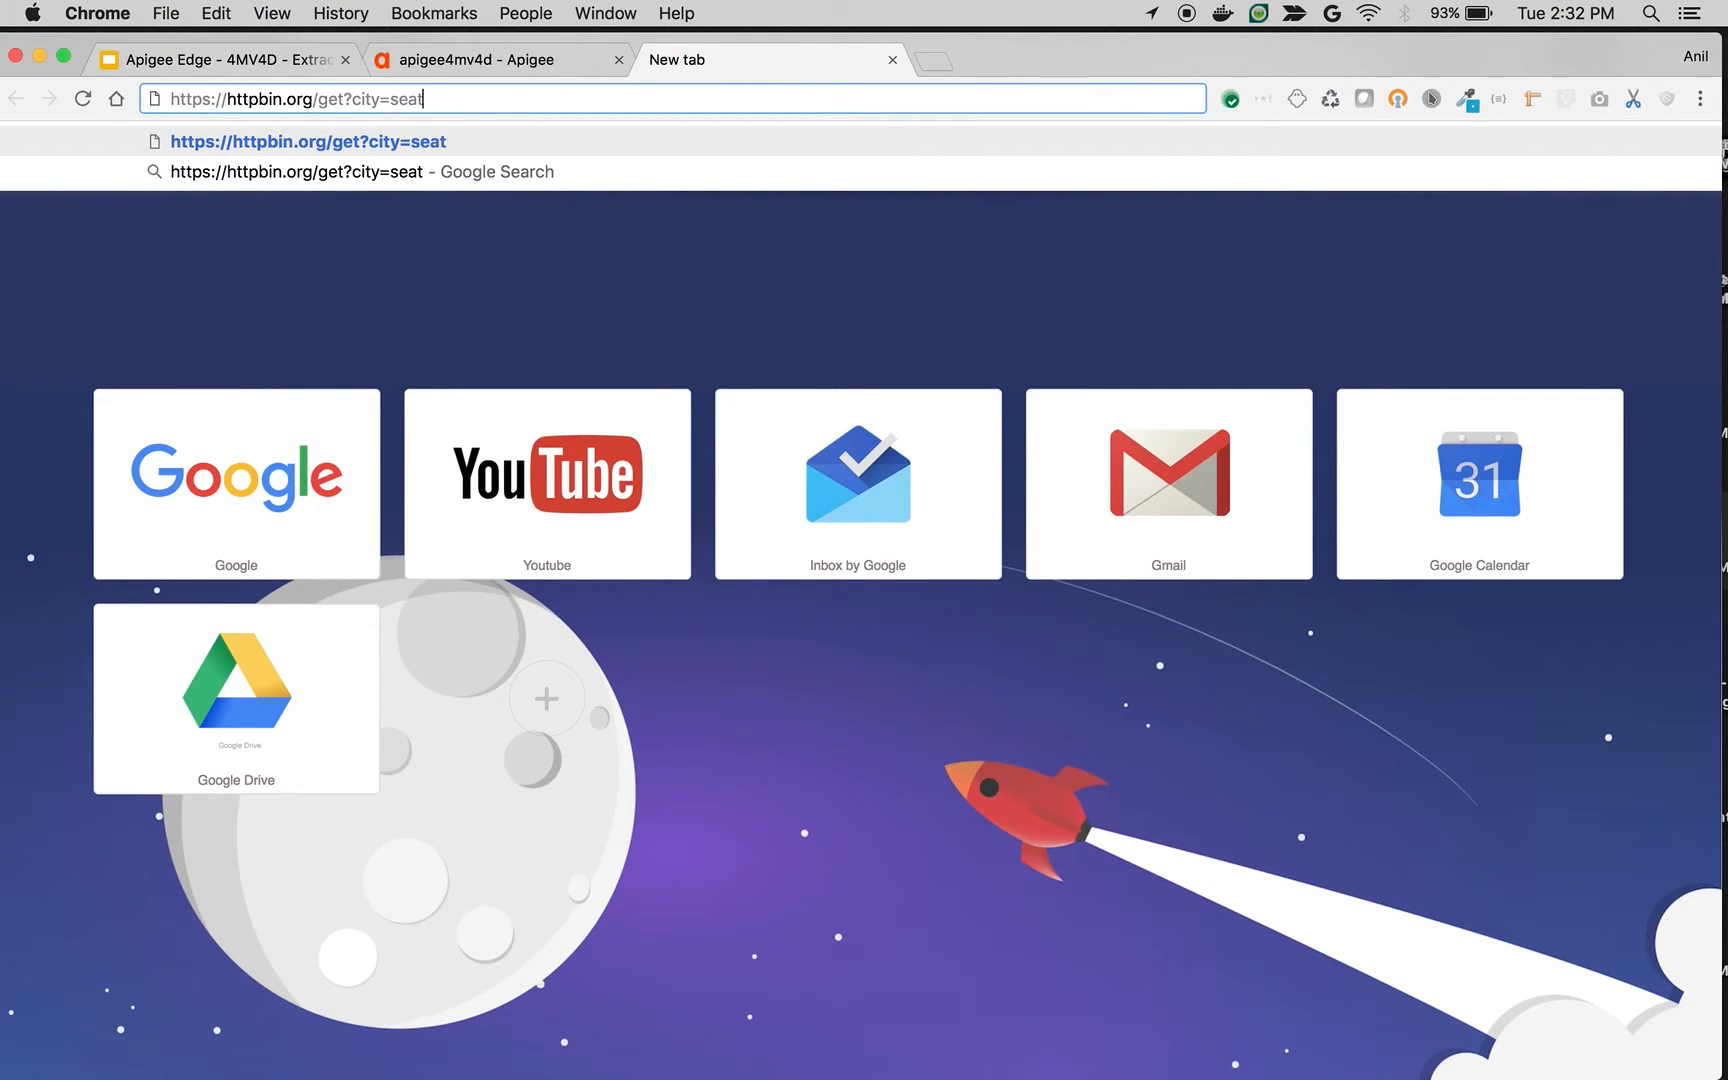
type("tle&city")
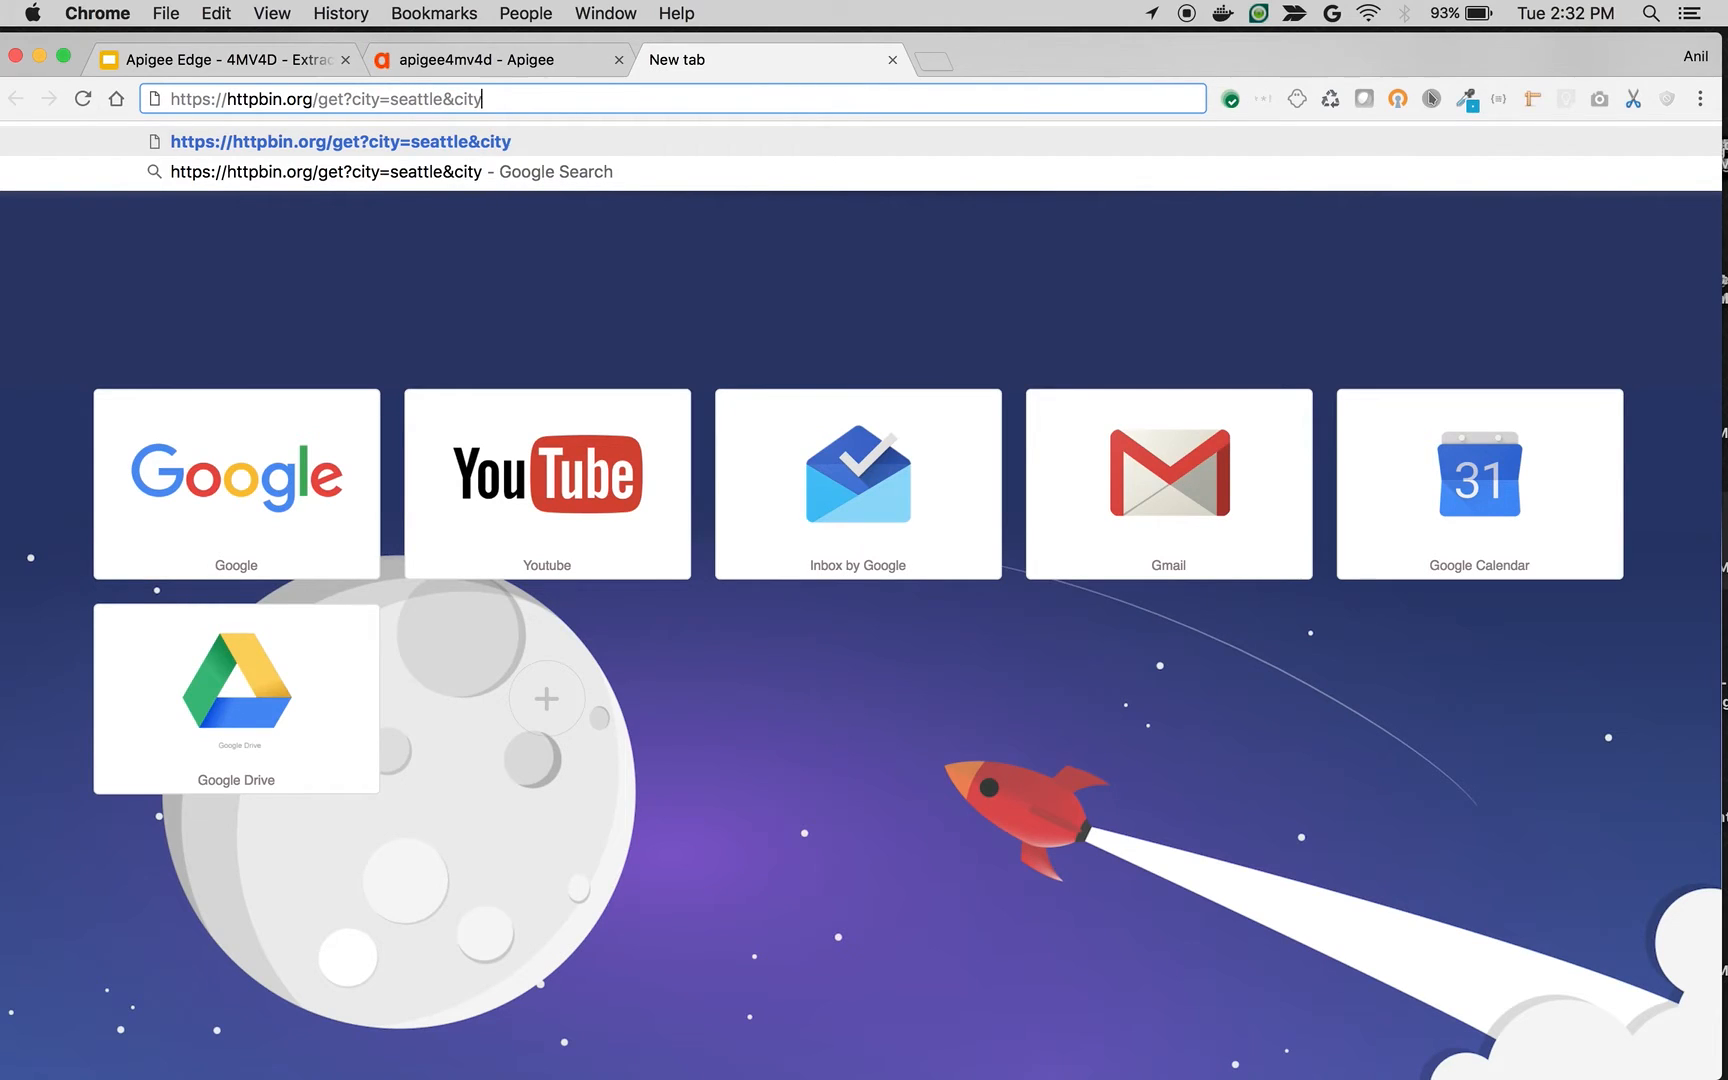
type("=mumbai")
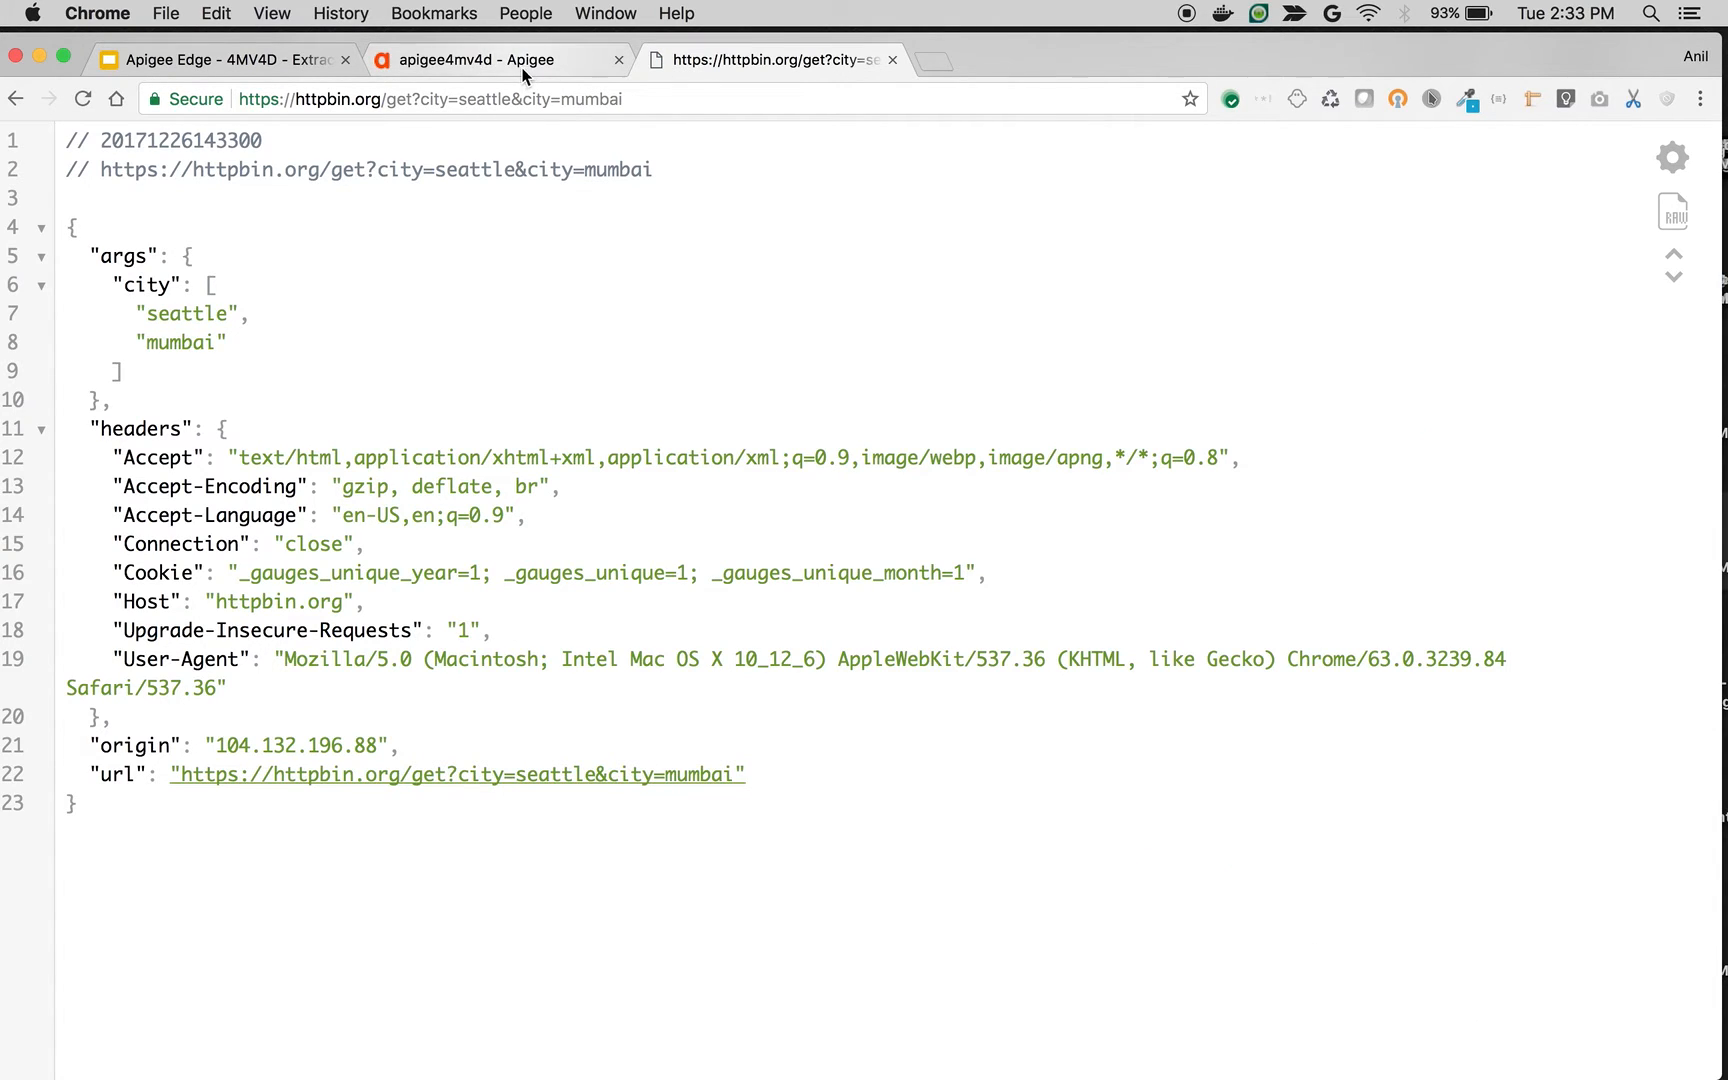
Add an Extract Variables step named EV-MV-CITY to the request PreFlow
left_click(470, 60)
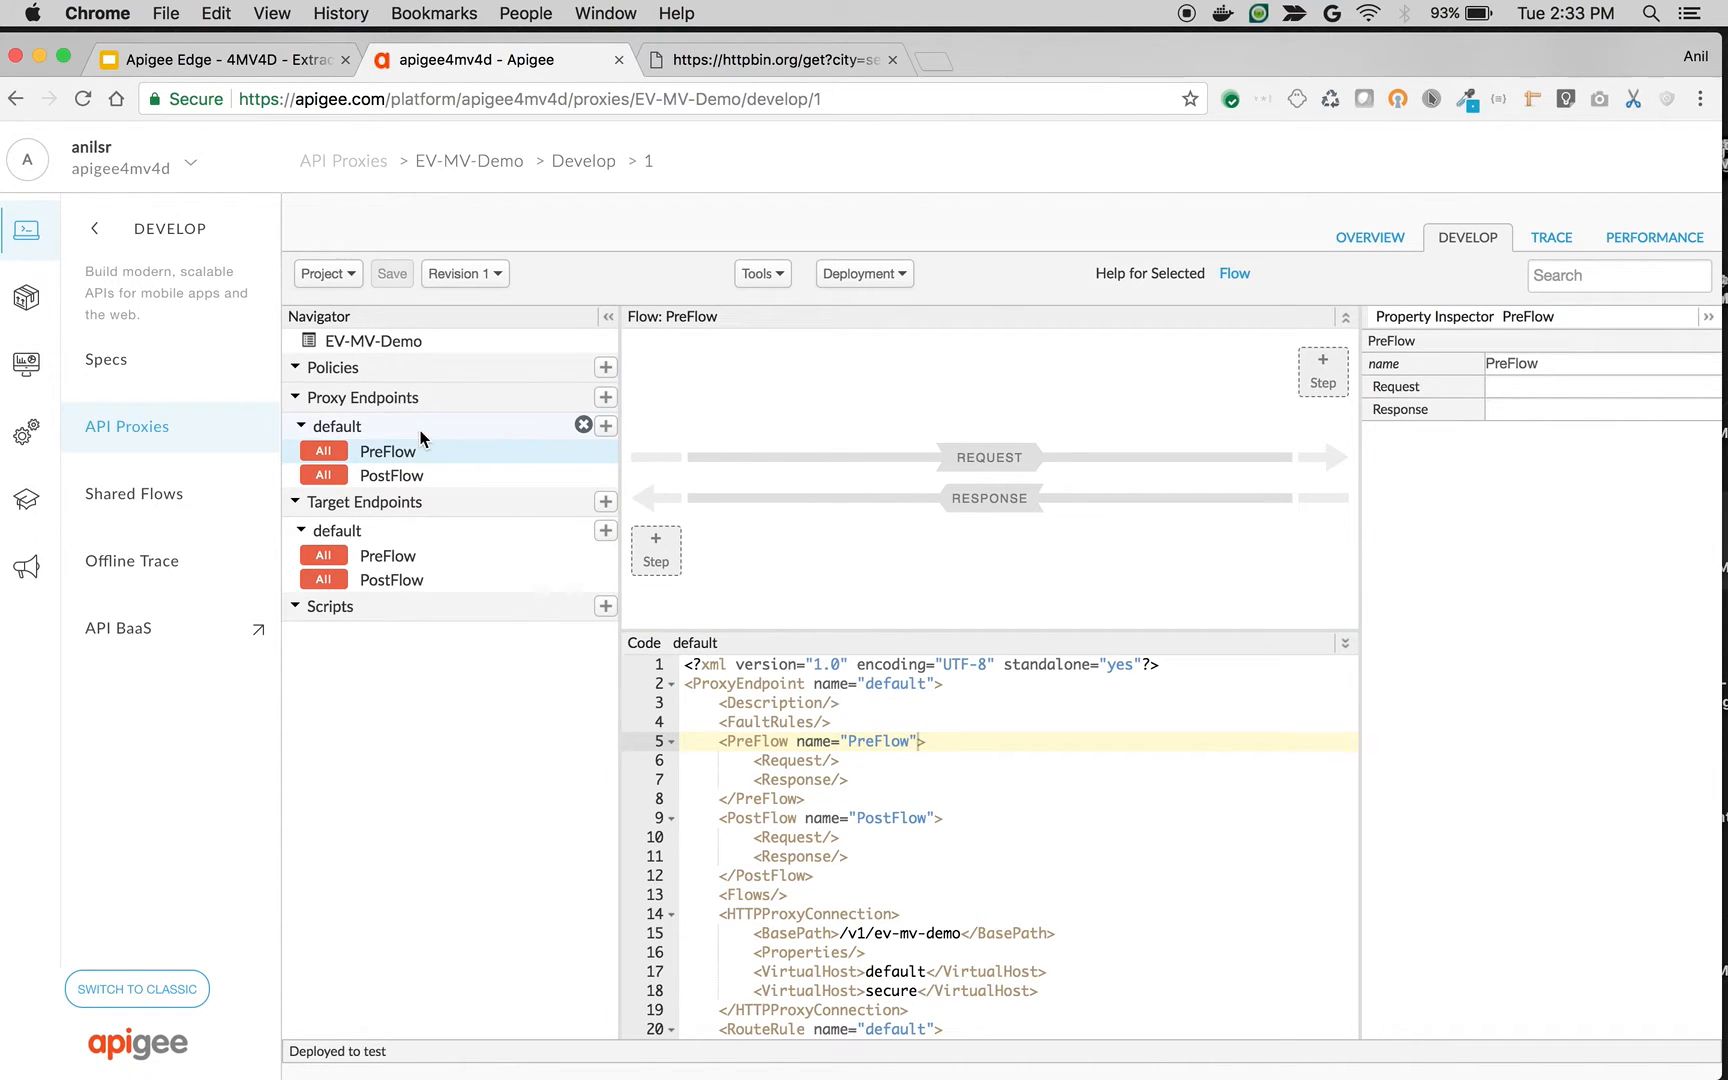
mouse_move(1276, 398)
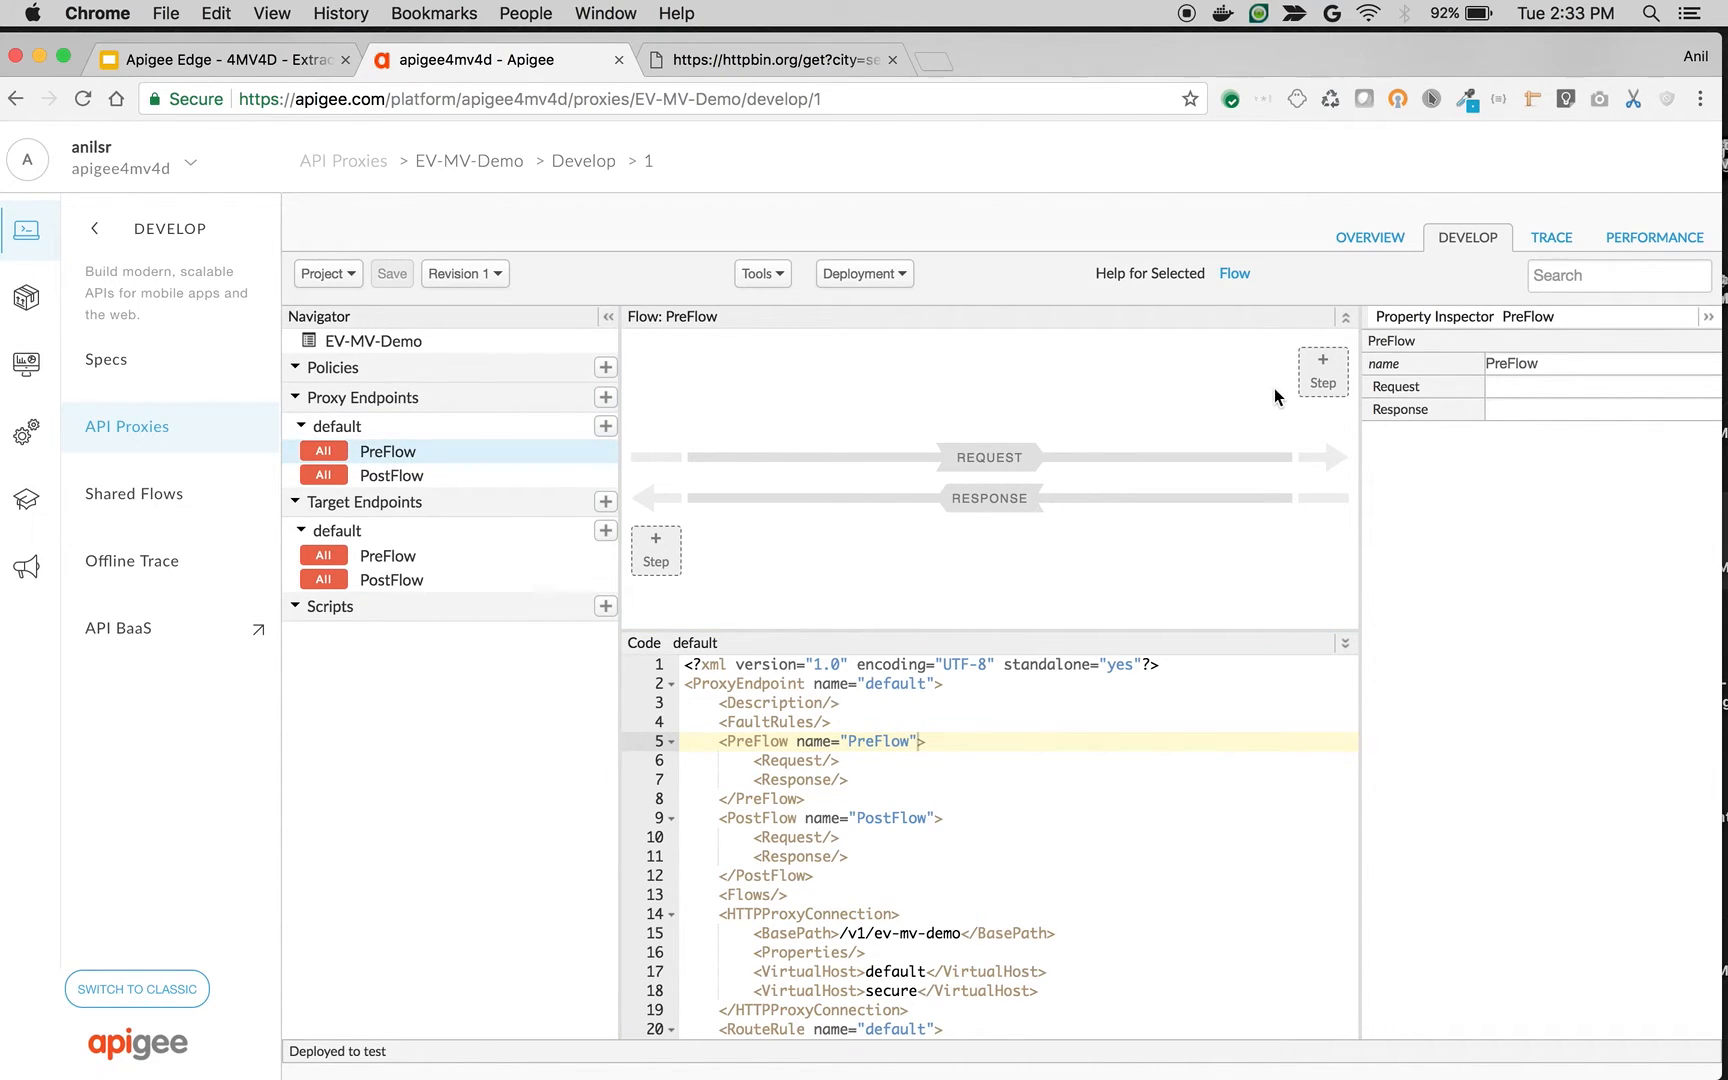
mouse_move(1306, 388)
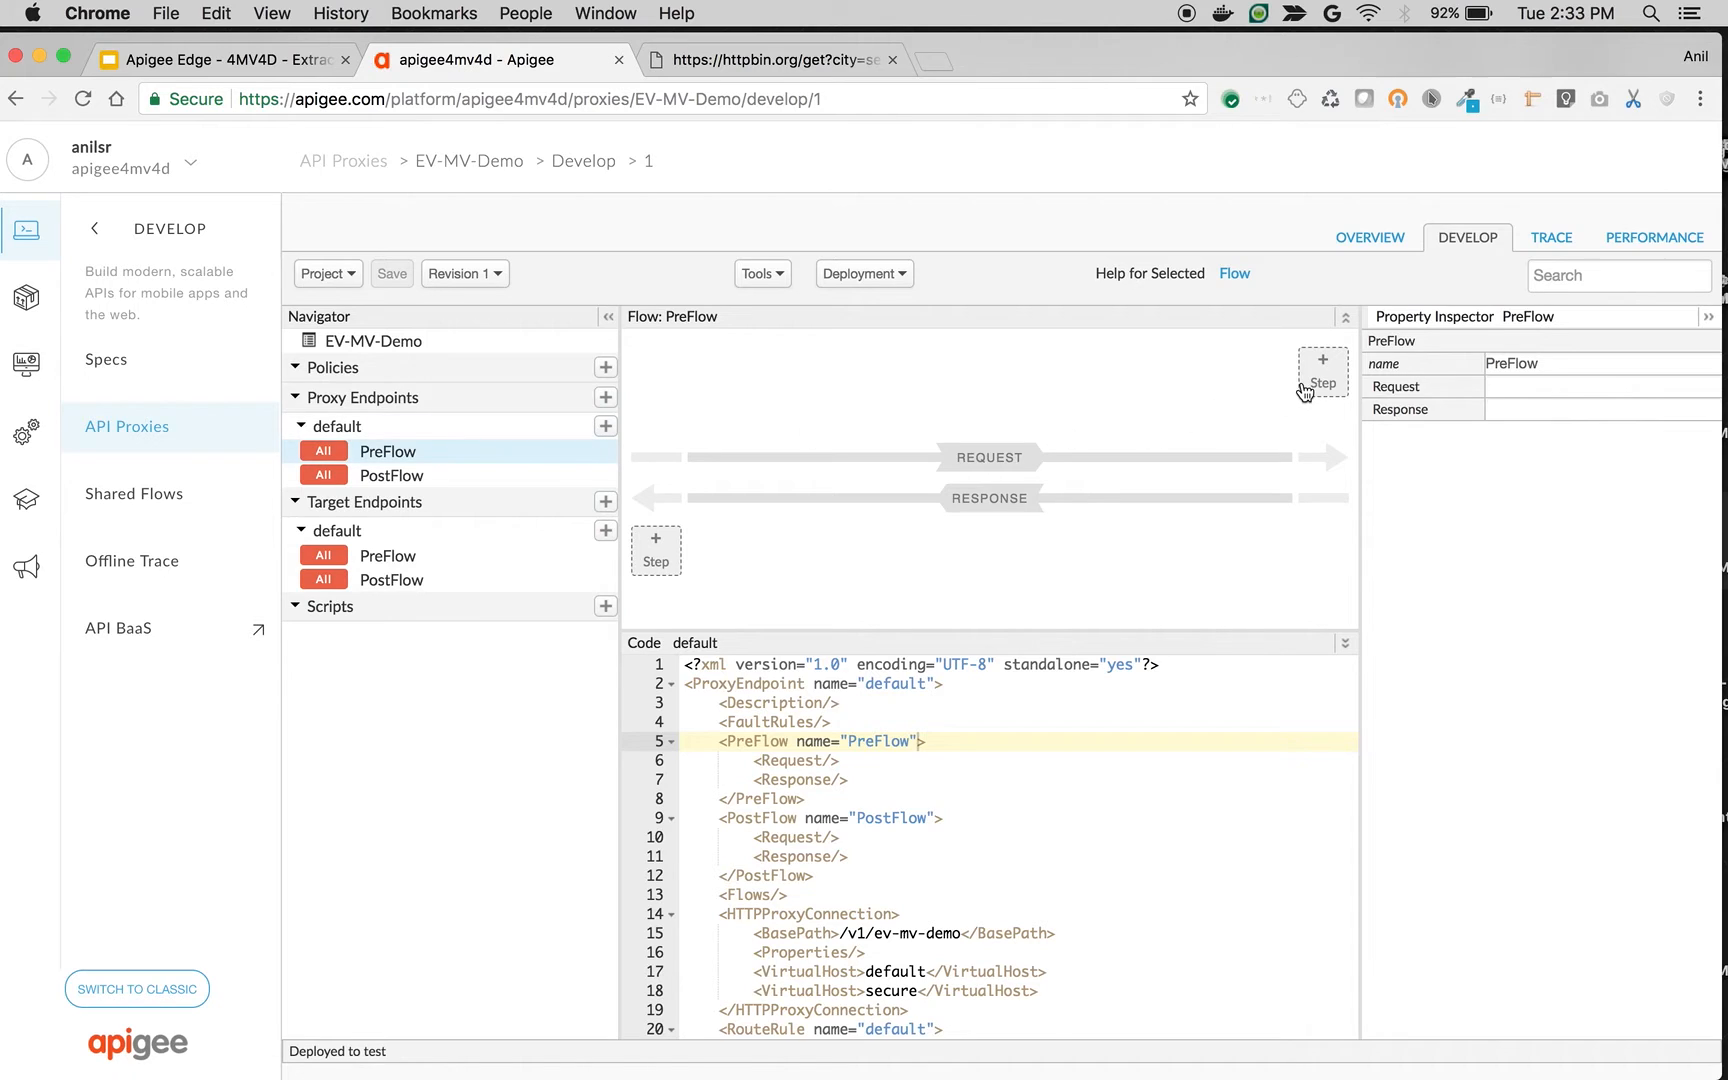
left_click(1322, 366)
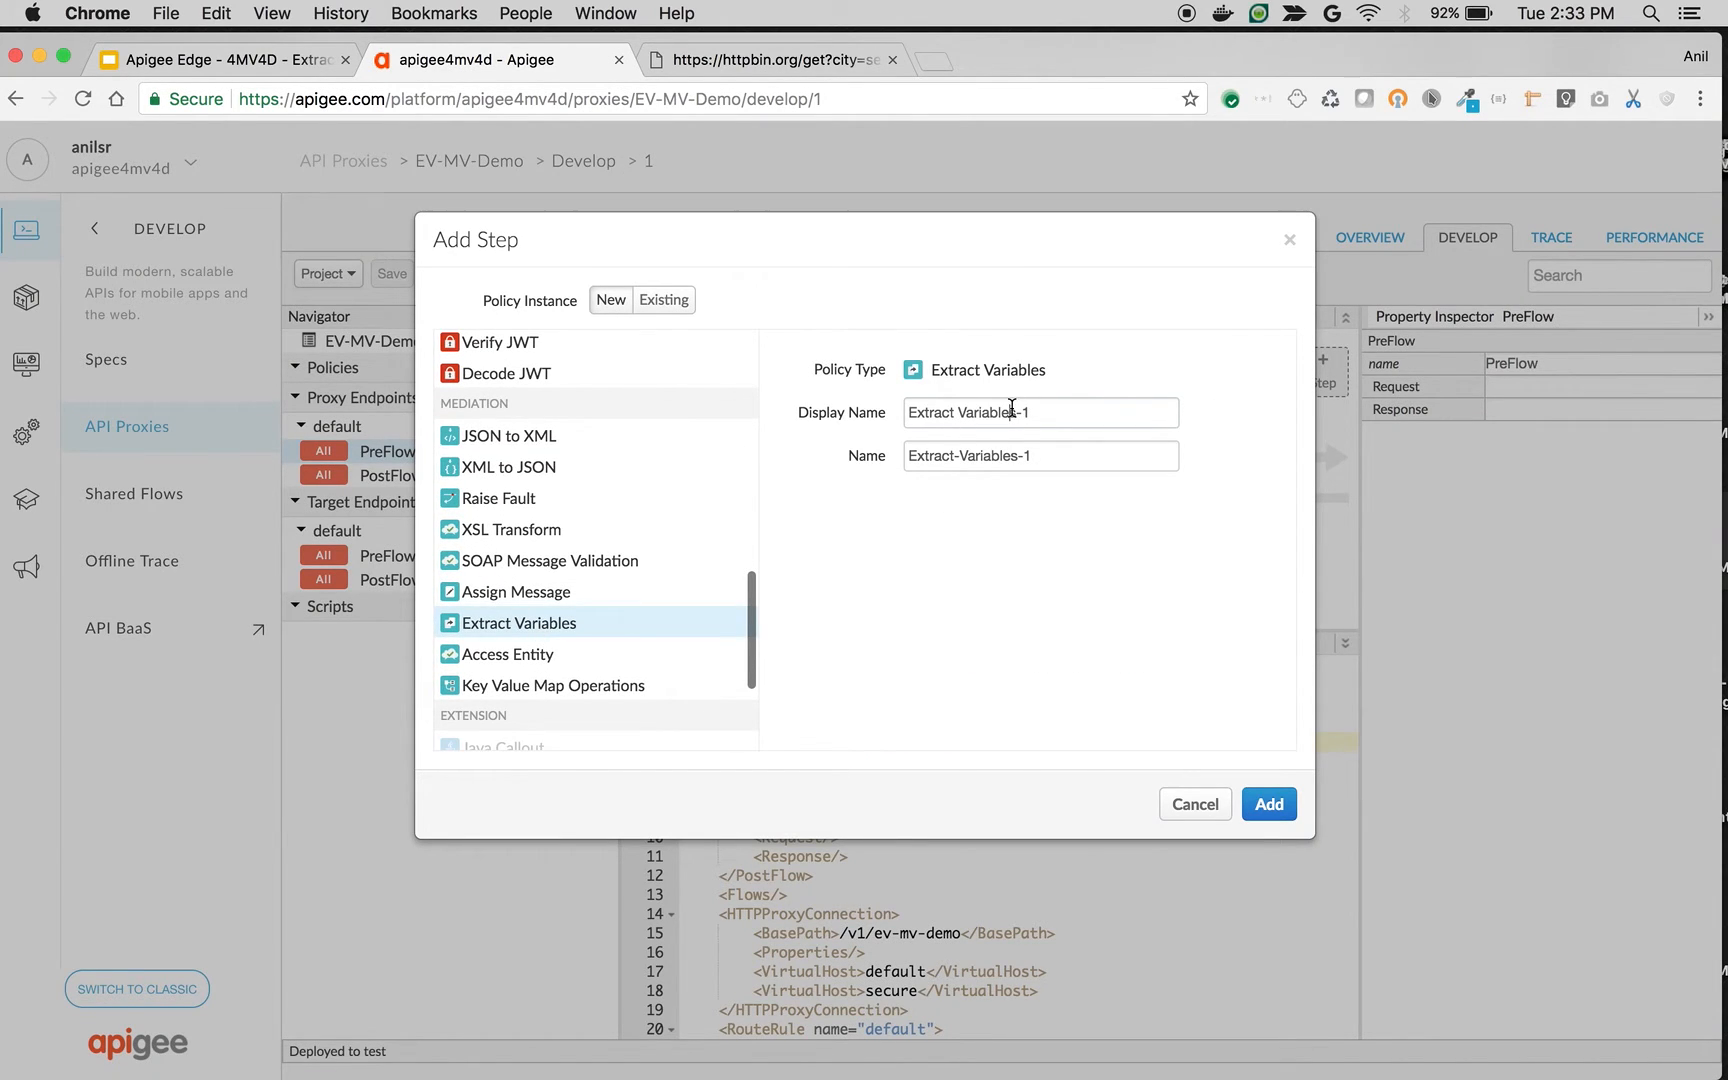
type("EV-MV-CITY")
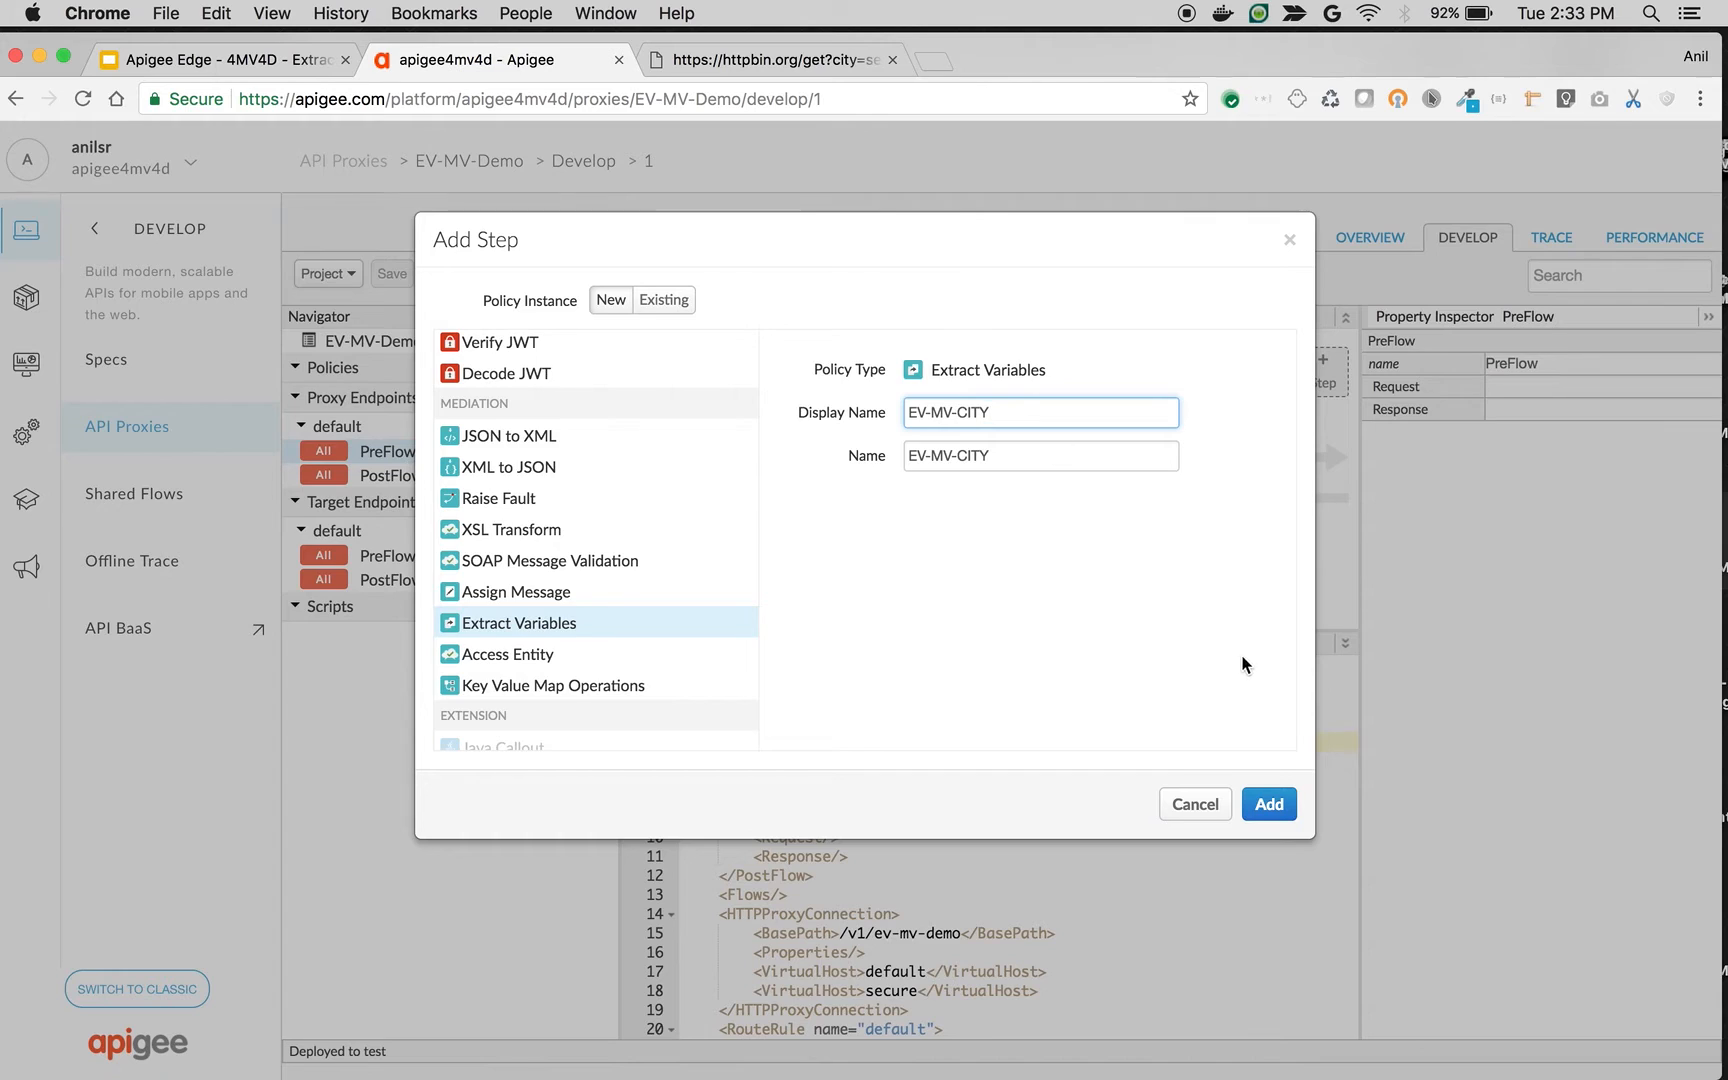
left_click(1268, 804)
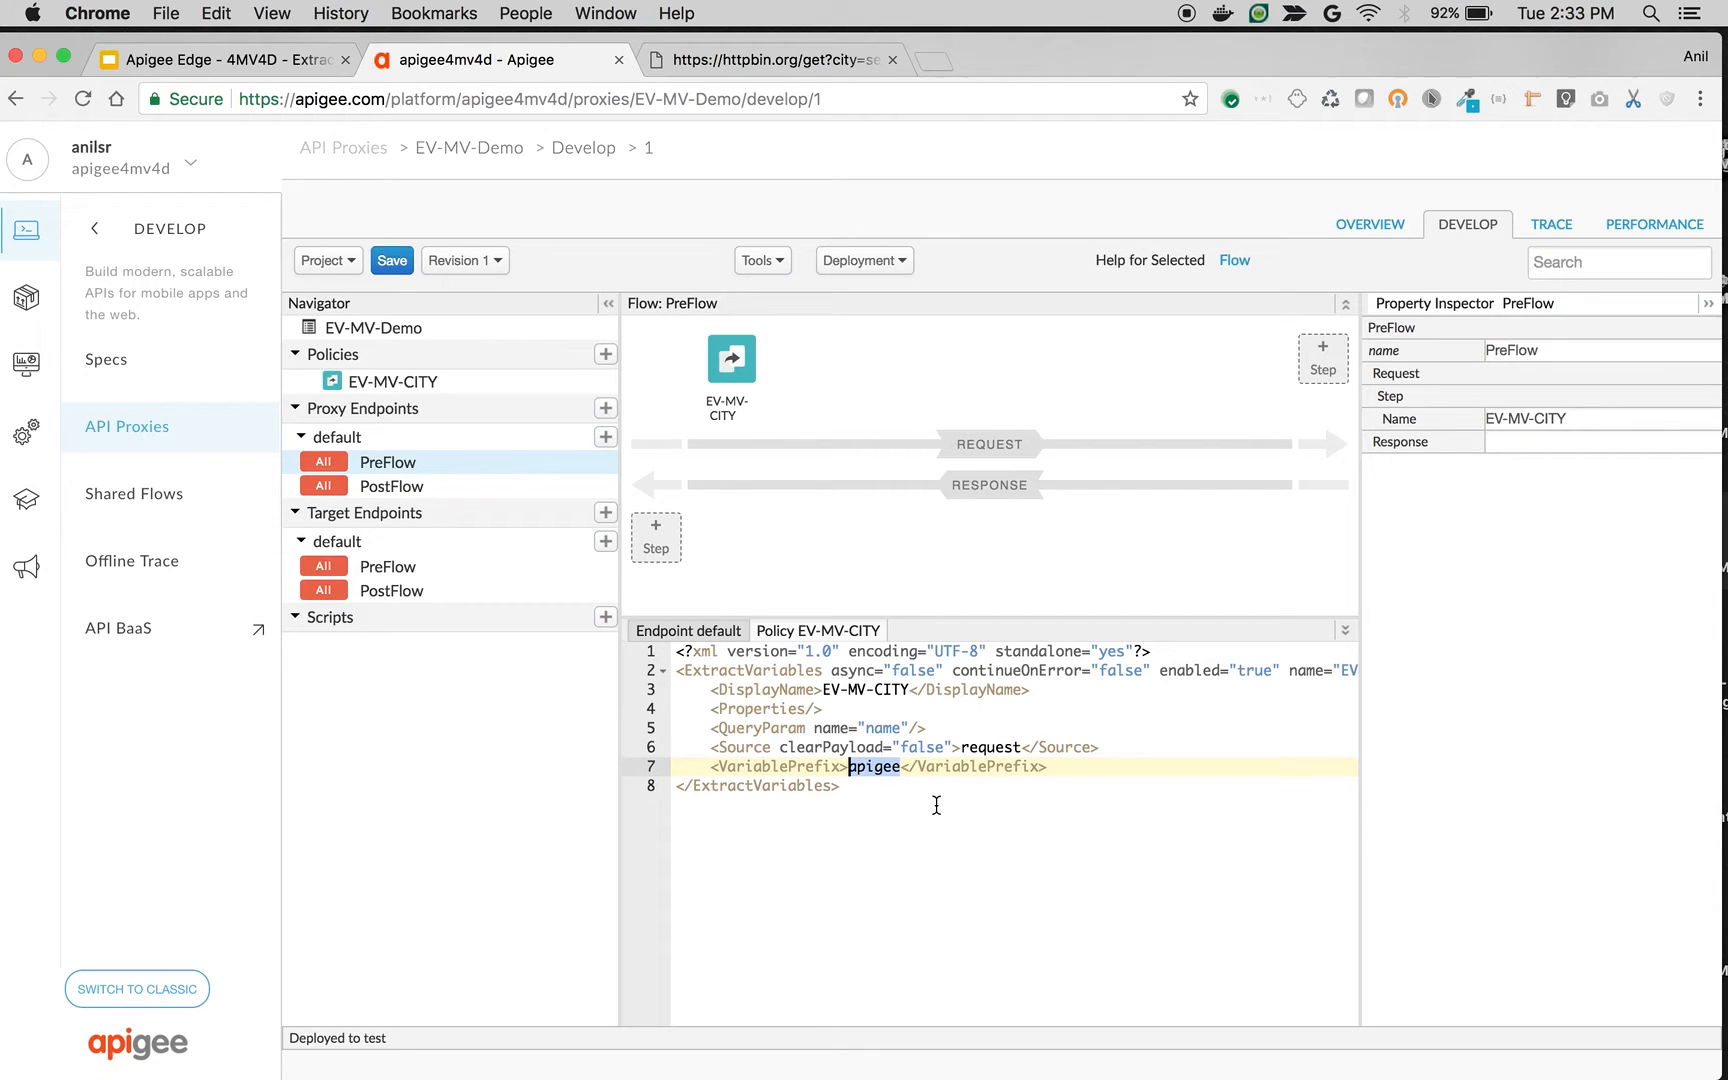
Set the cityQueryParams prefix and rename the QueryParam to city, closing its tag
type("cityQuery")
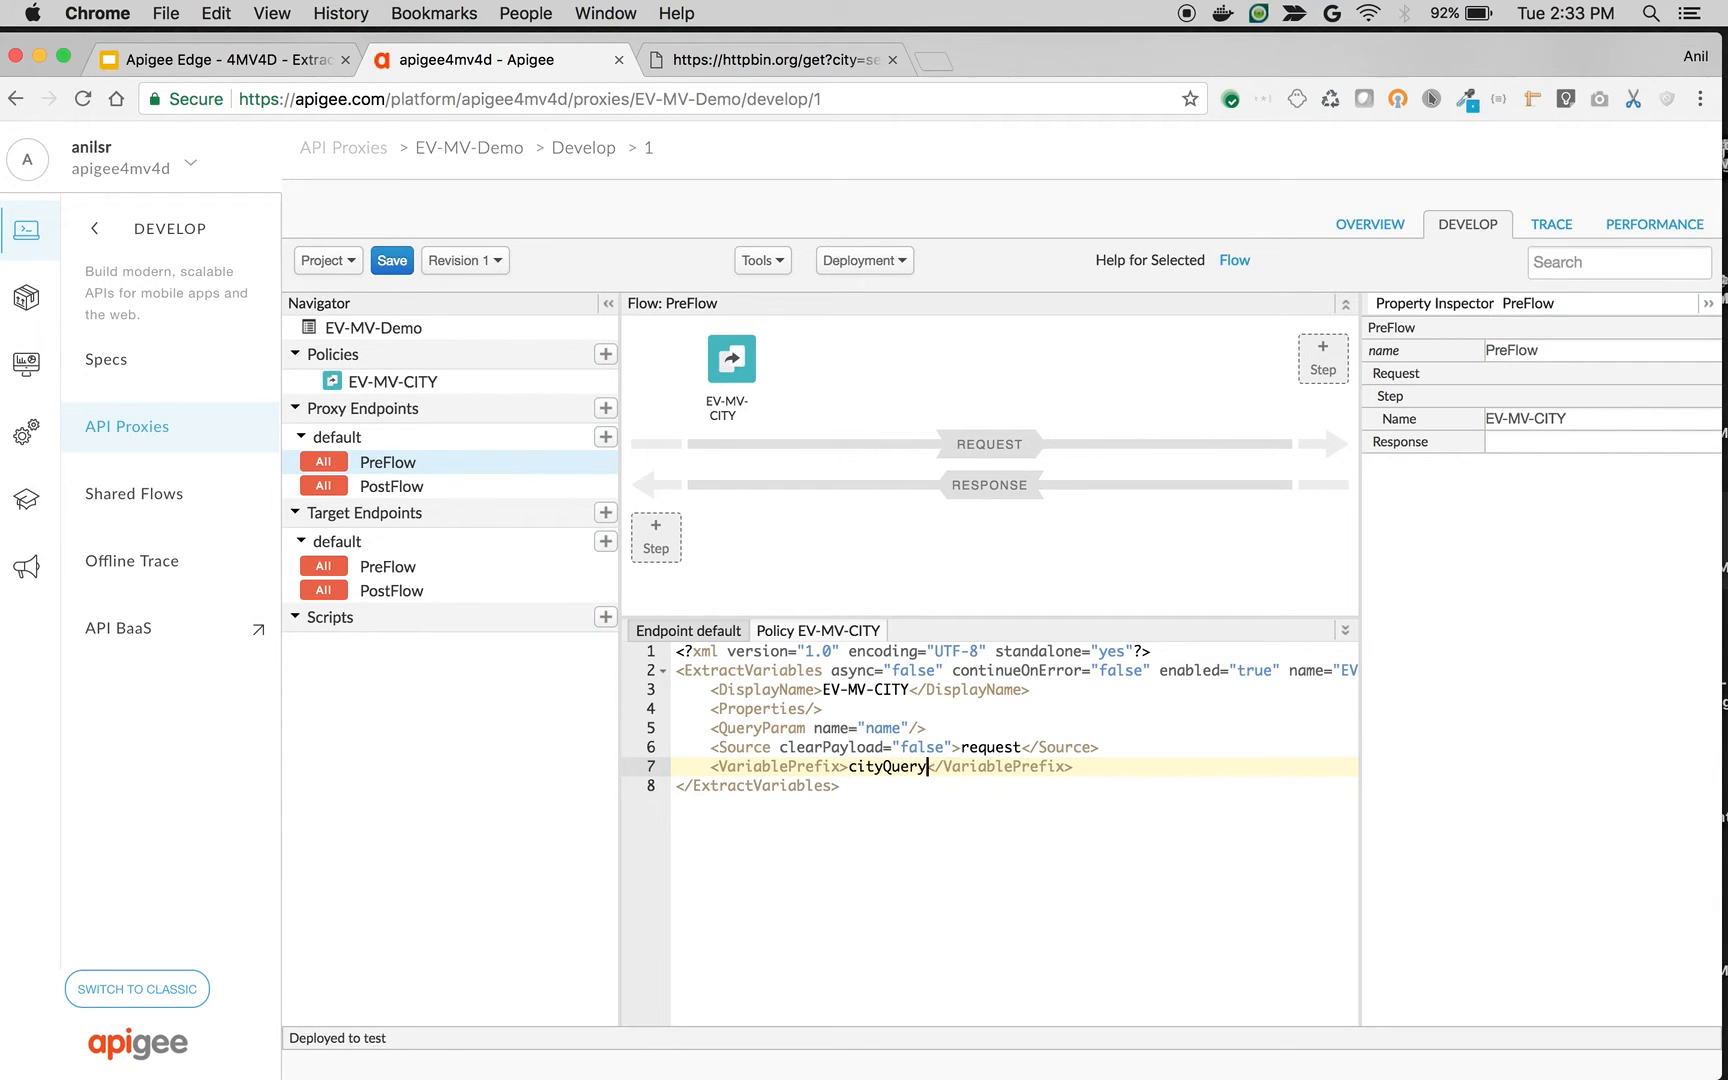
type("Params")
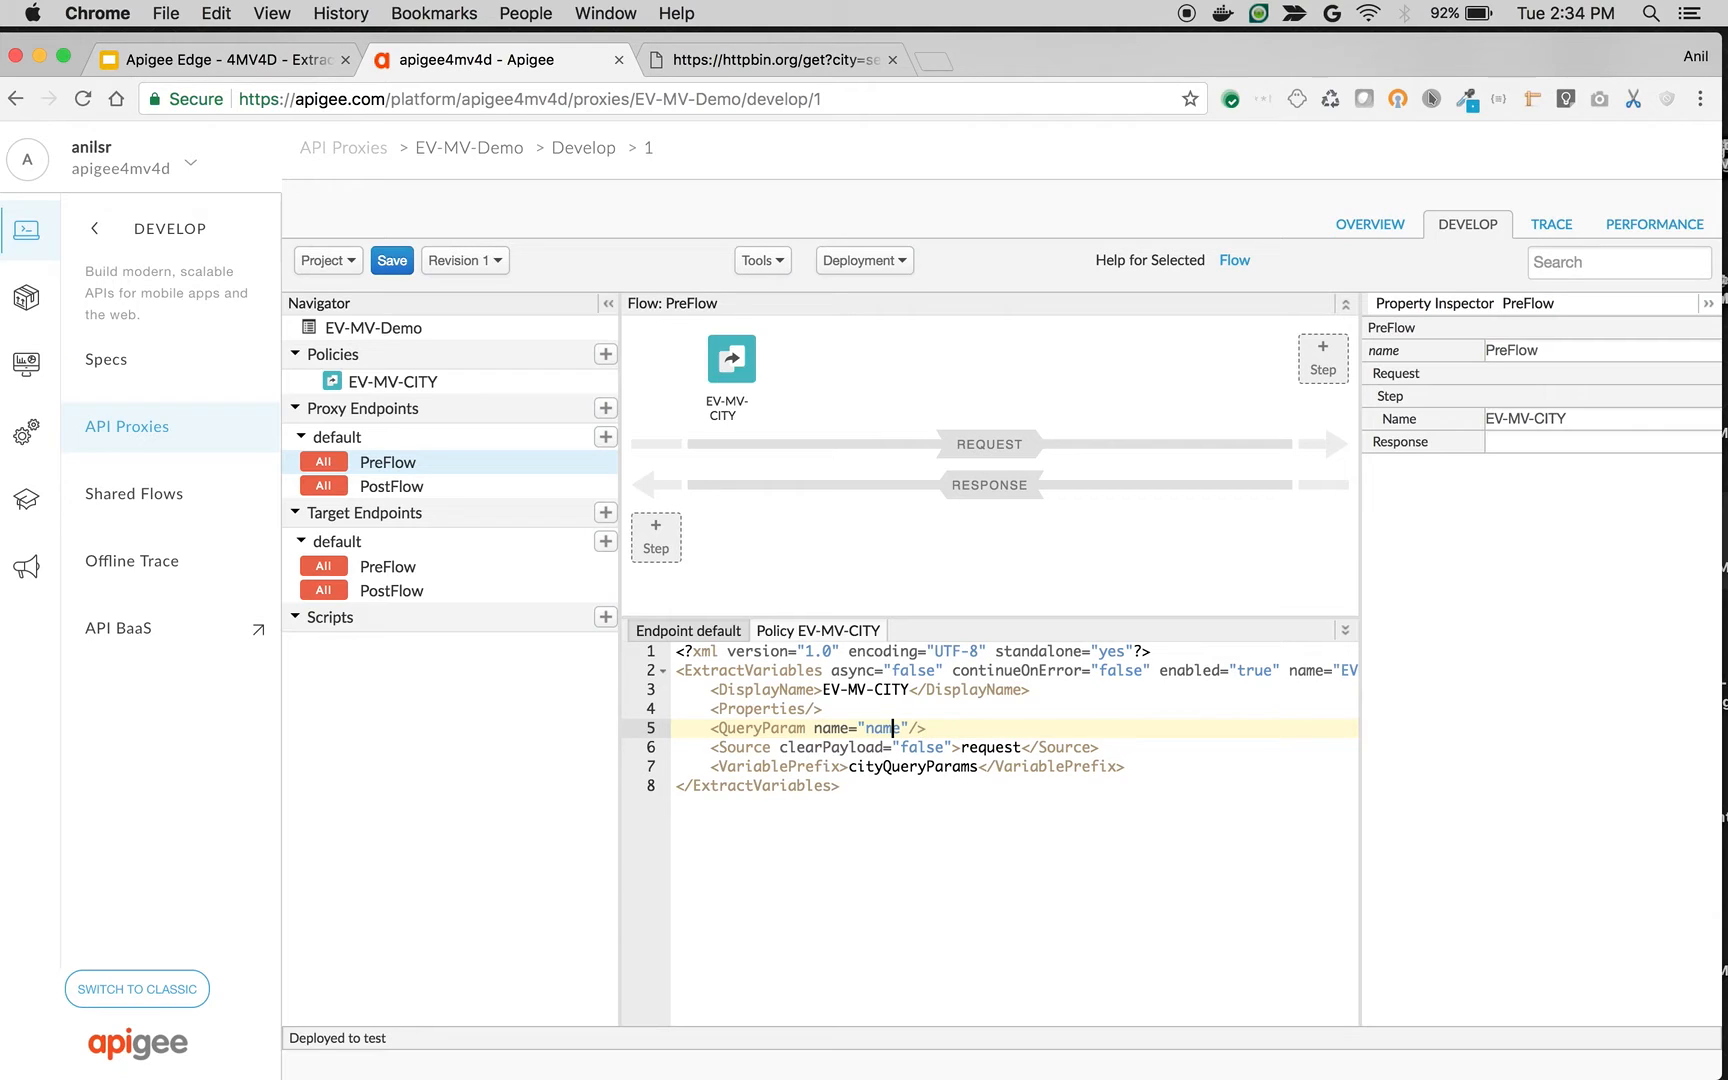
double_click(884, 728)
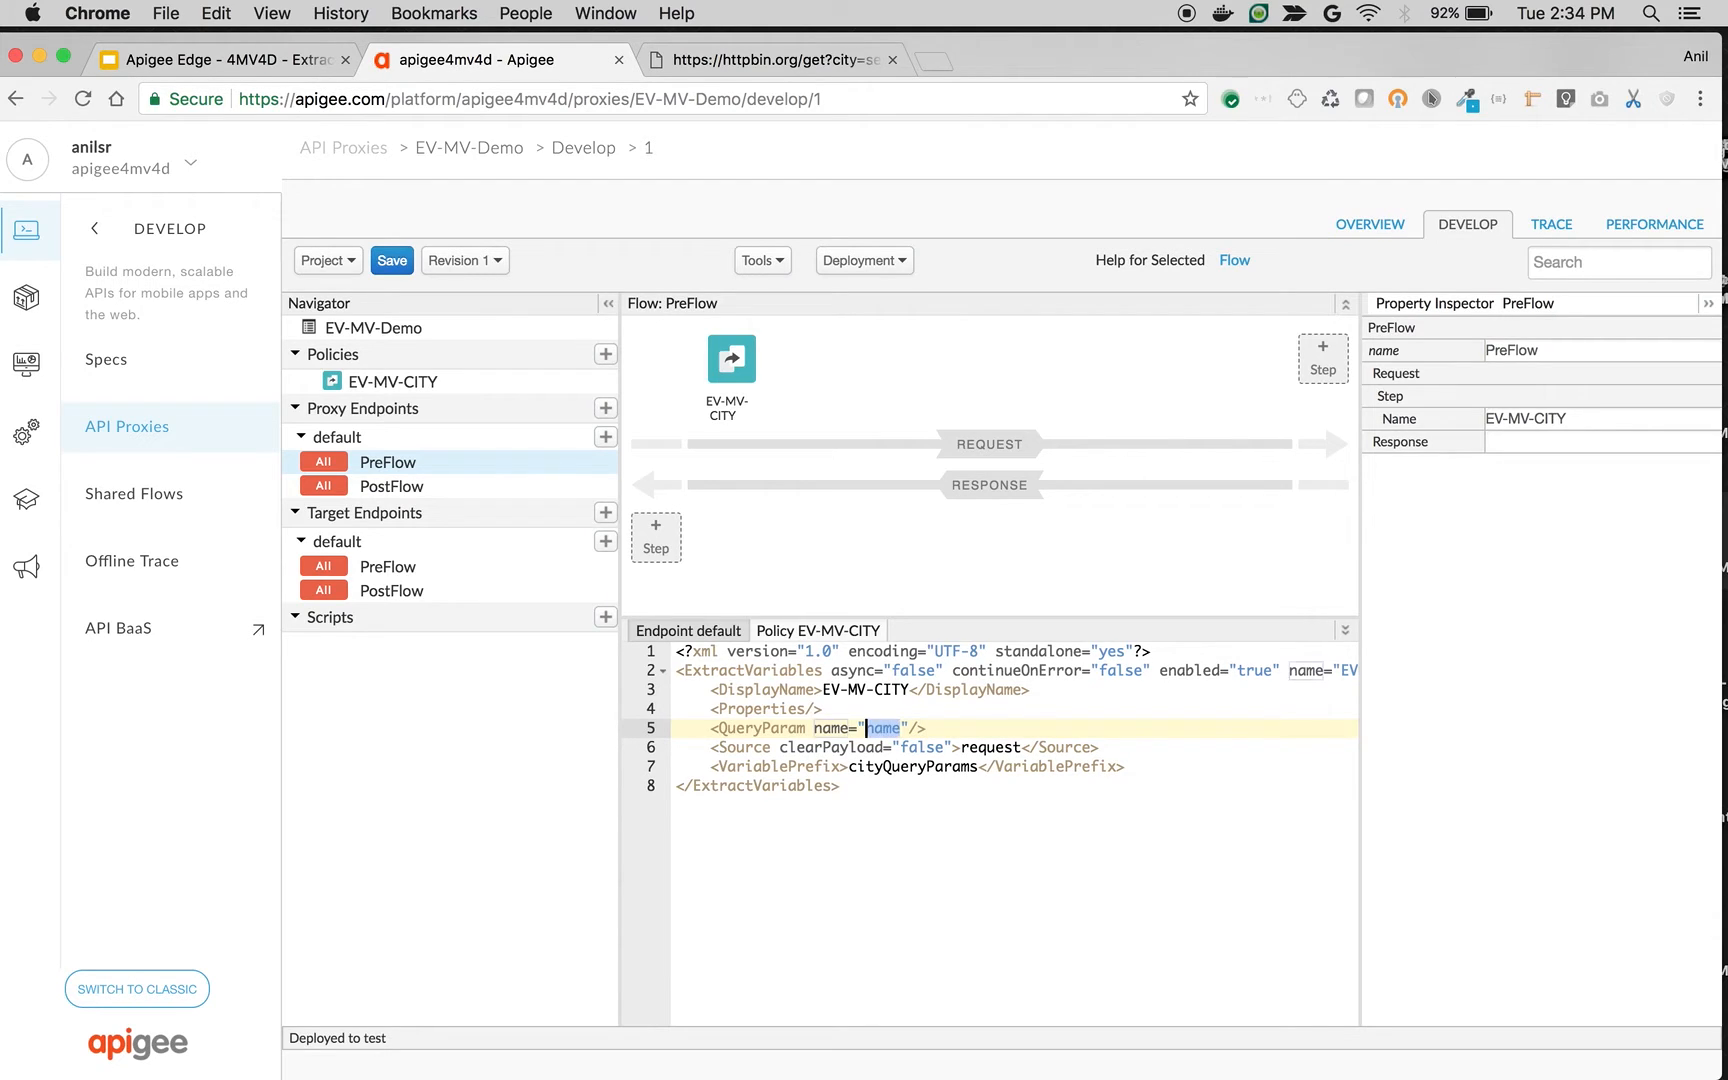
type("city")
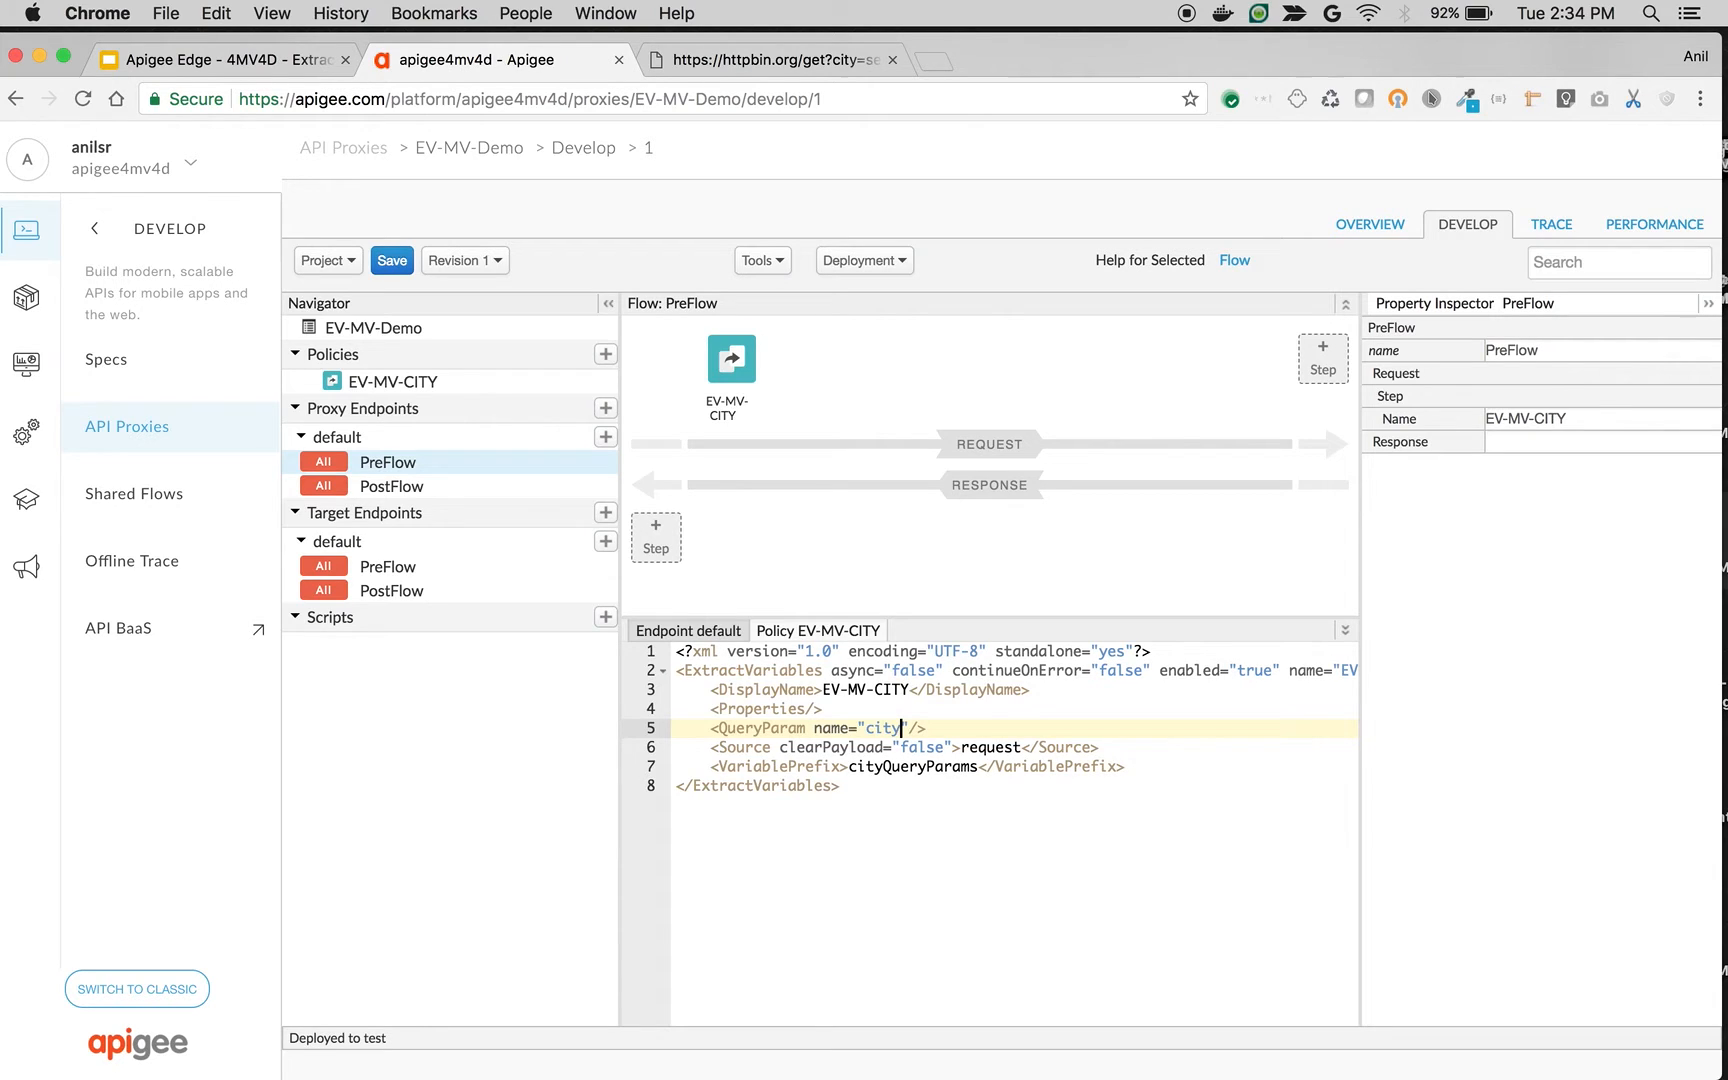
type(".")
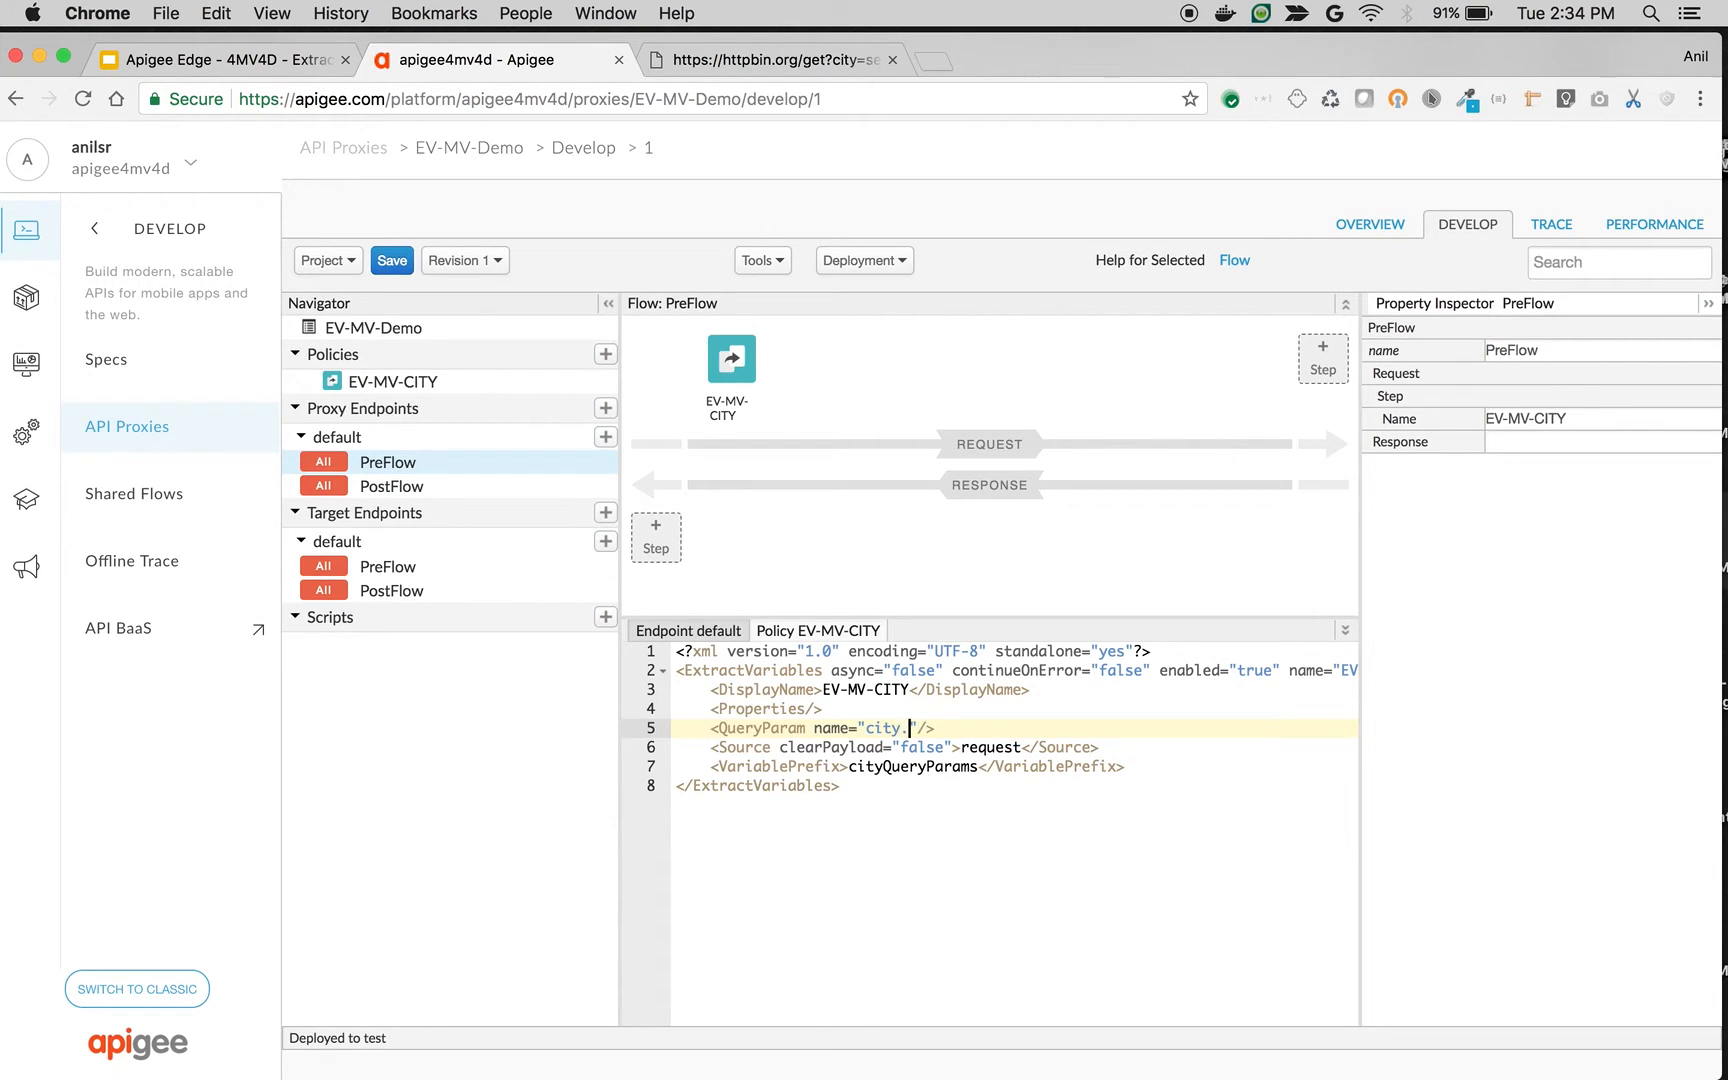
type("0")
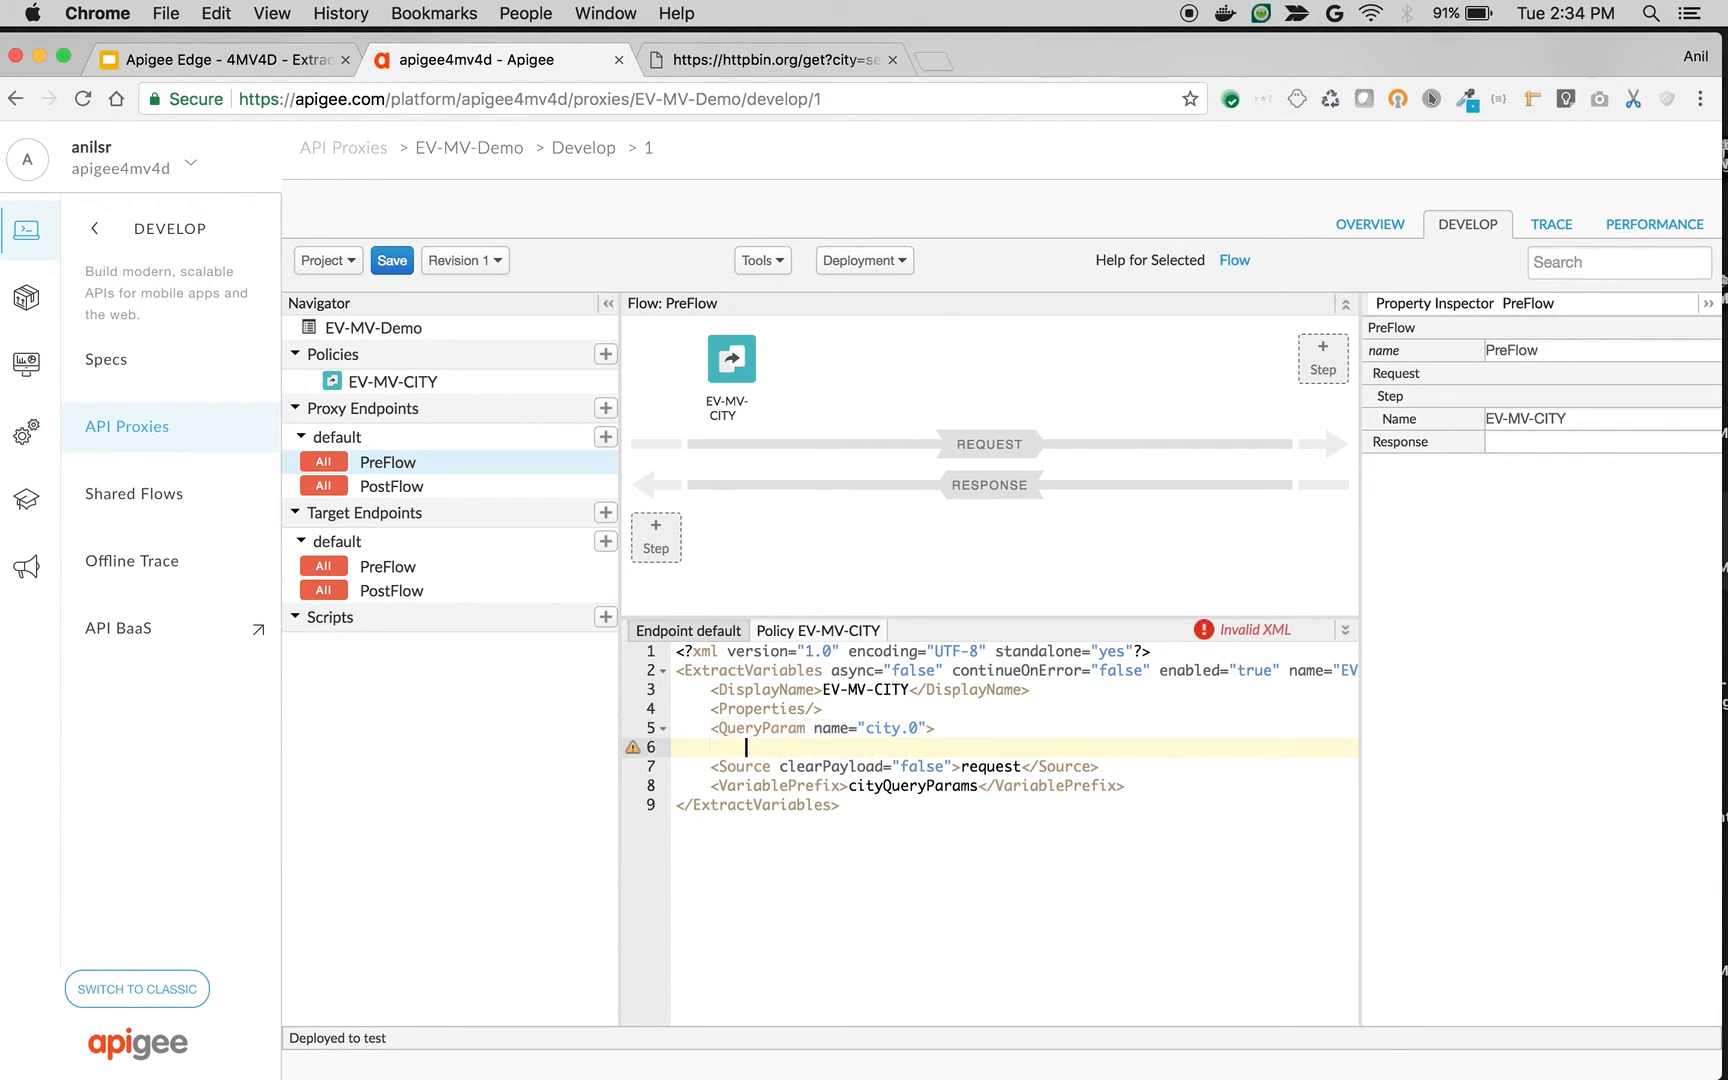
type("</")
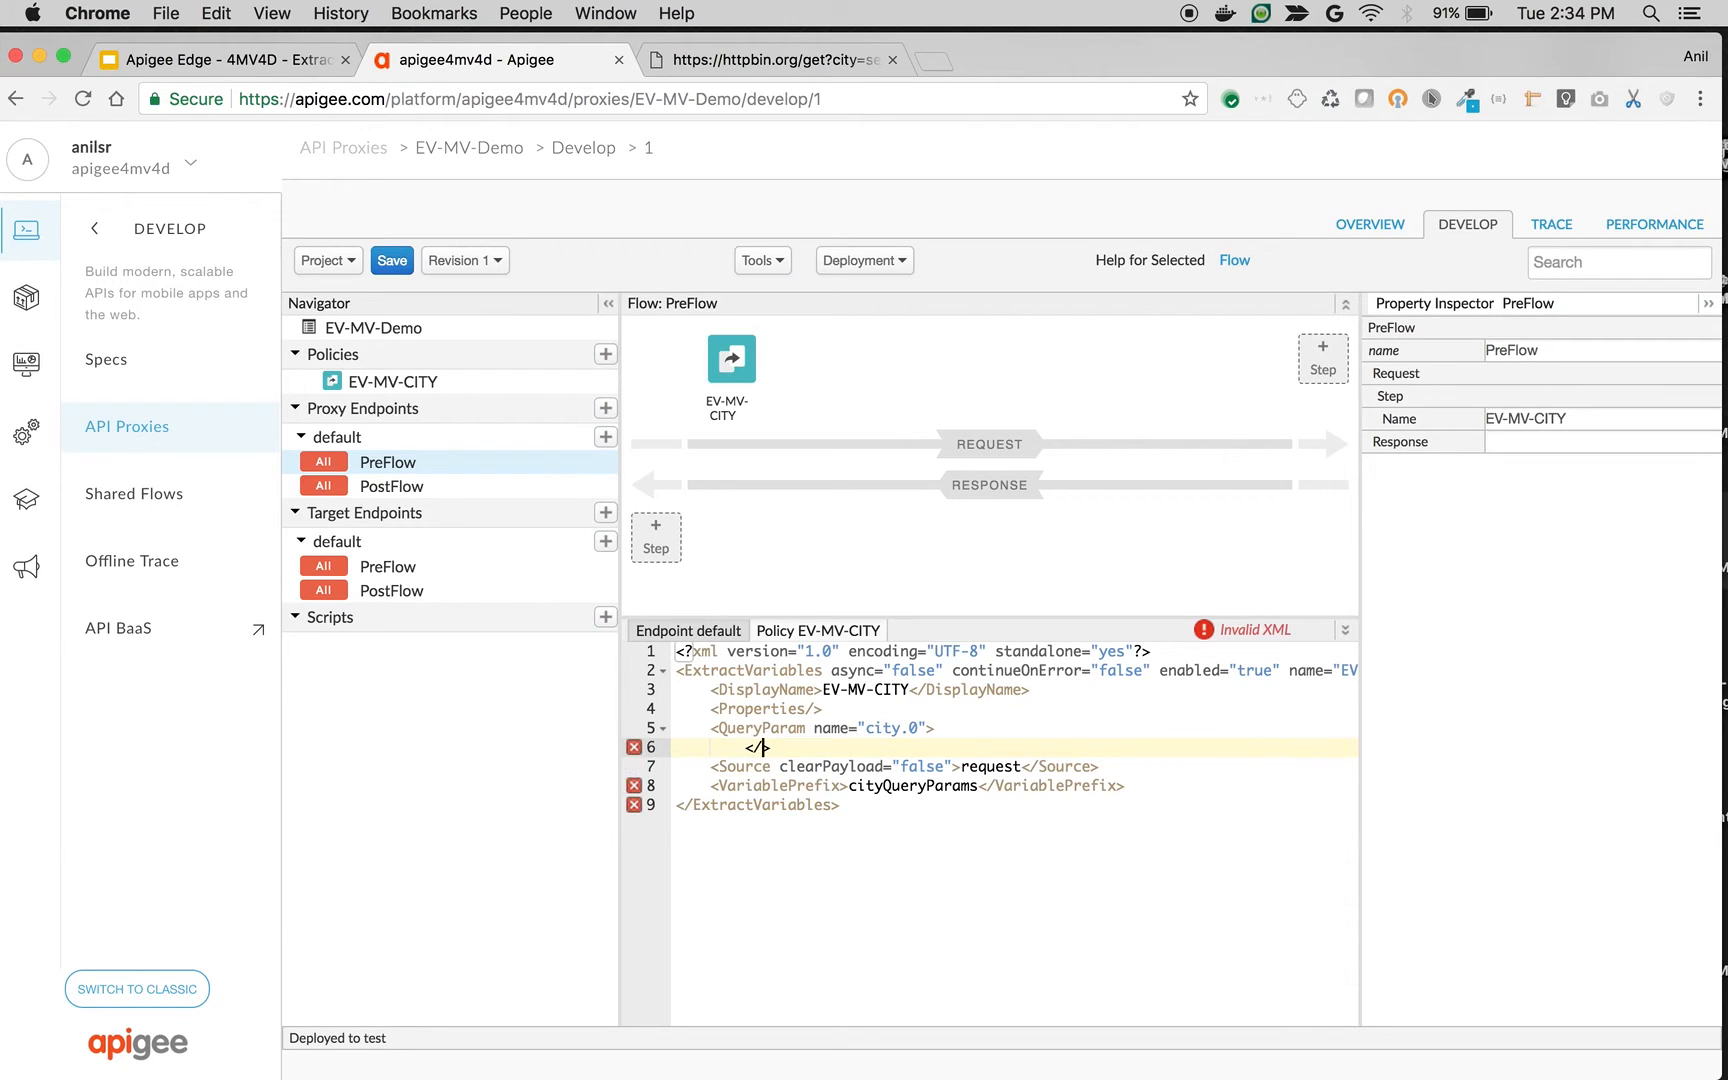
type("QueryParam>")
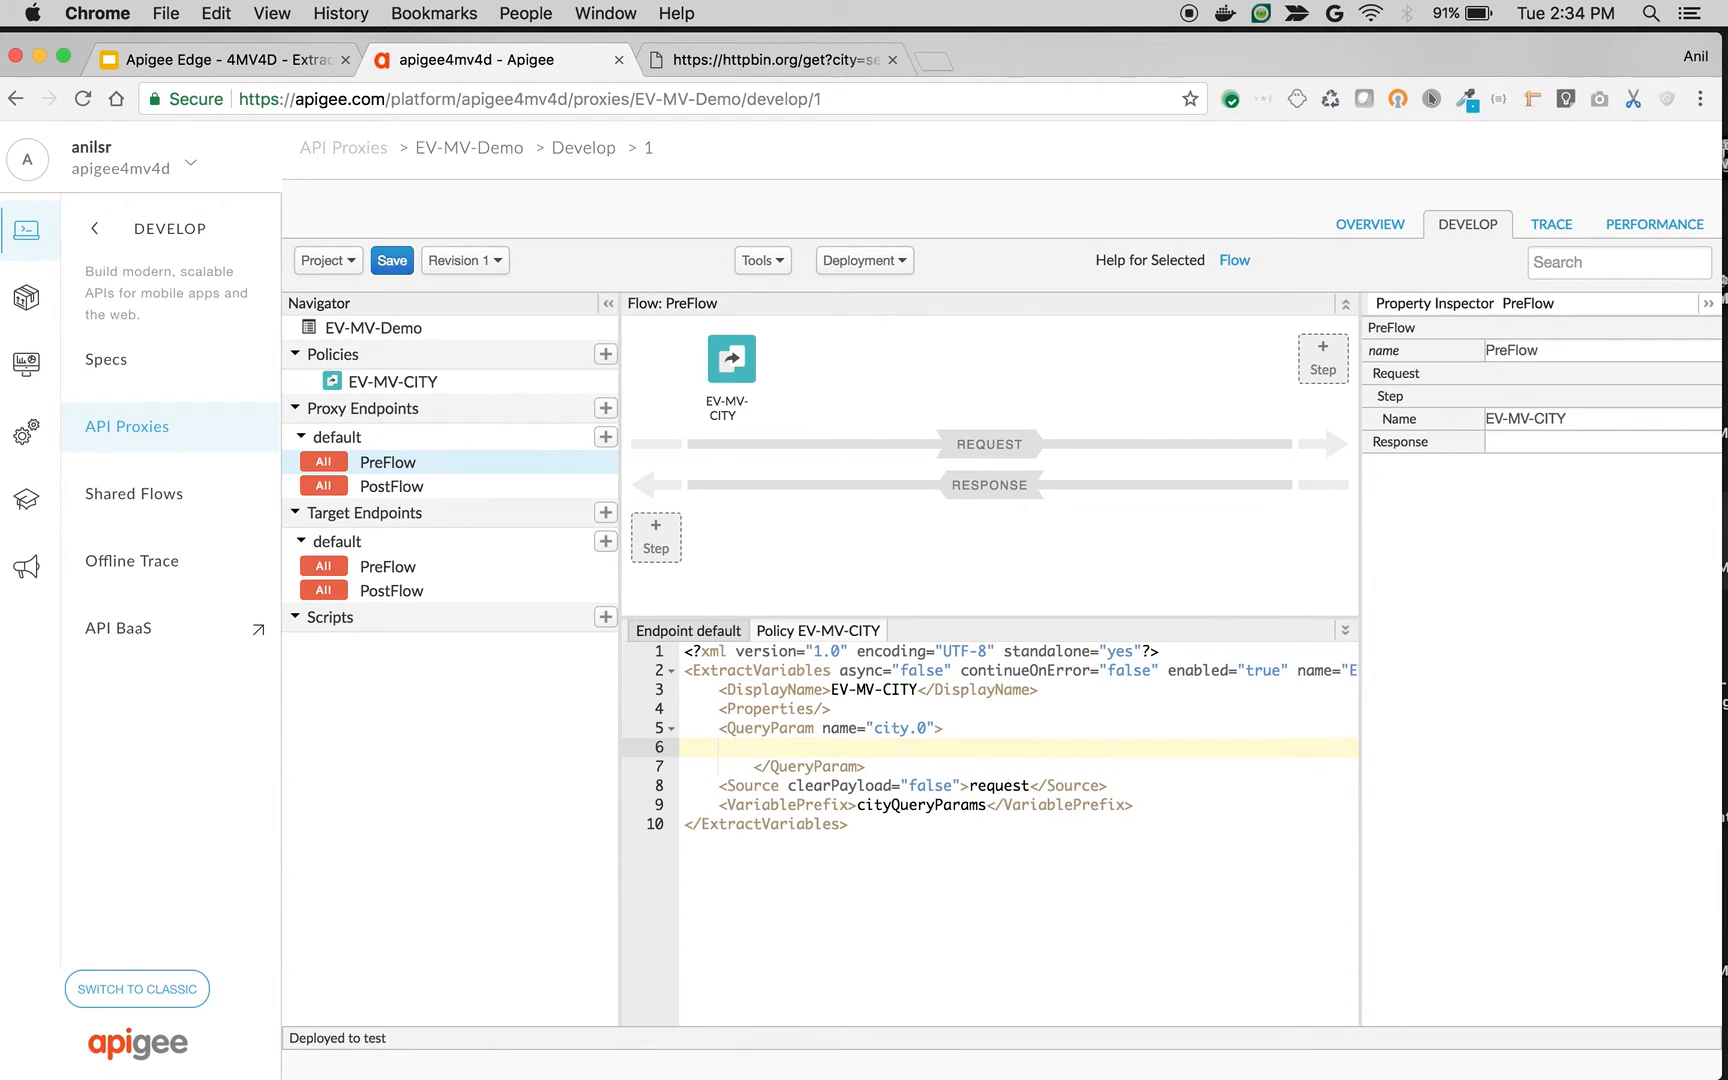
Add a Pattern ignoreCase="true" with {firstCity} and copy the city QueryParam block
type("<Pattern>")
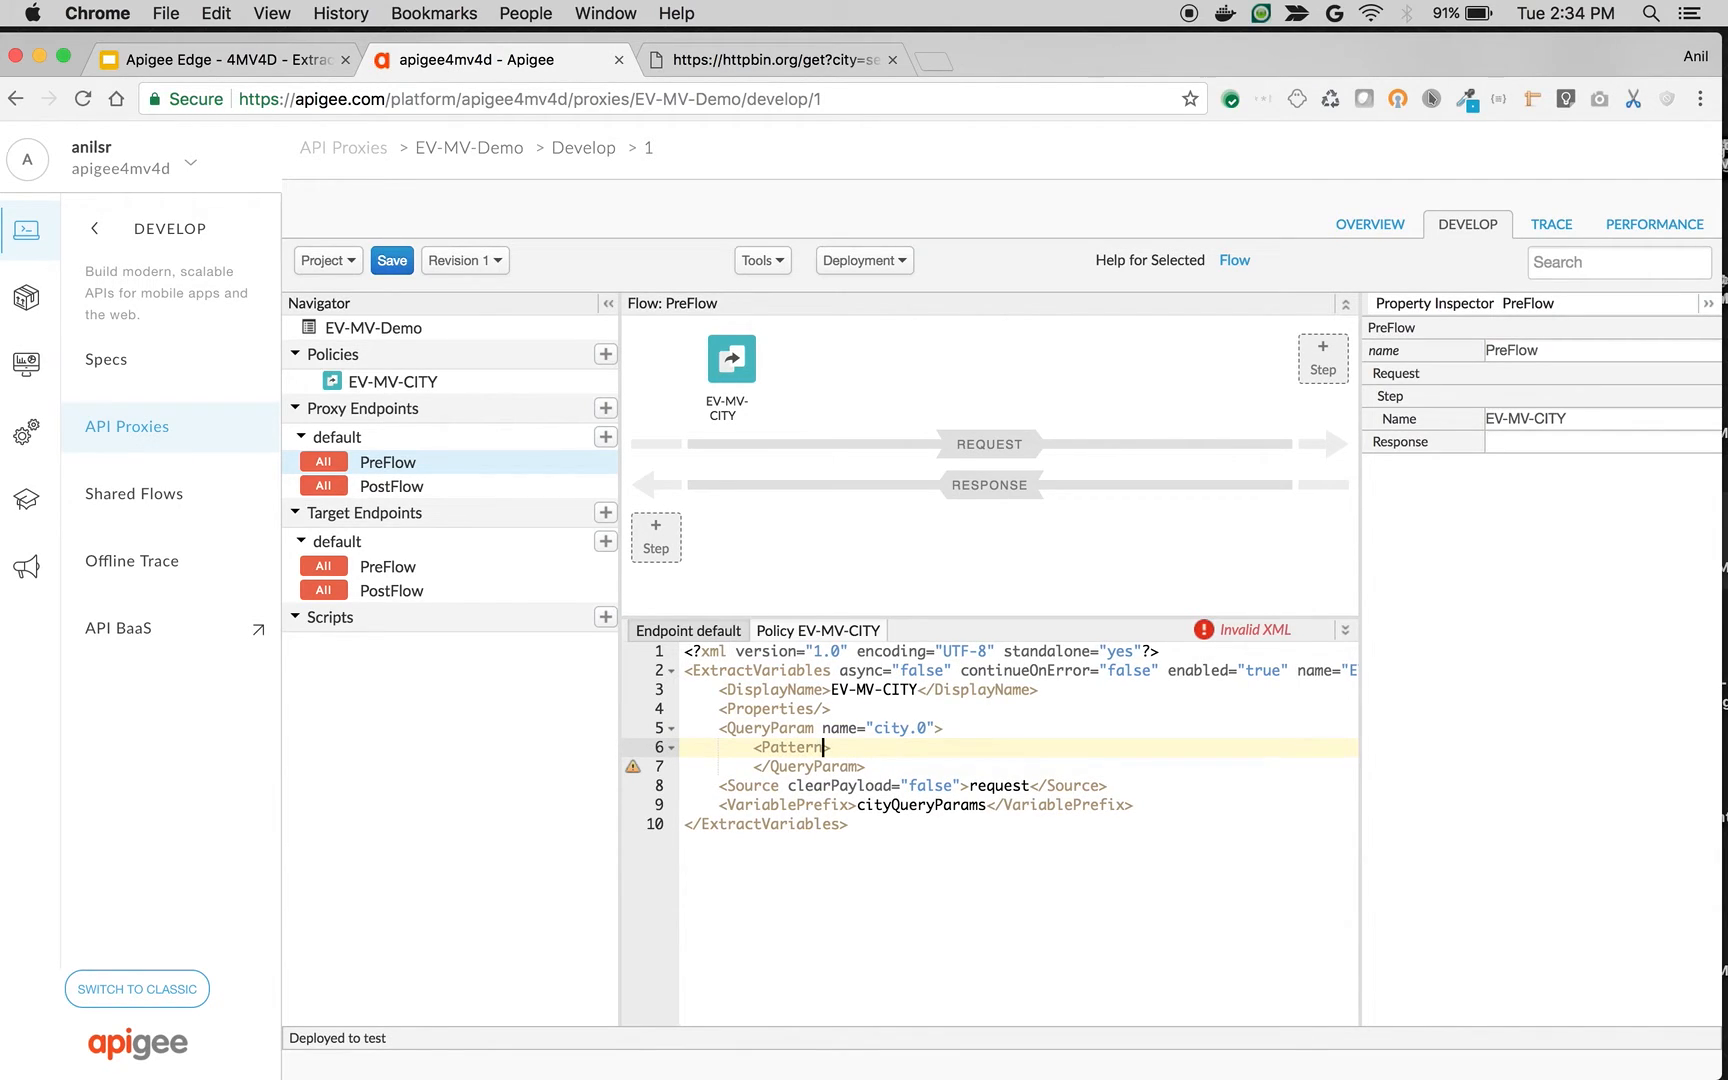
type("ignoreCase=\"true")
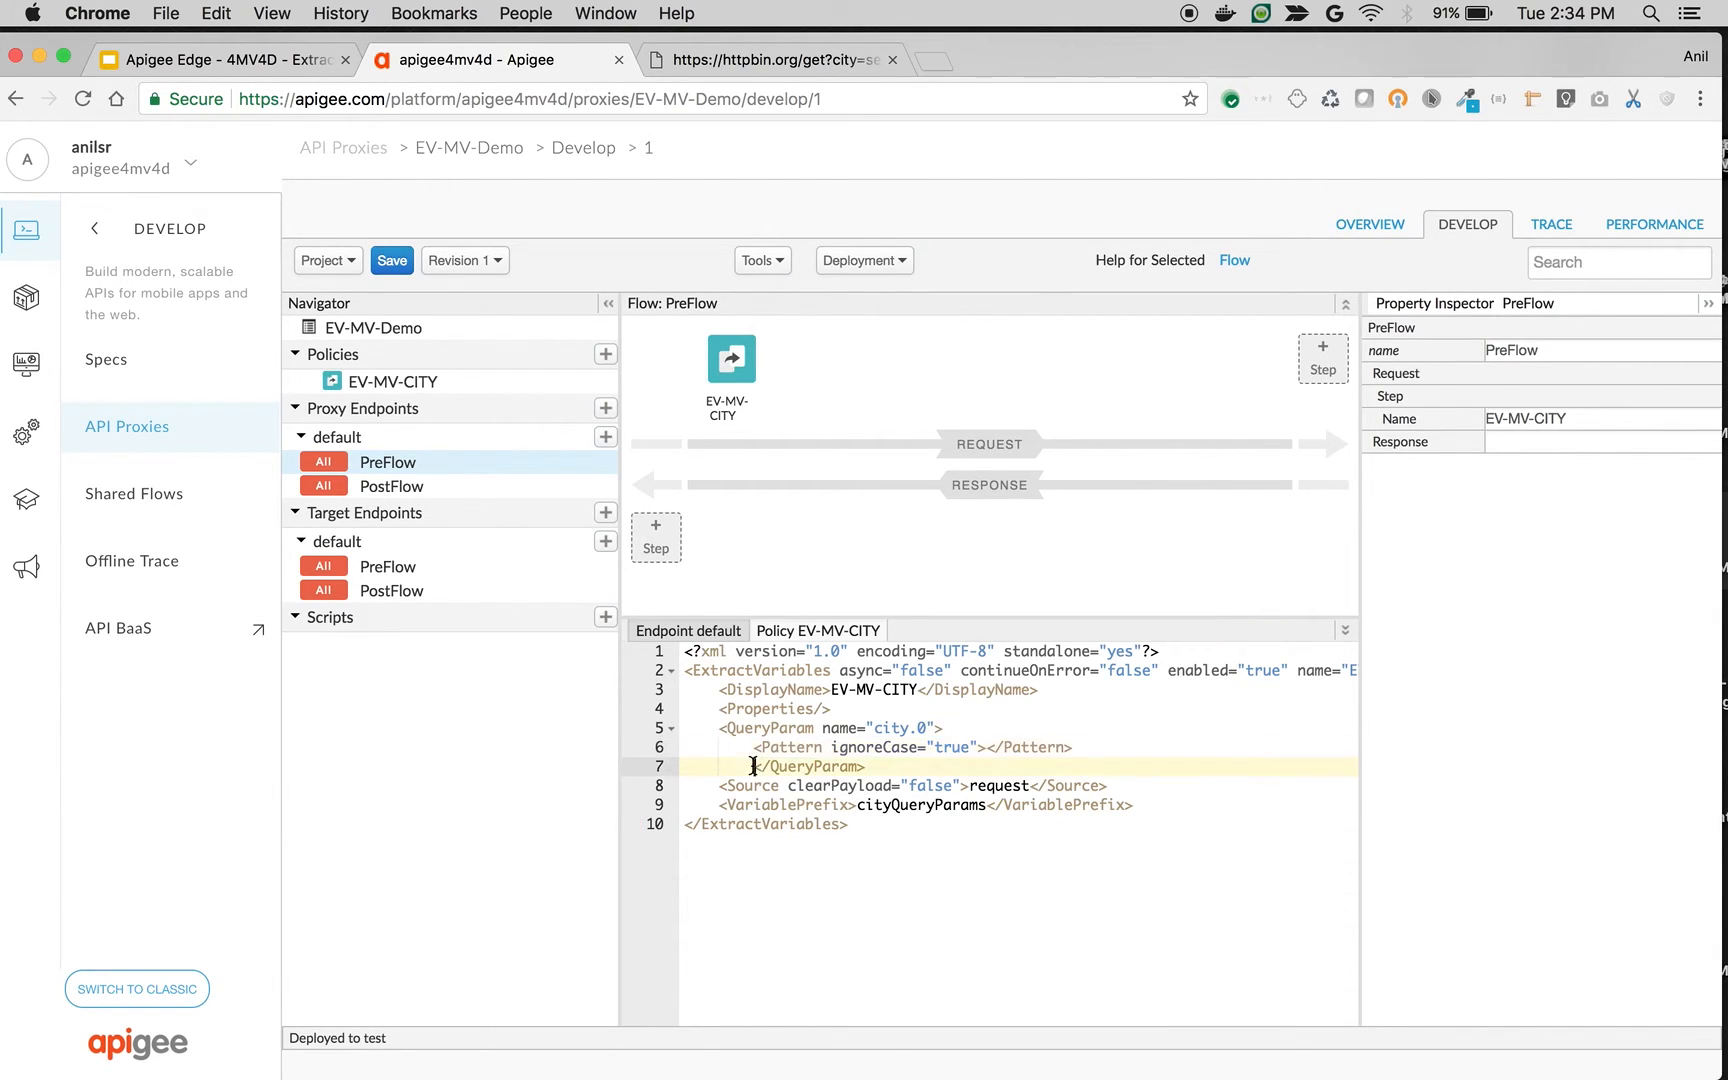
left_click(986, 748)
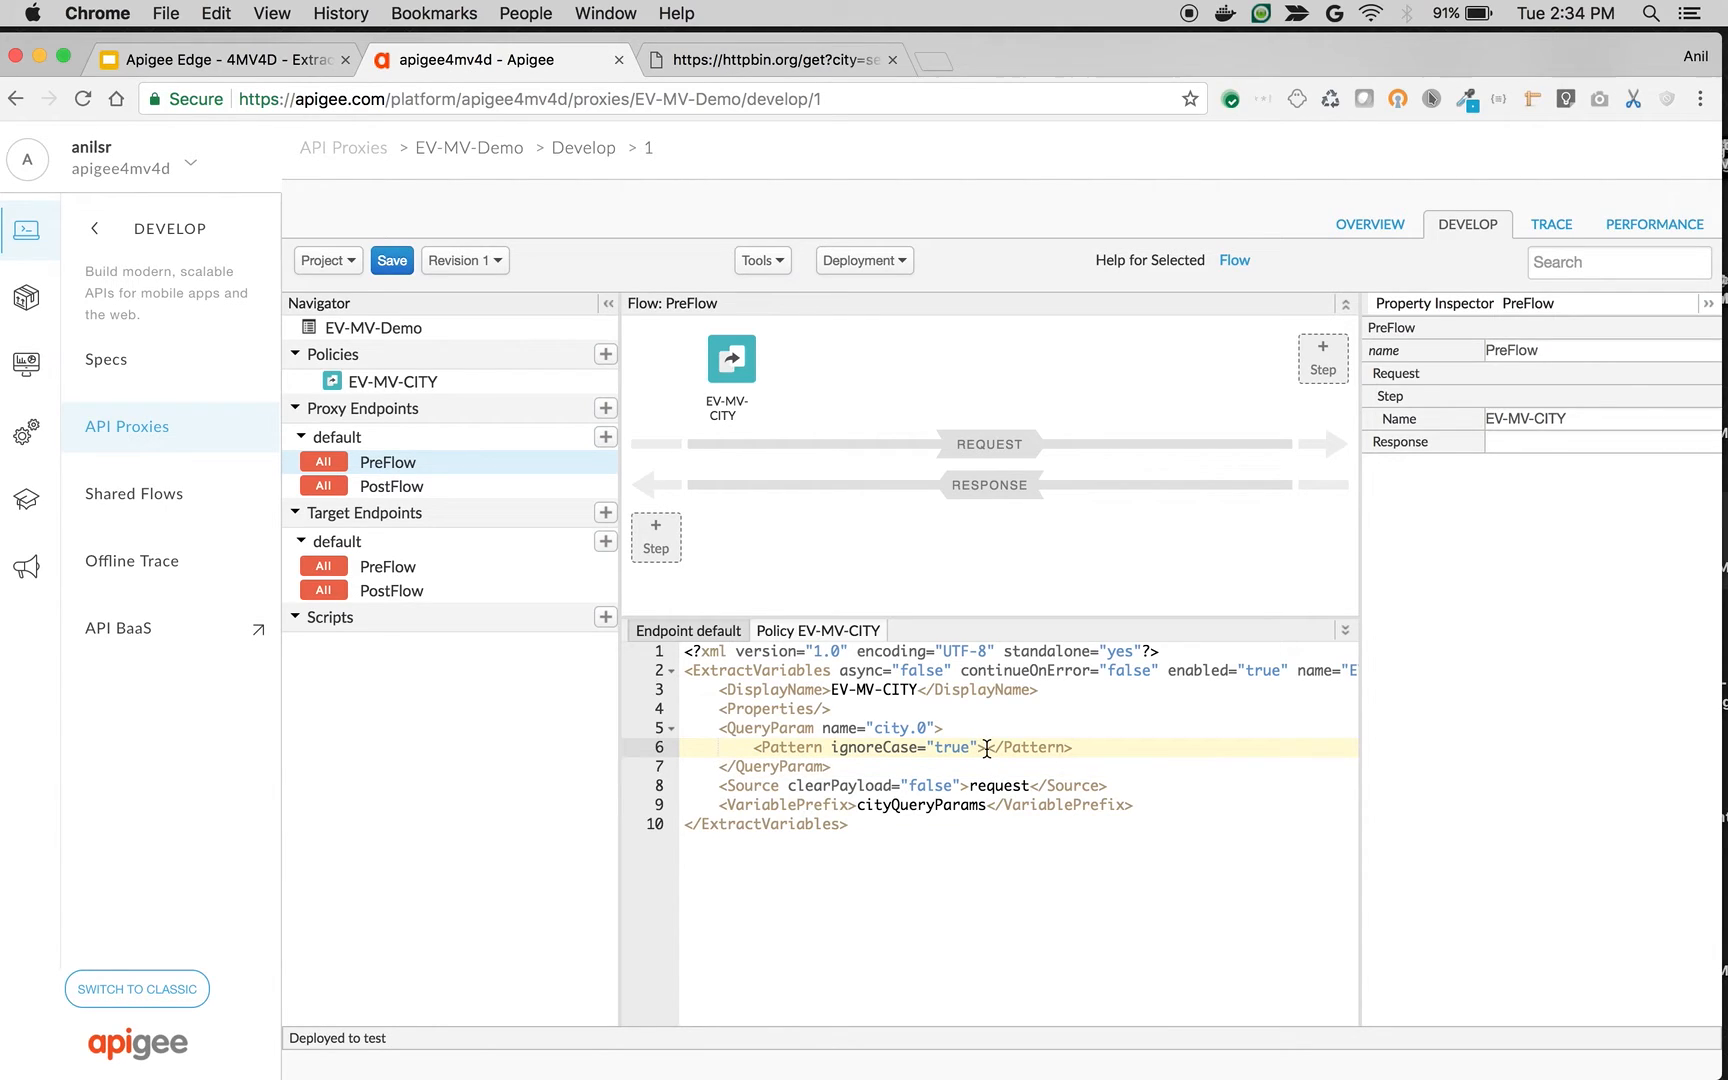
type("{firs")
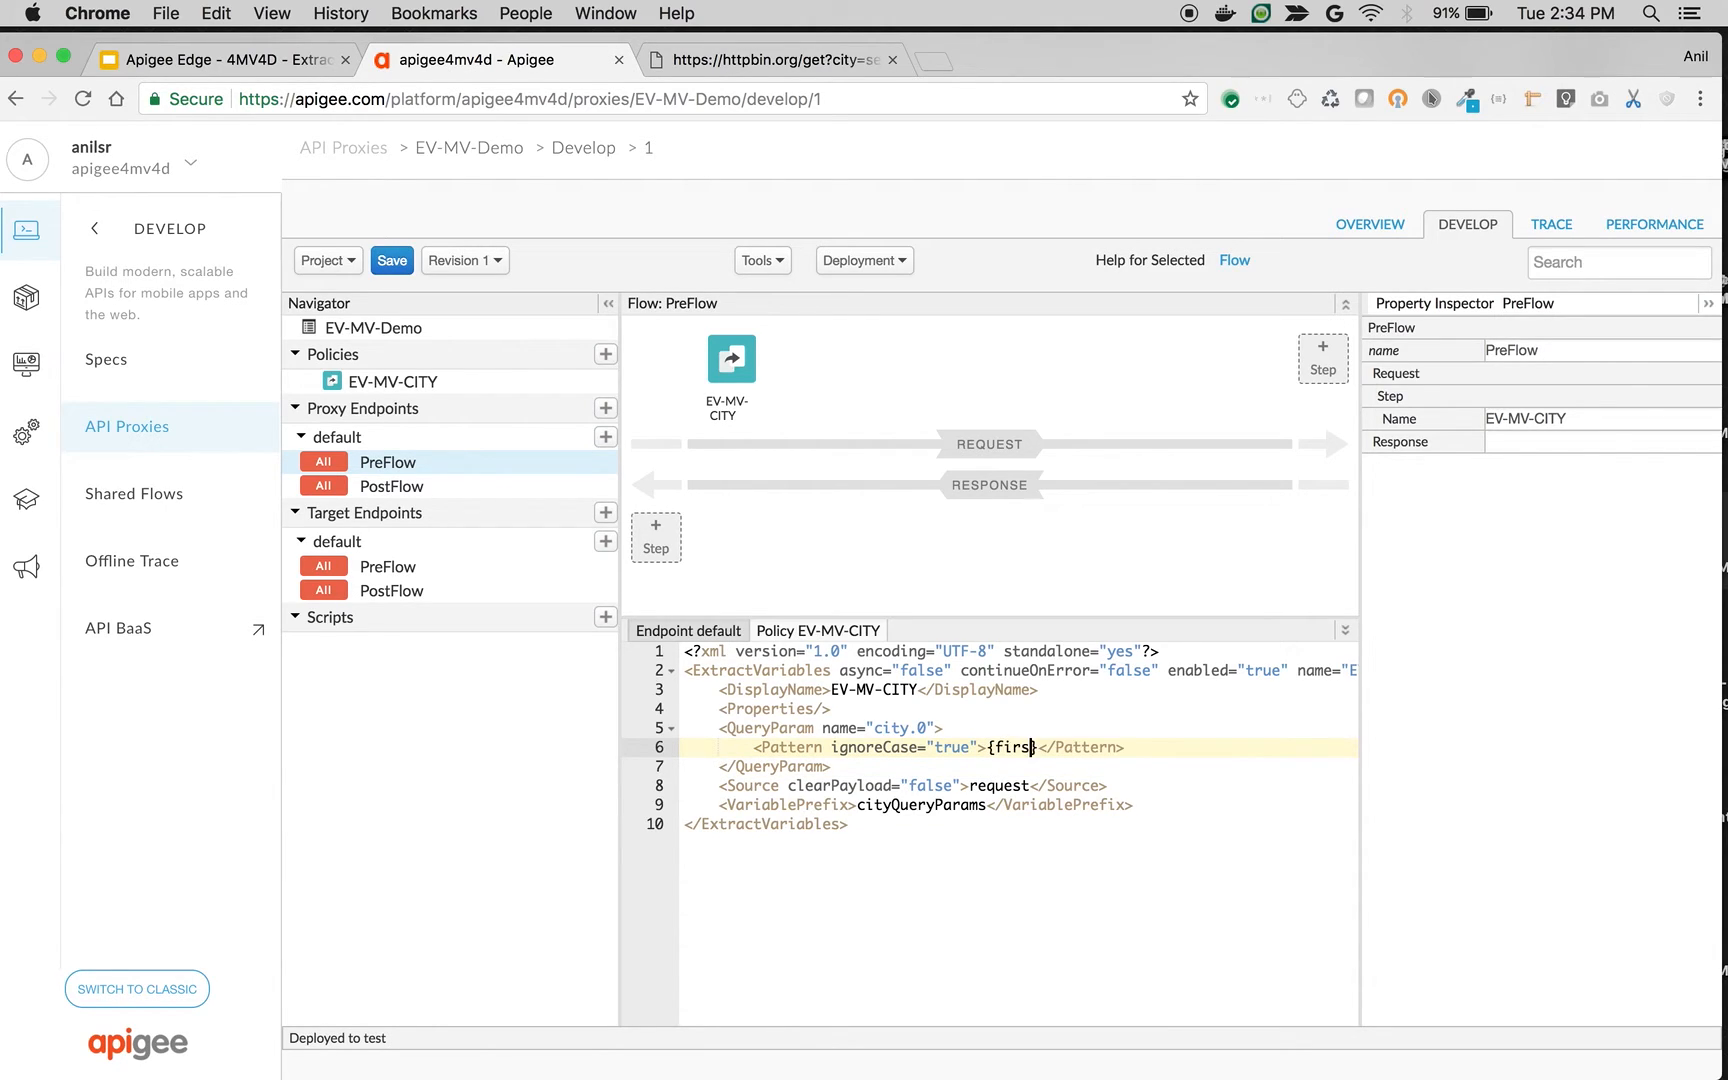
type("tCity")
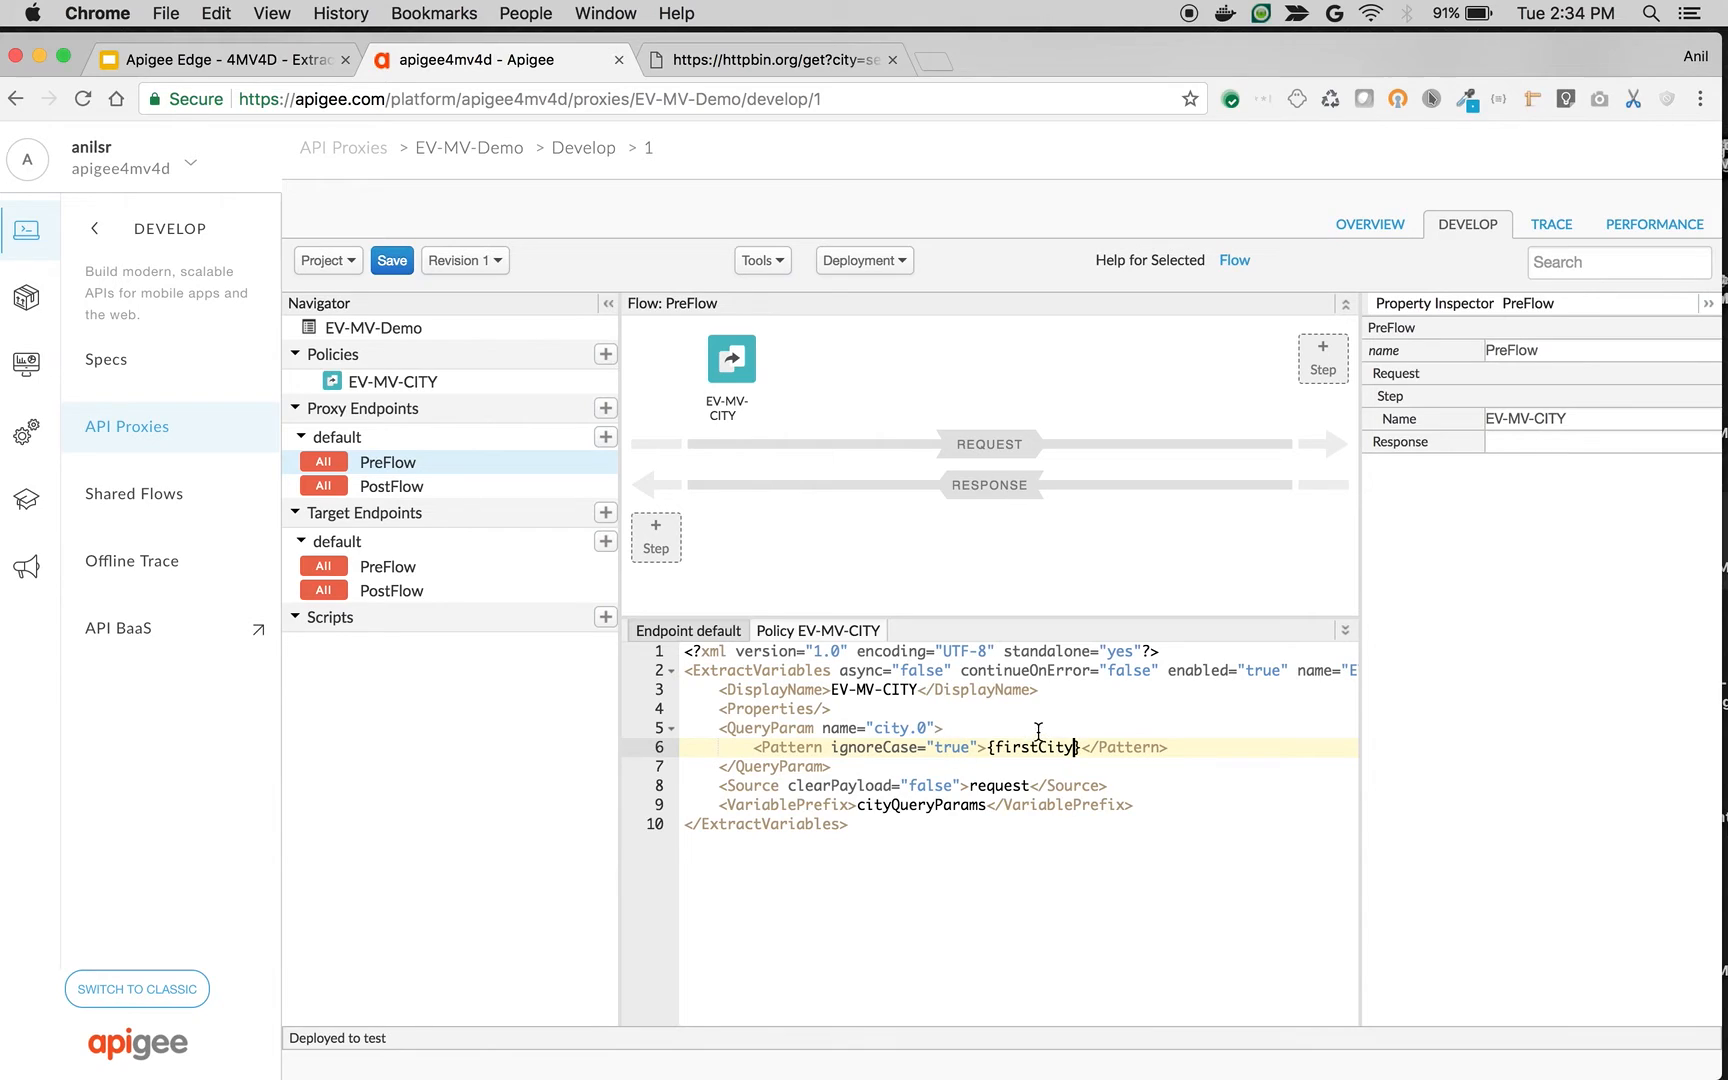
mouse_move(890, 810)
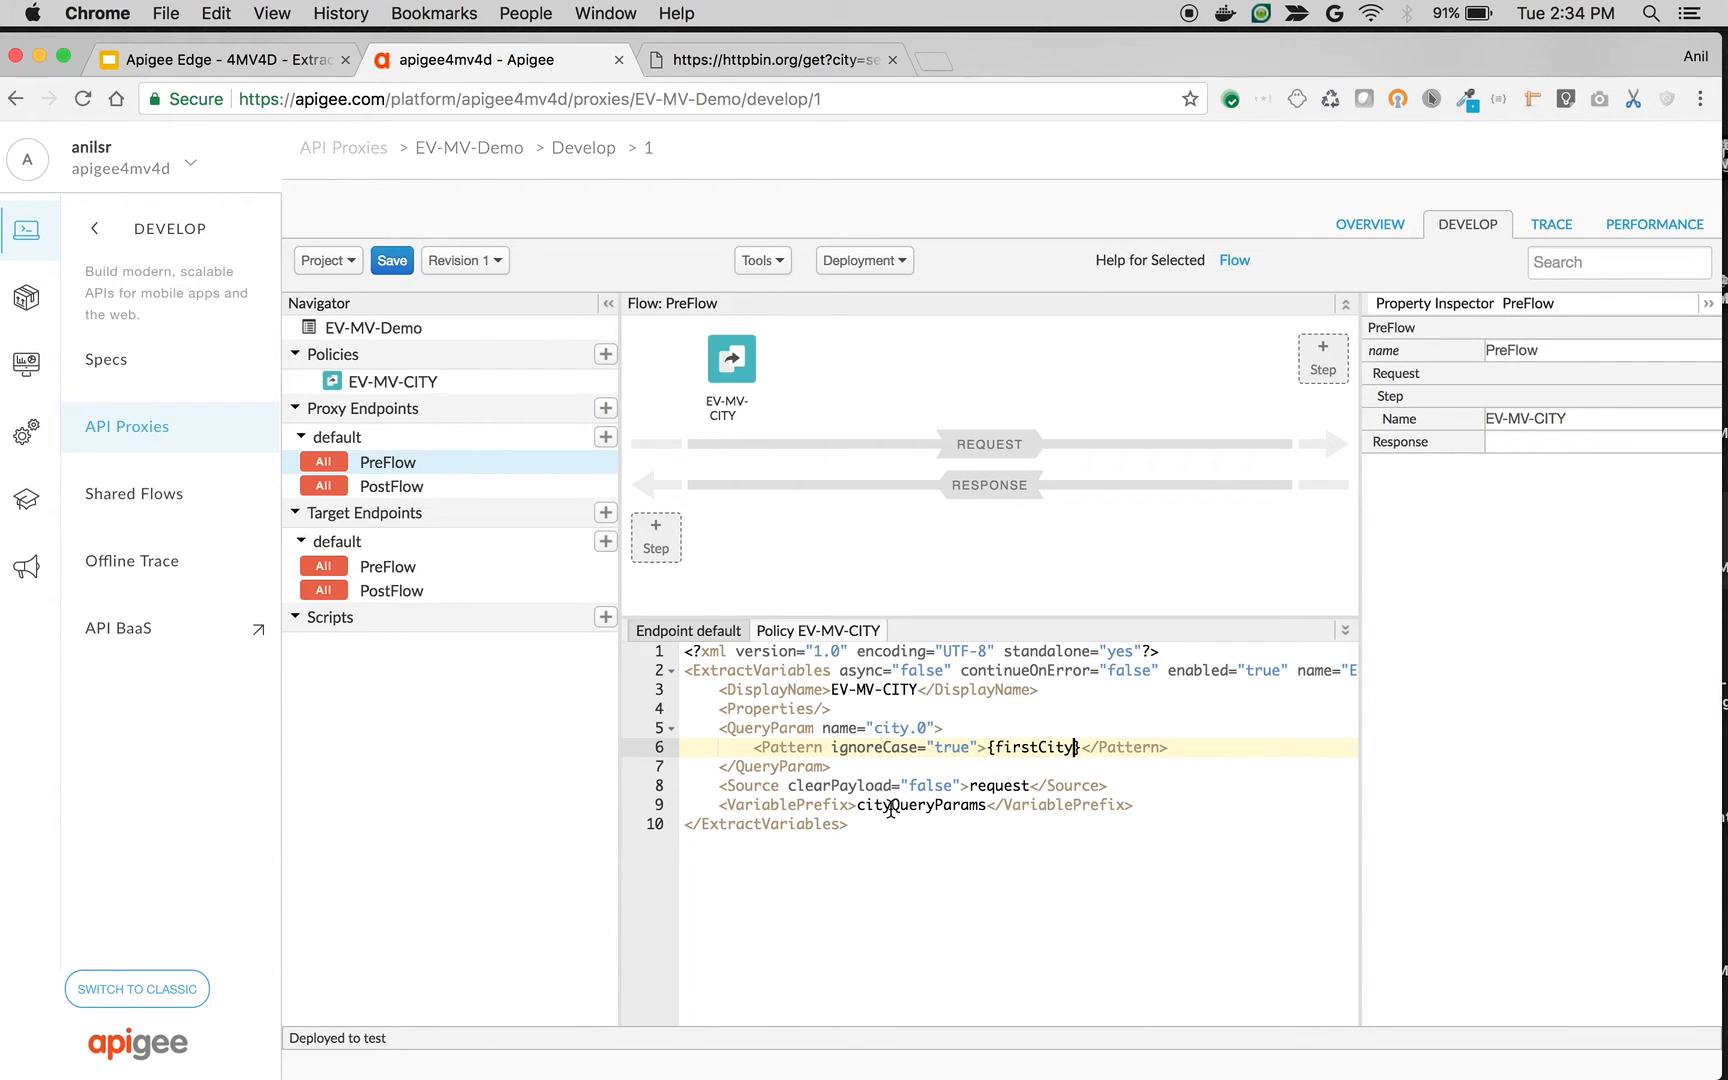
mouse_move(850, 766)
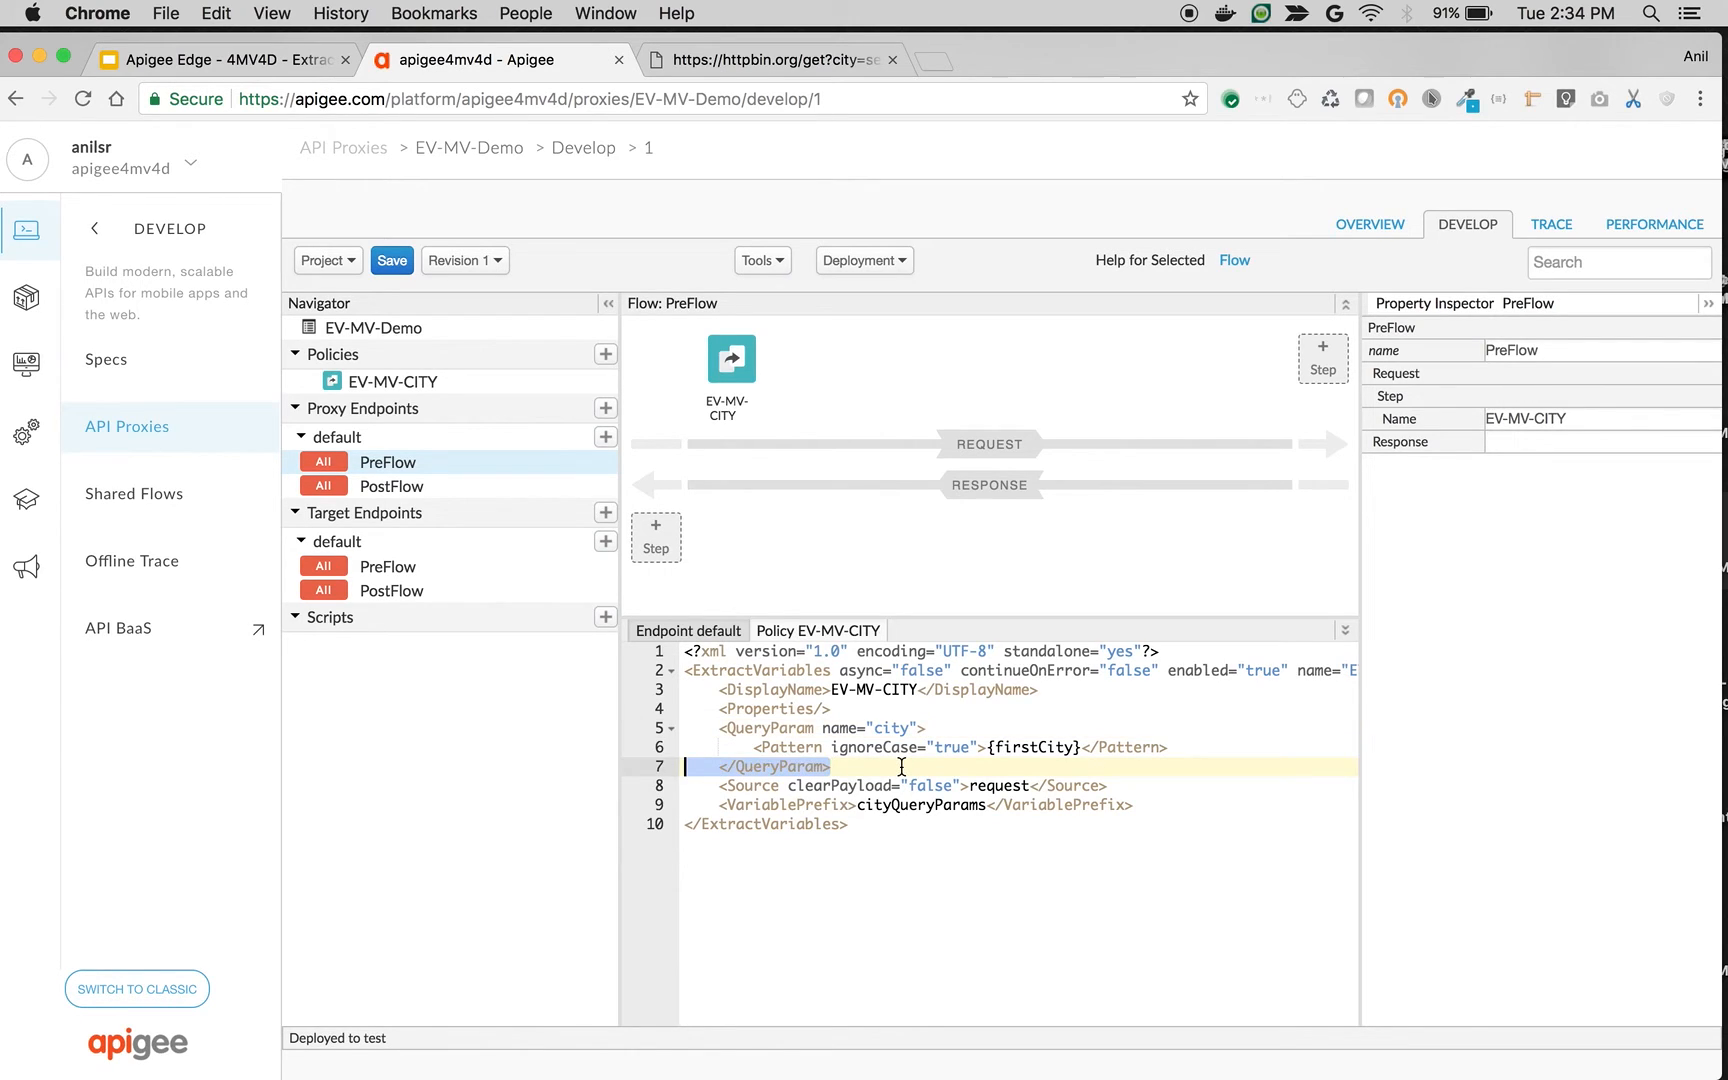
key("Enter")
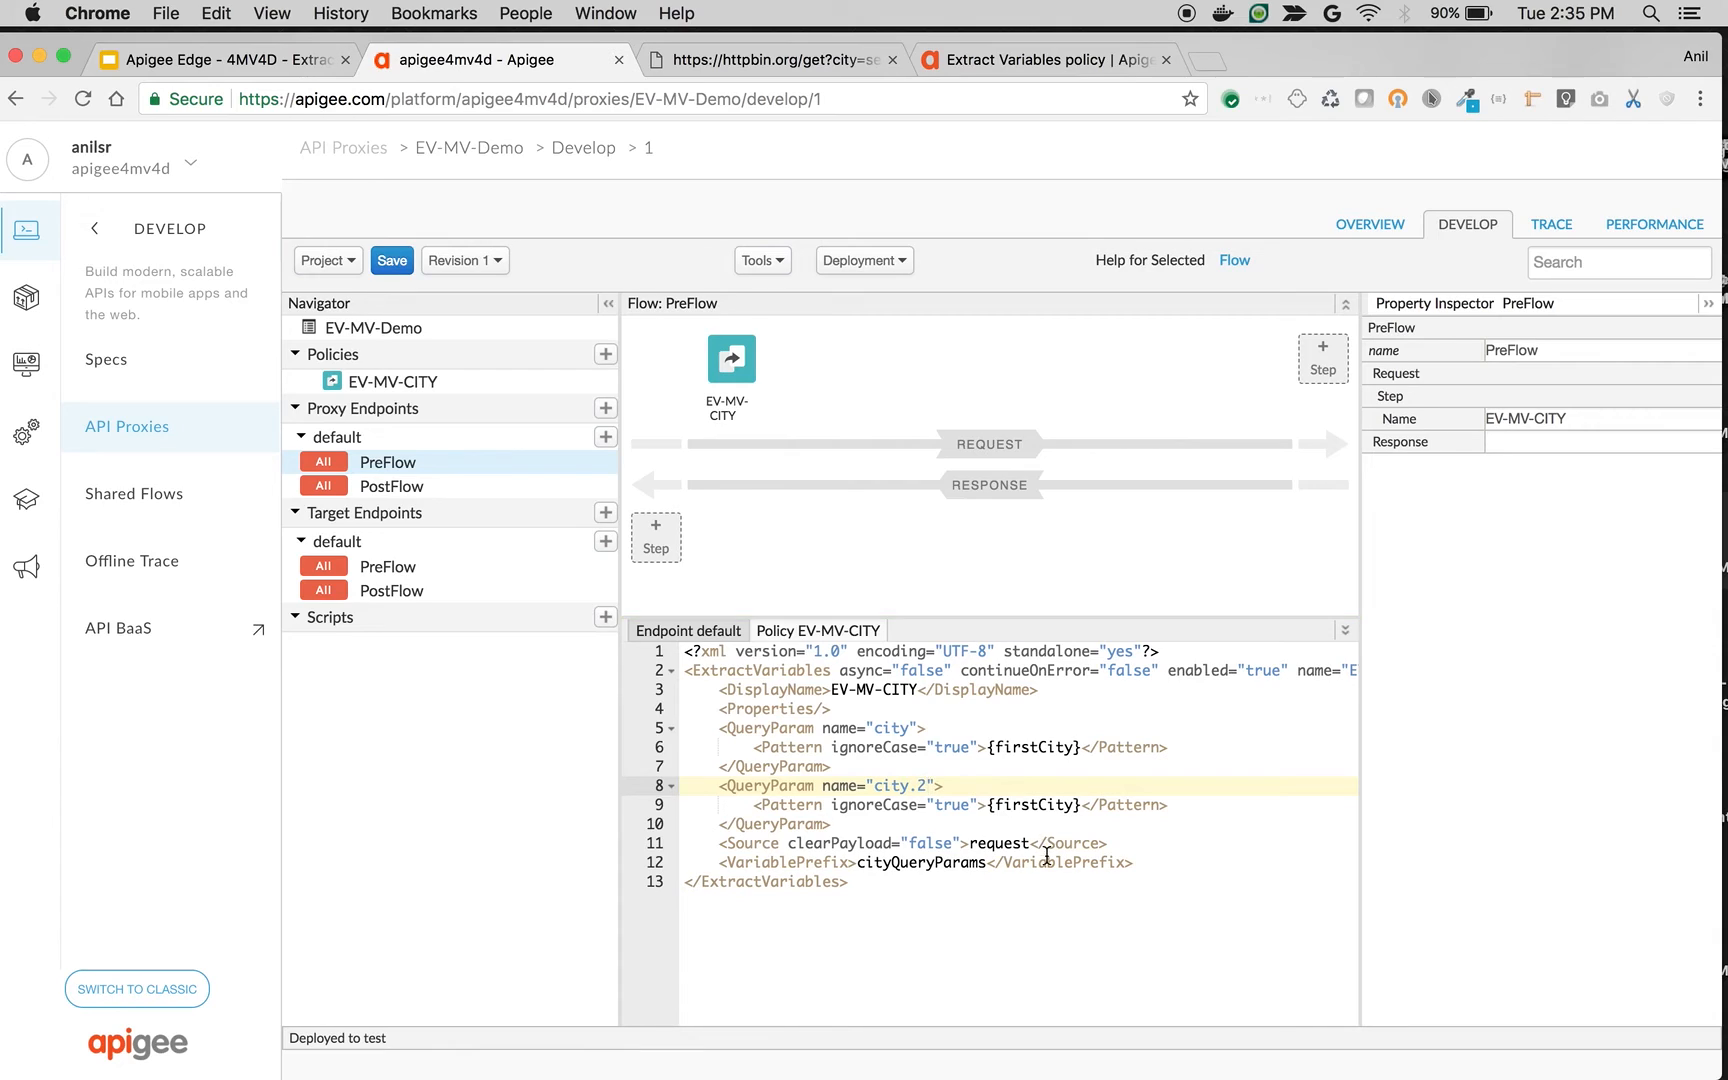
Rename the copied city.2 pattern variable from firstCity to secondCity
double_click(1034, 806)
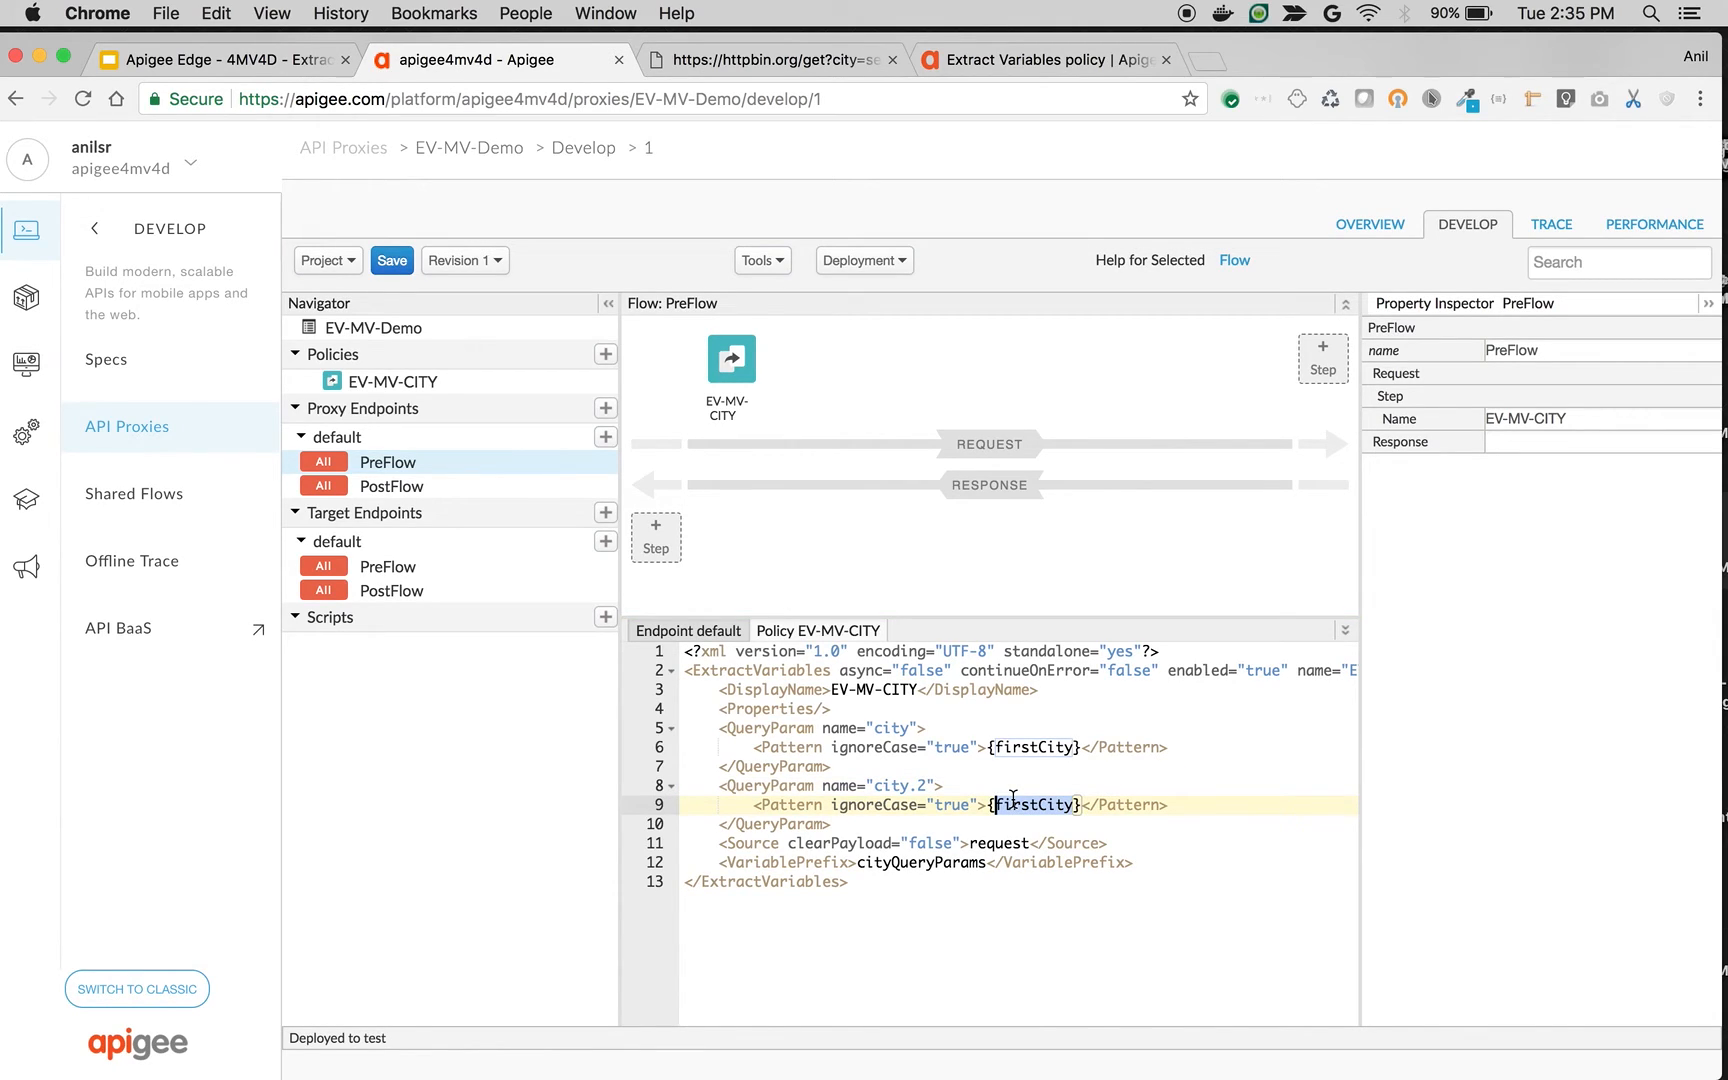
type("secondCity")
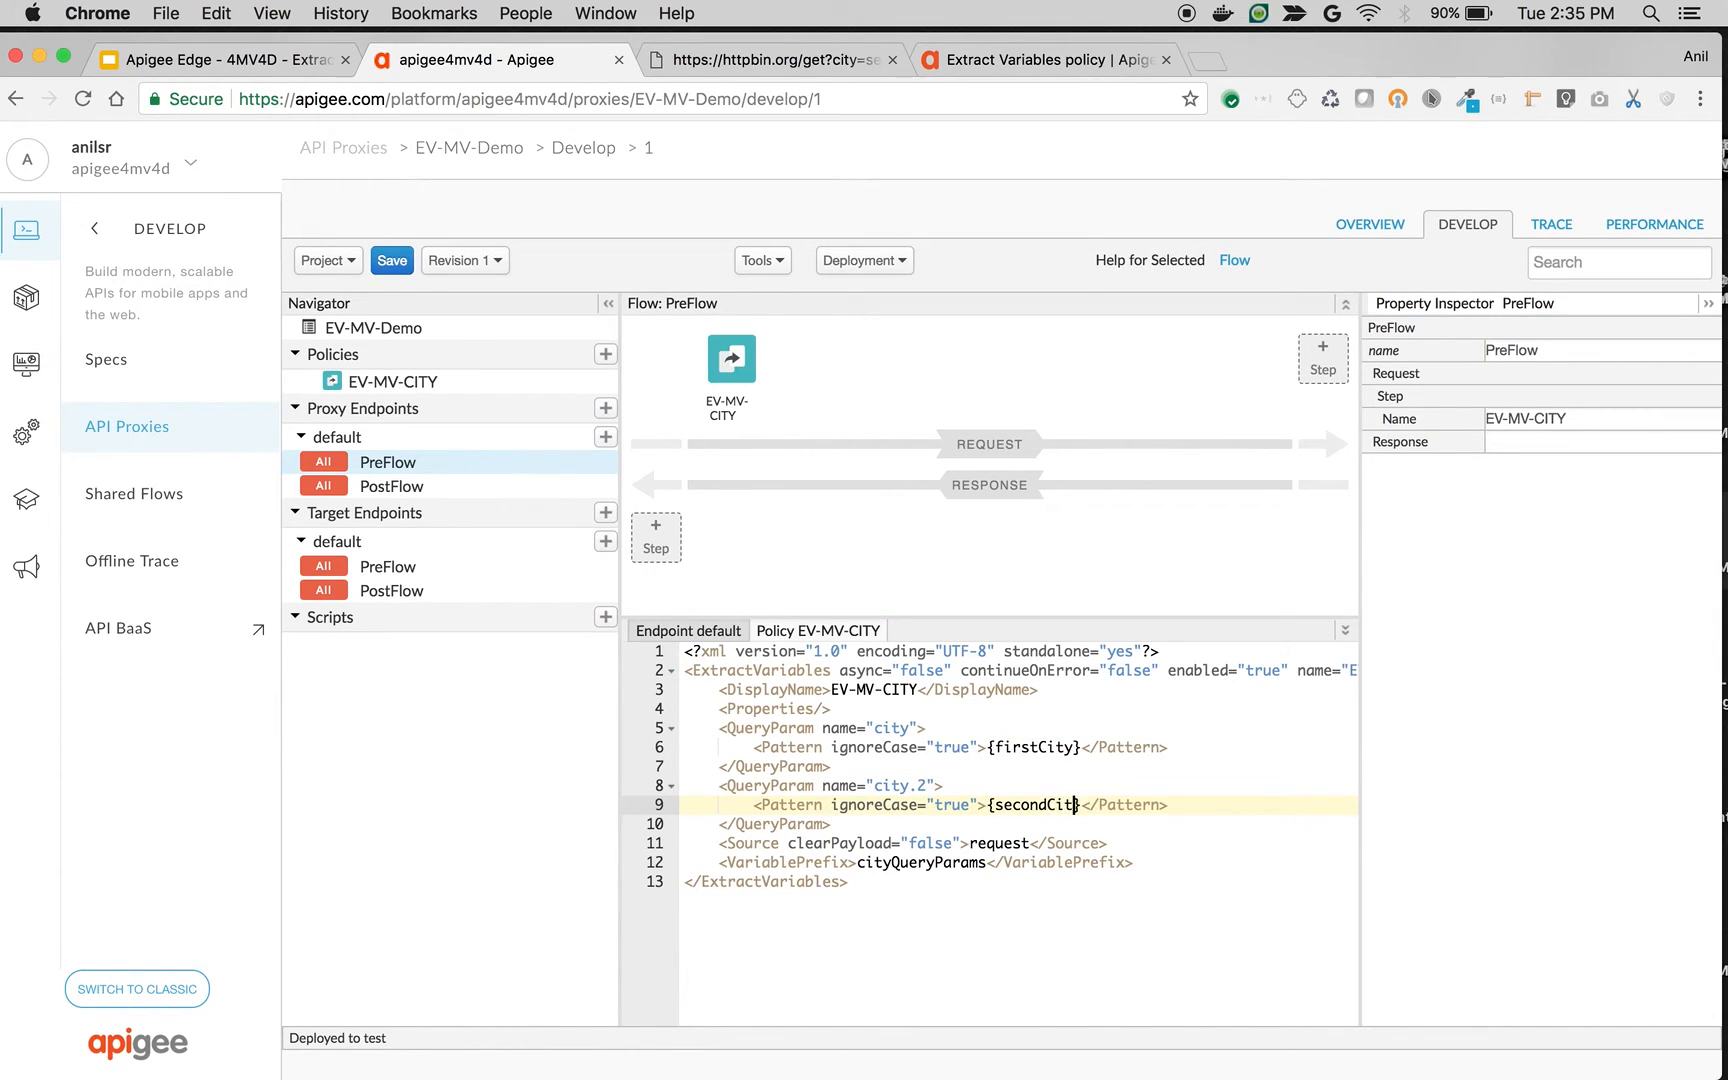
mouse_move(388, 280)
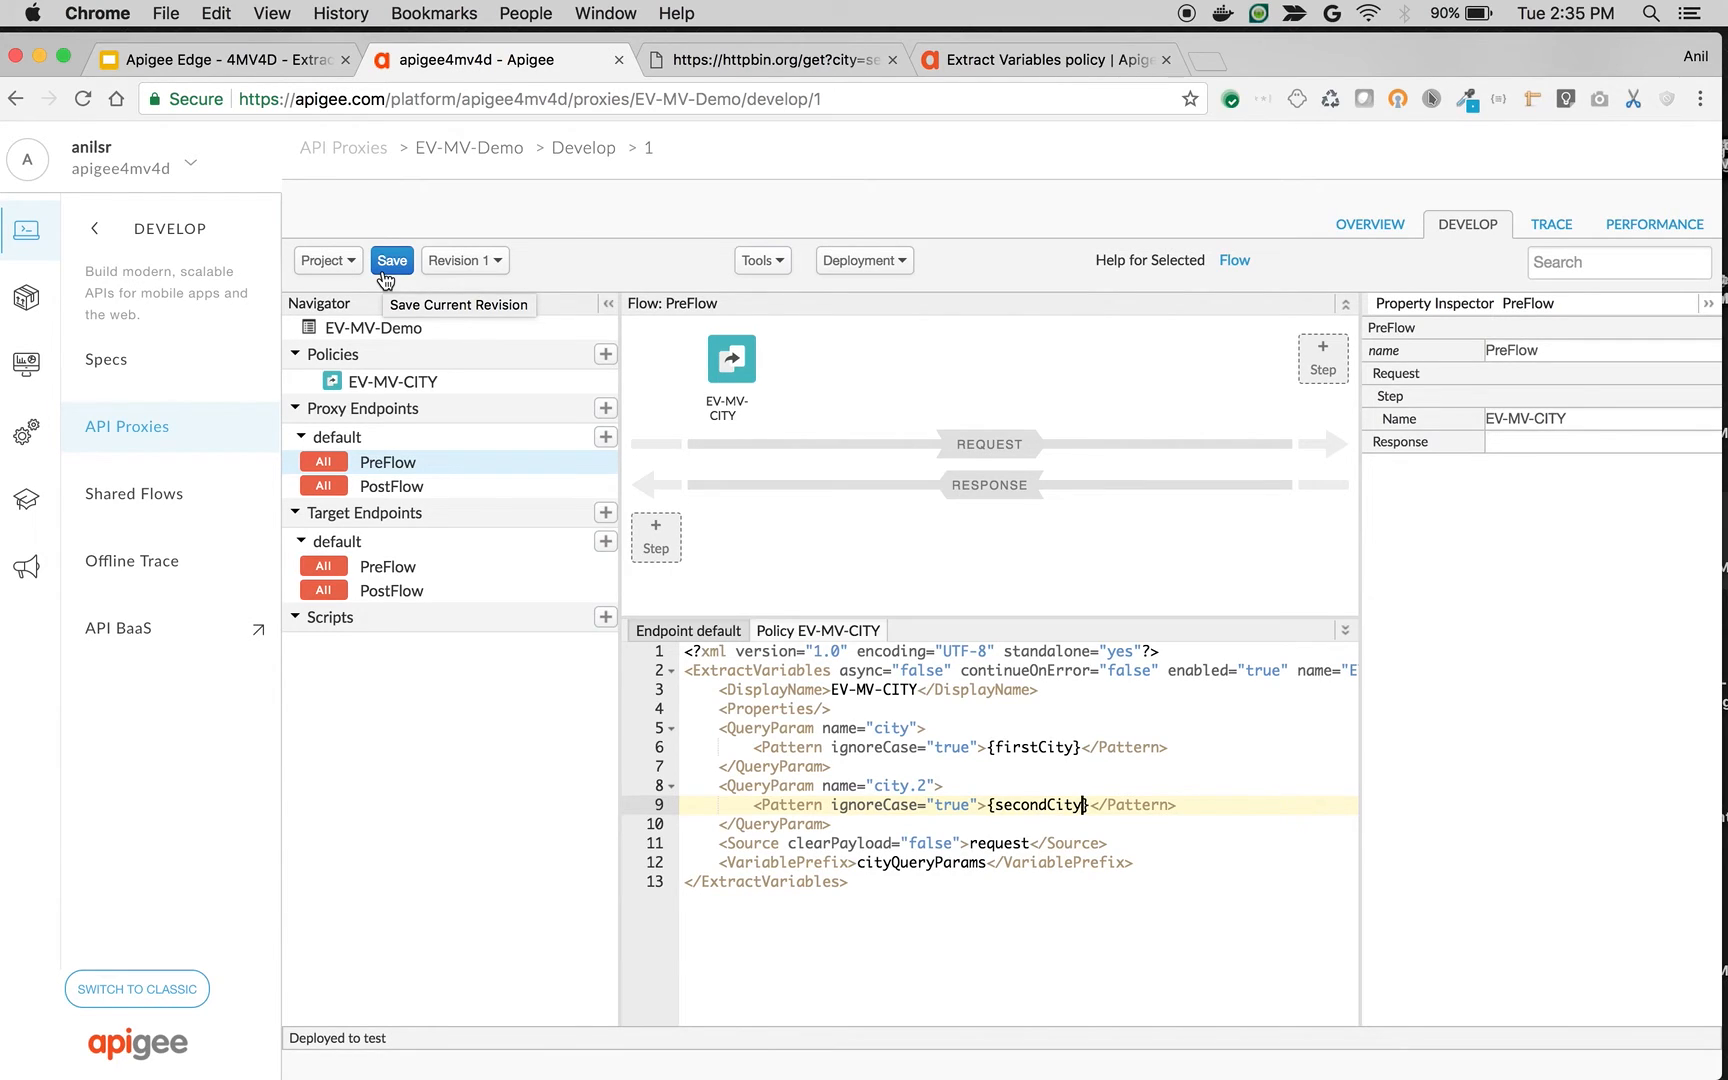
mouse_move(1244, 378)
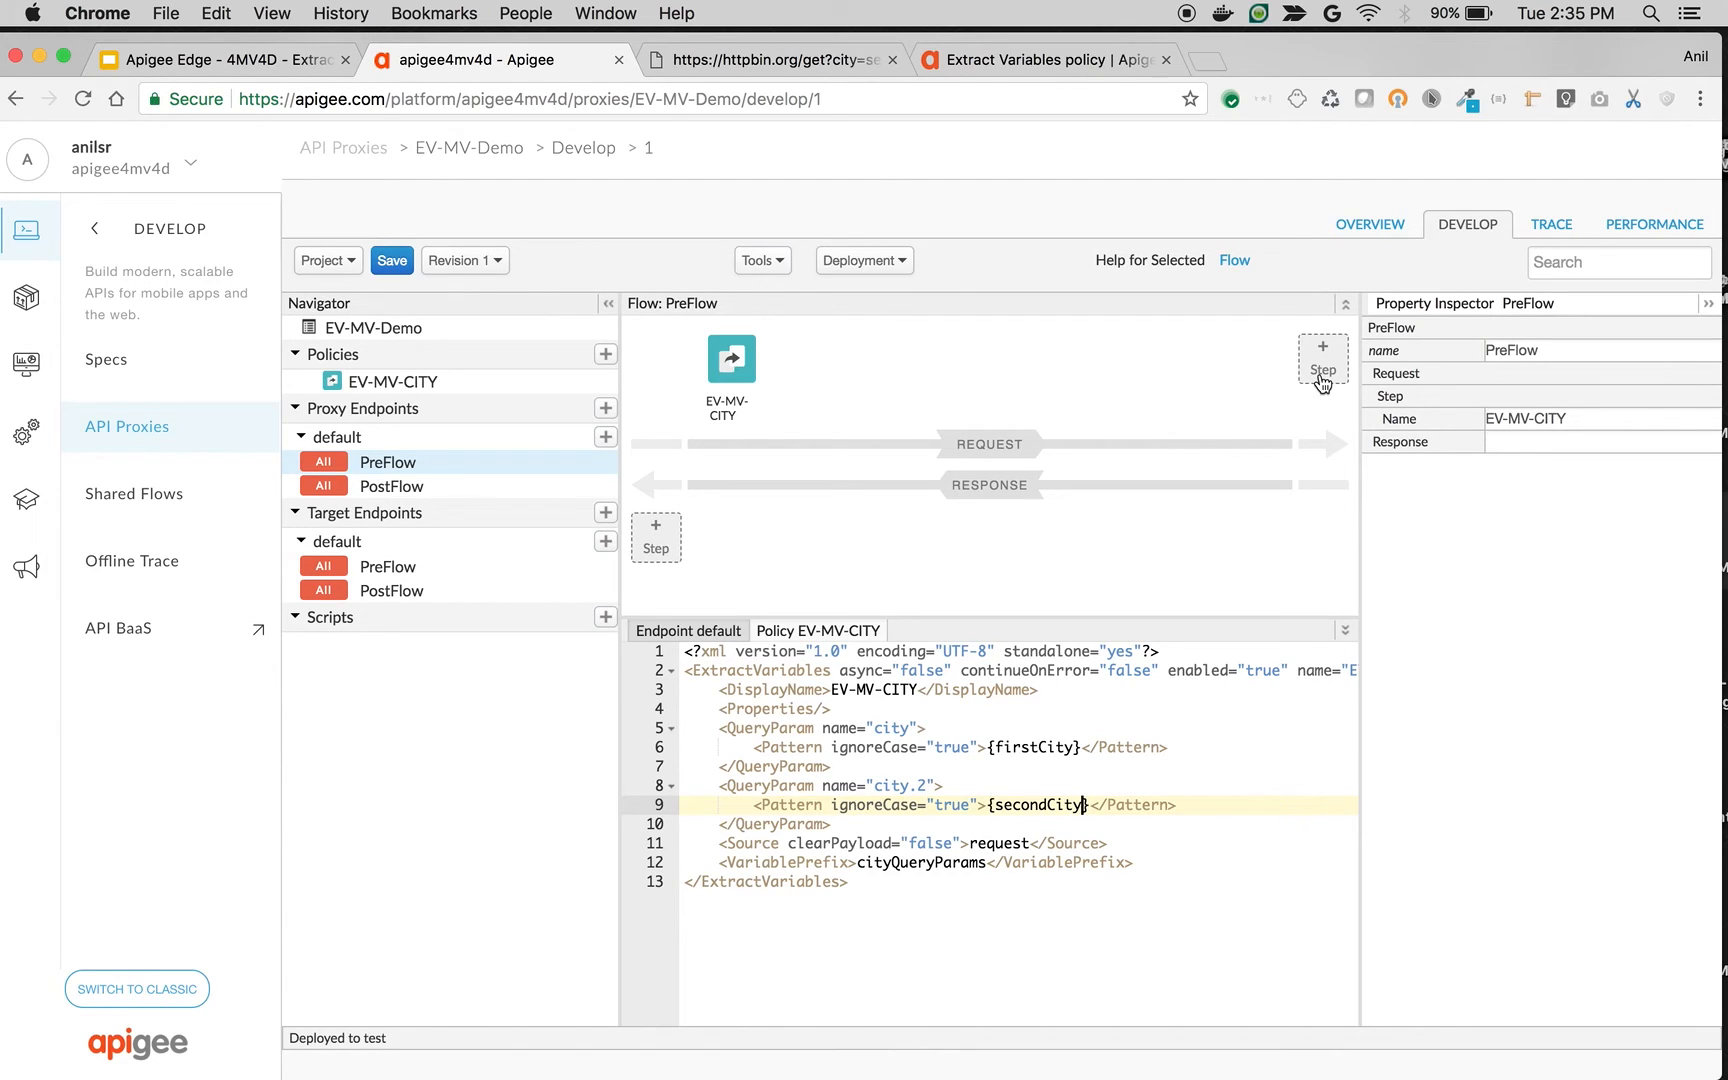
Add a JavaScript step after EV-MV-CITY in PreFlow and open its JavaScript-1.js script
left_click(1324, 364)
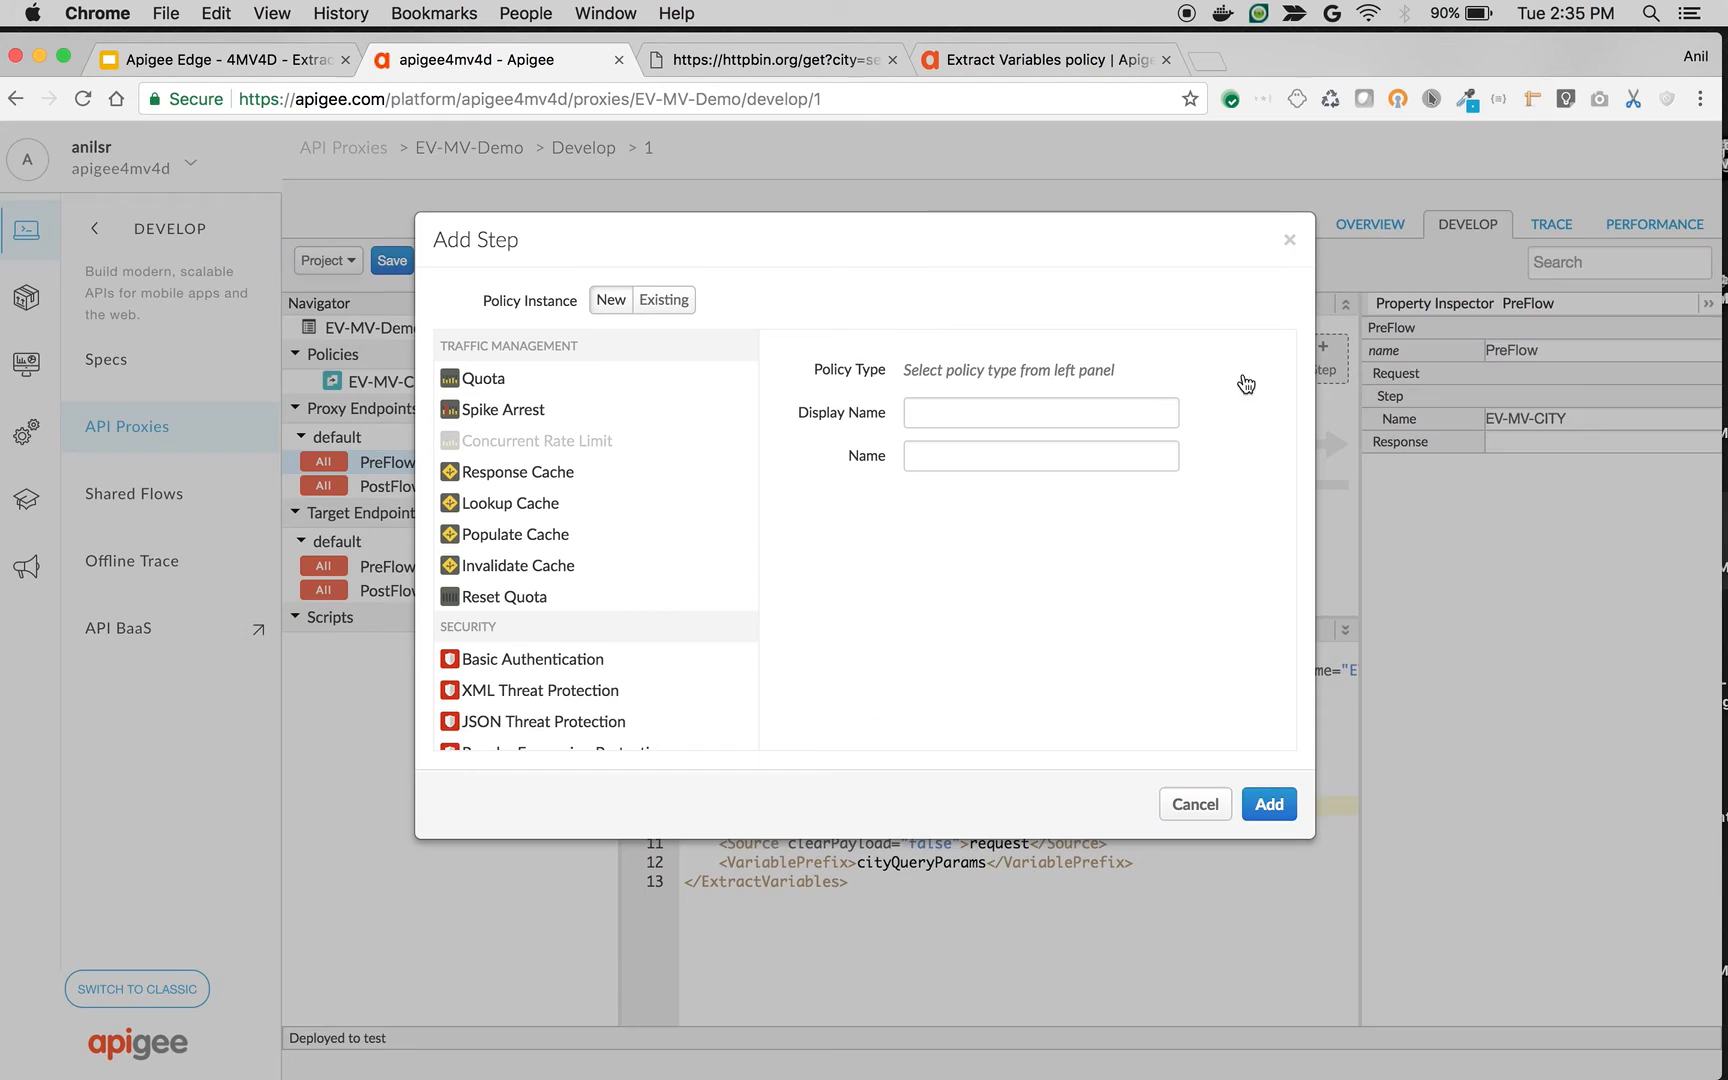
scroll("down", 3)
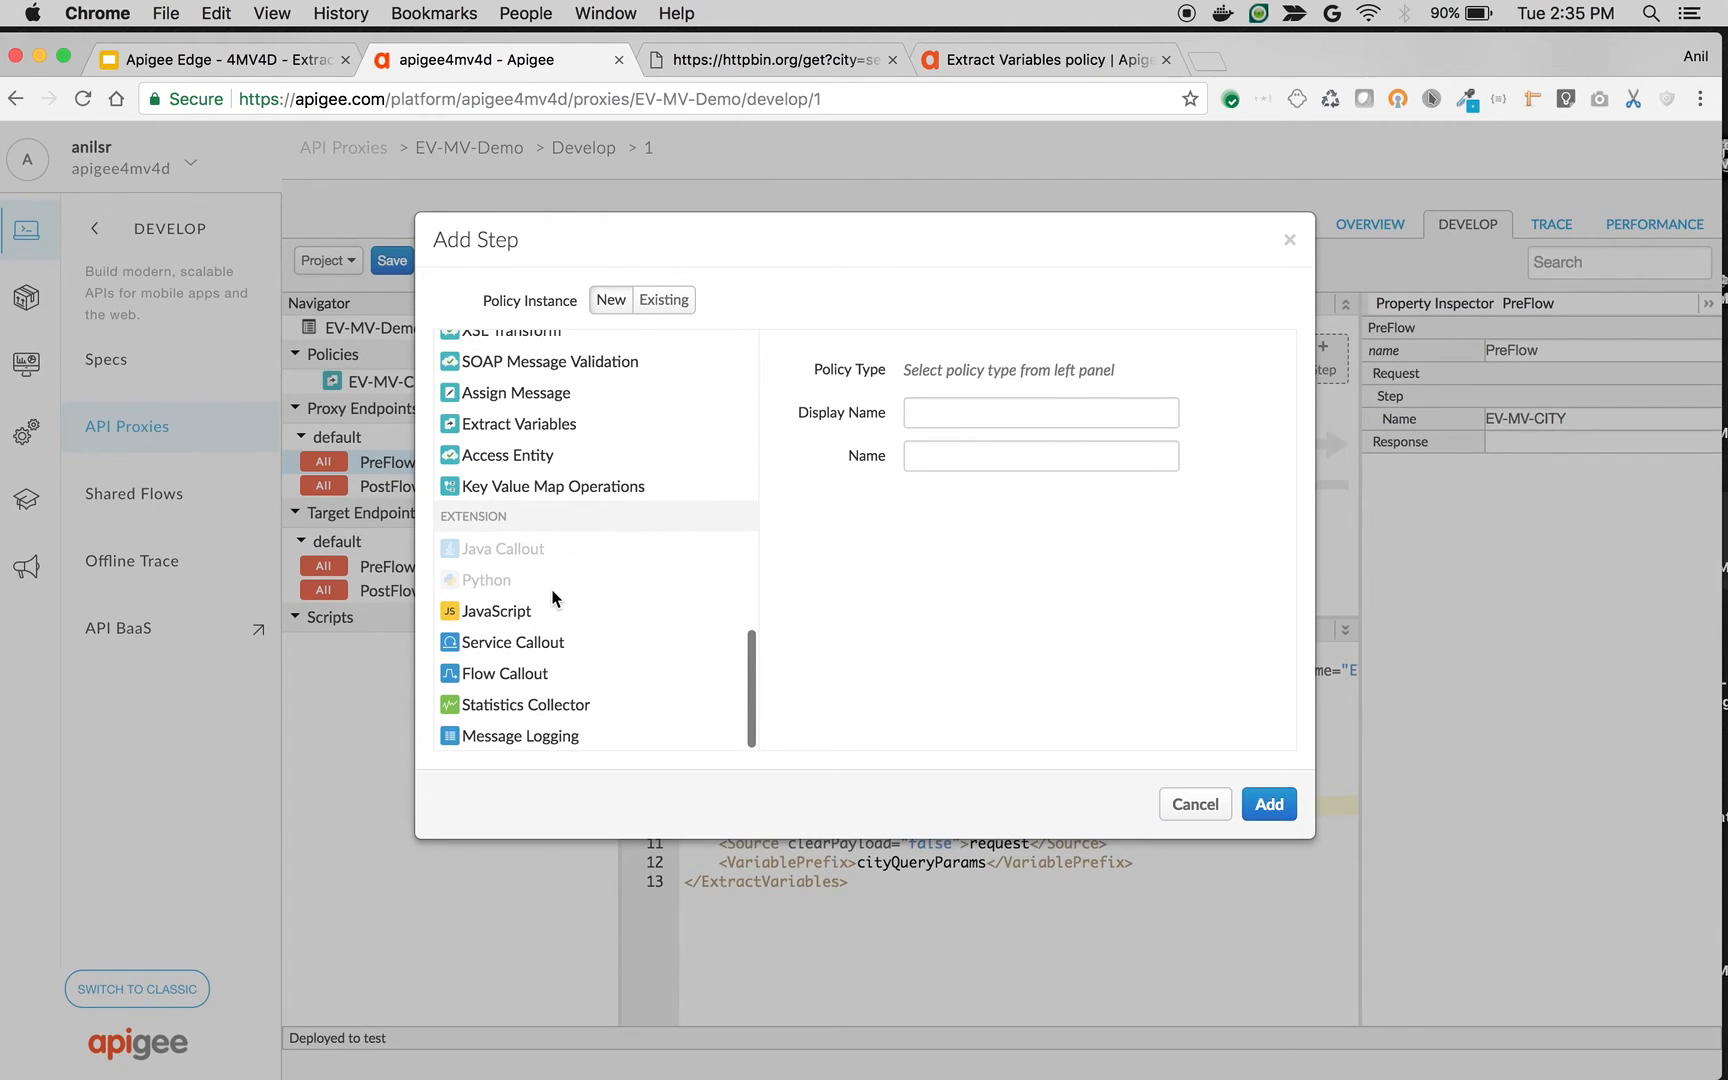
left_click(1268, 804)
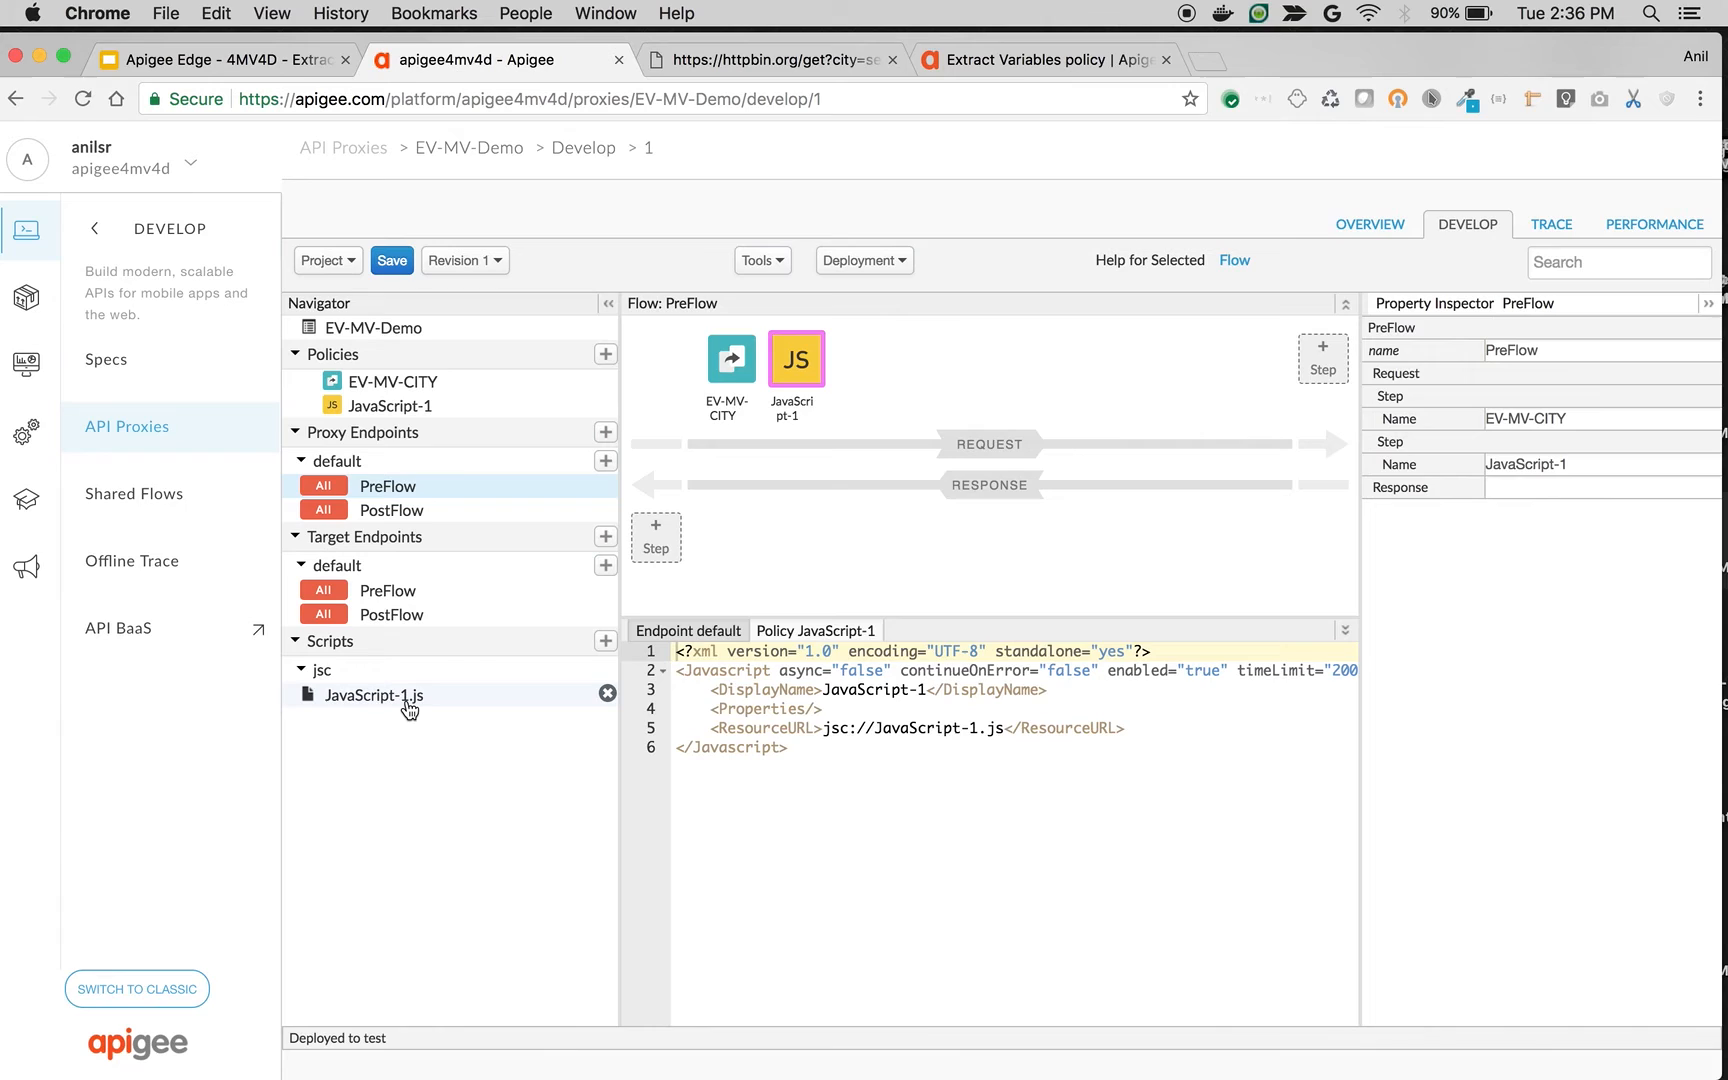
left_click(374, 696)
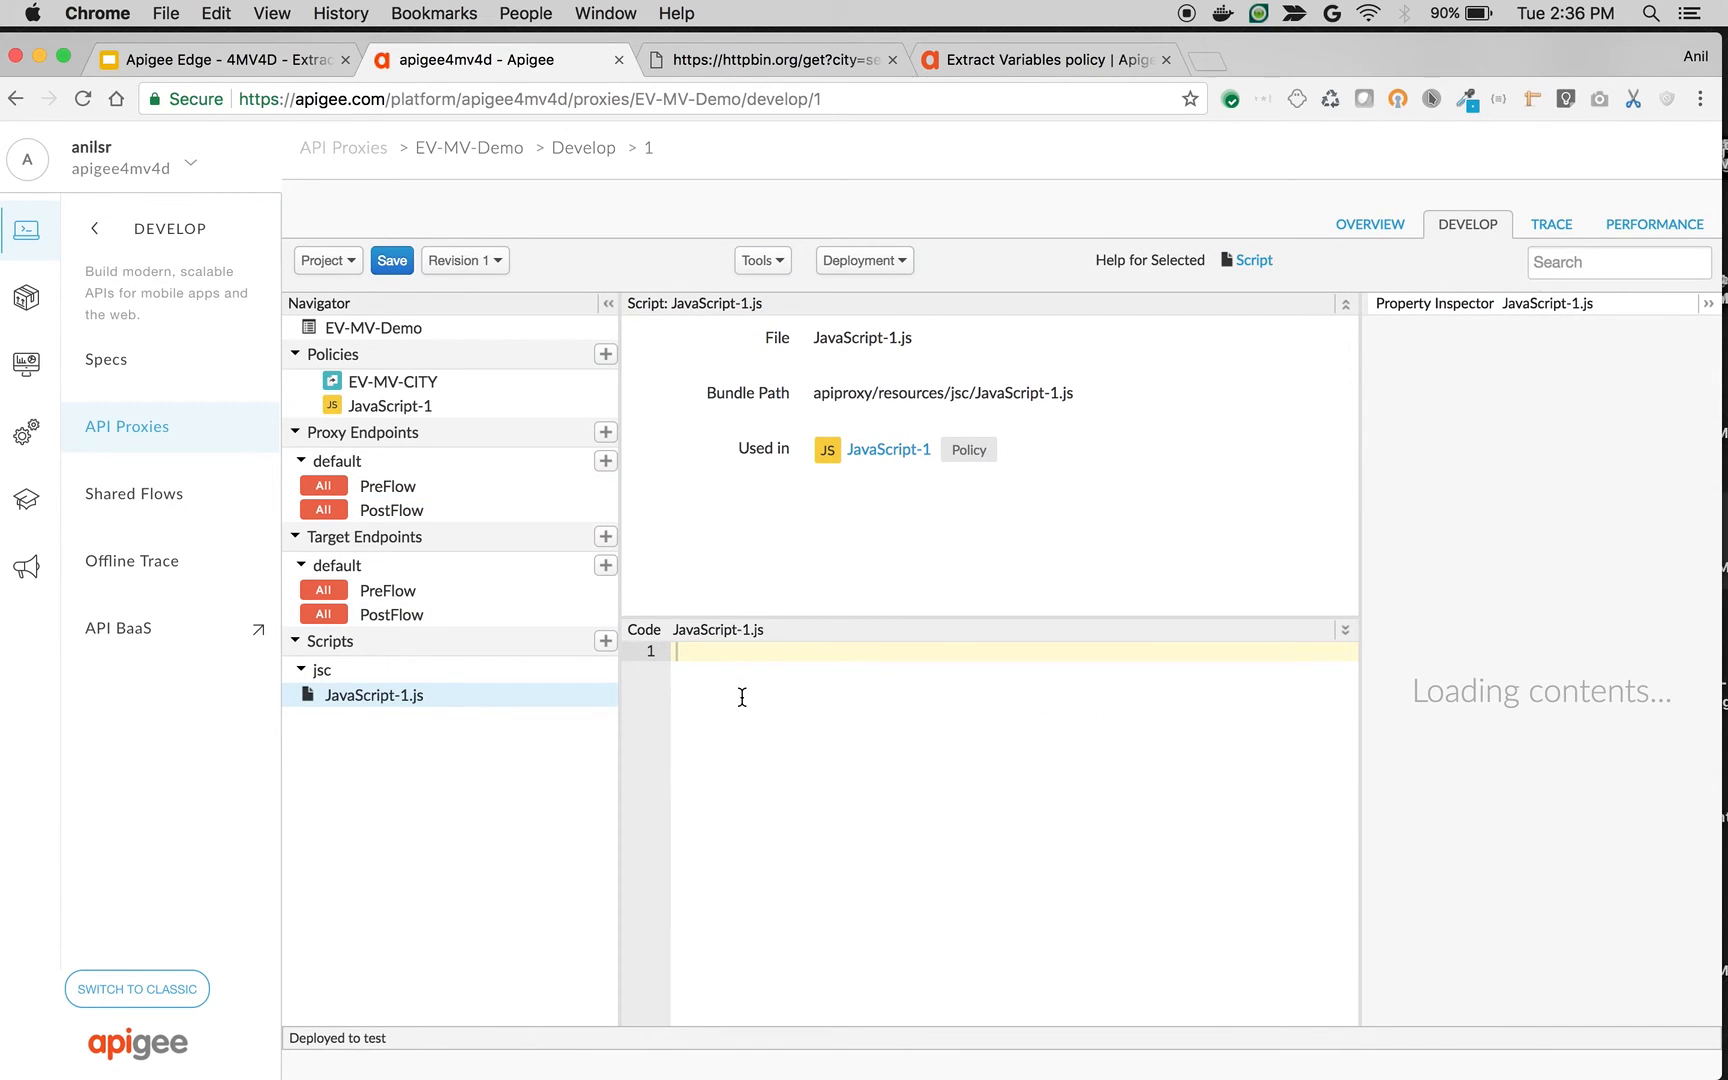
Write print(context.getVariable("cityQueryParams.firstCity")) lines for both cities and save revision 1
type("print();")
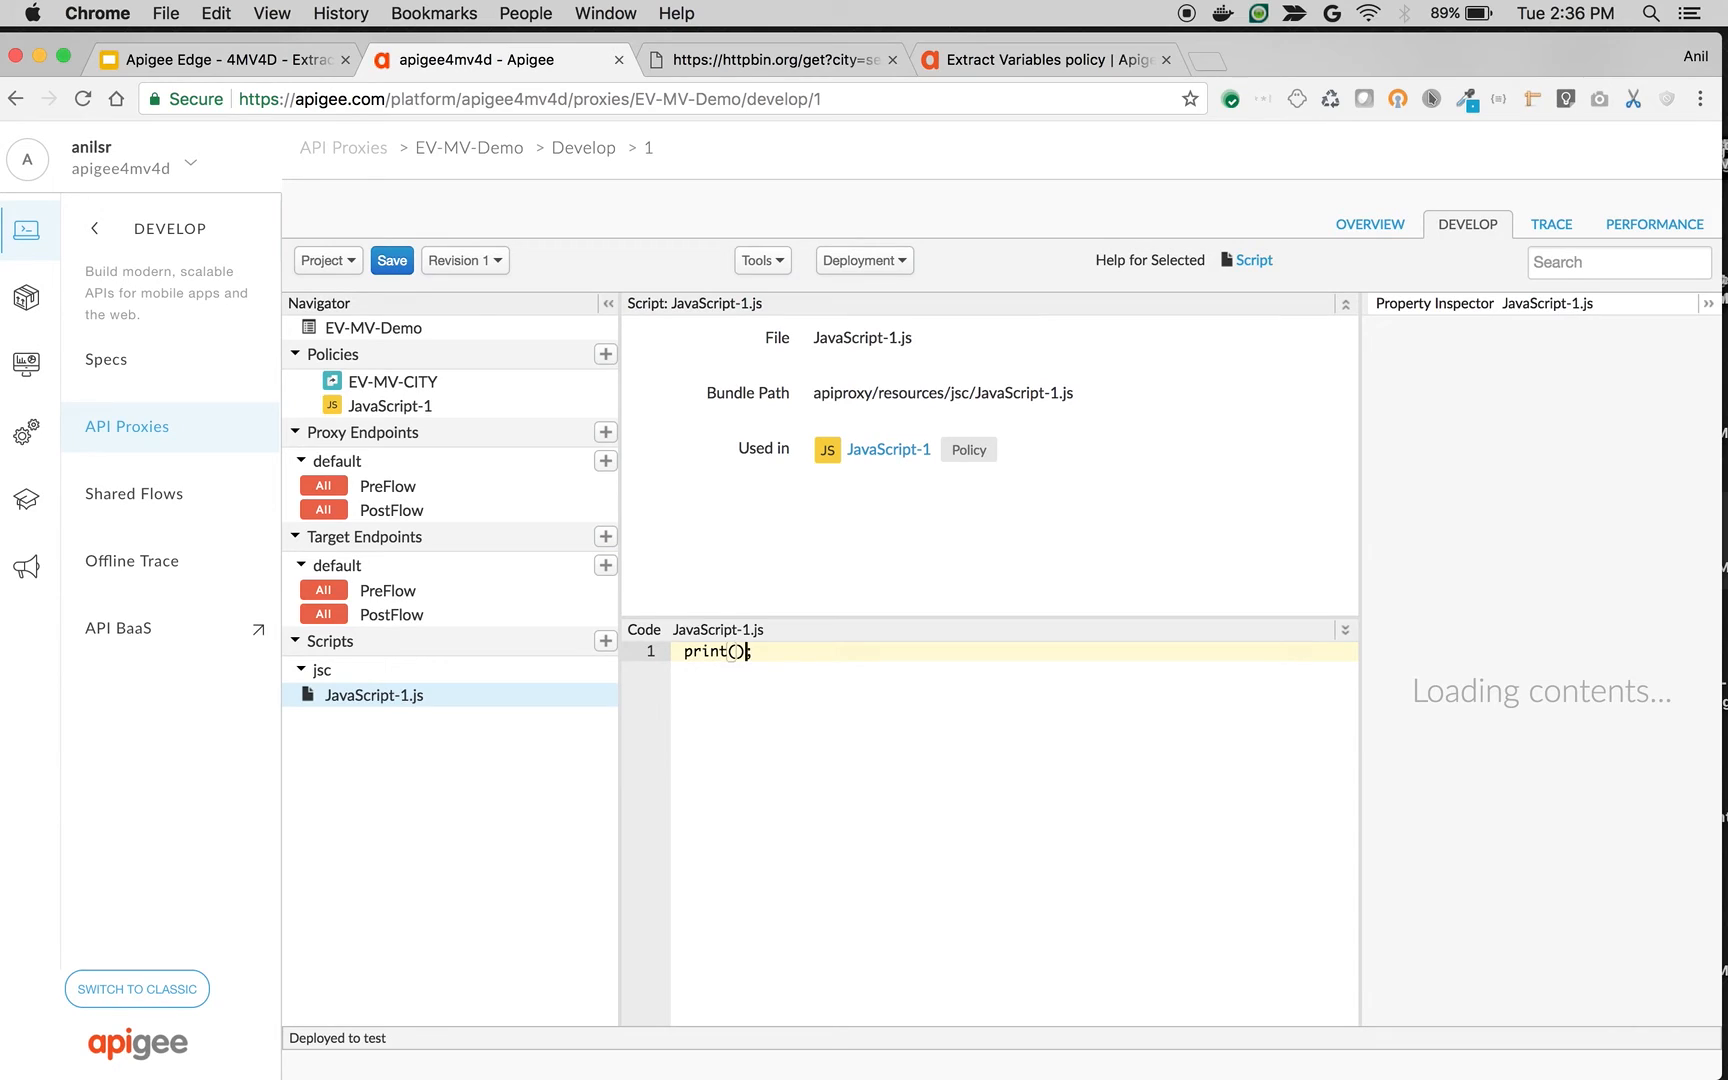
type("context.ge")
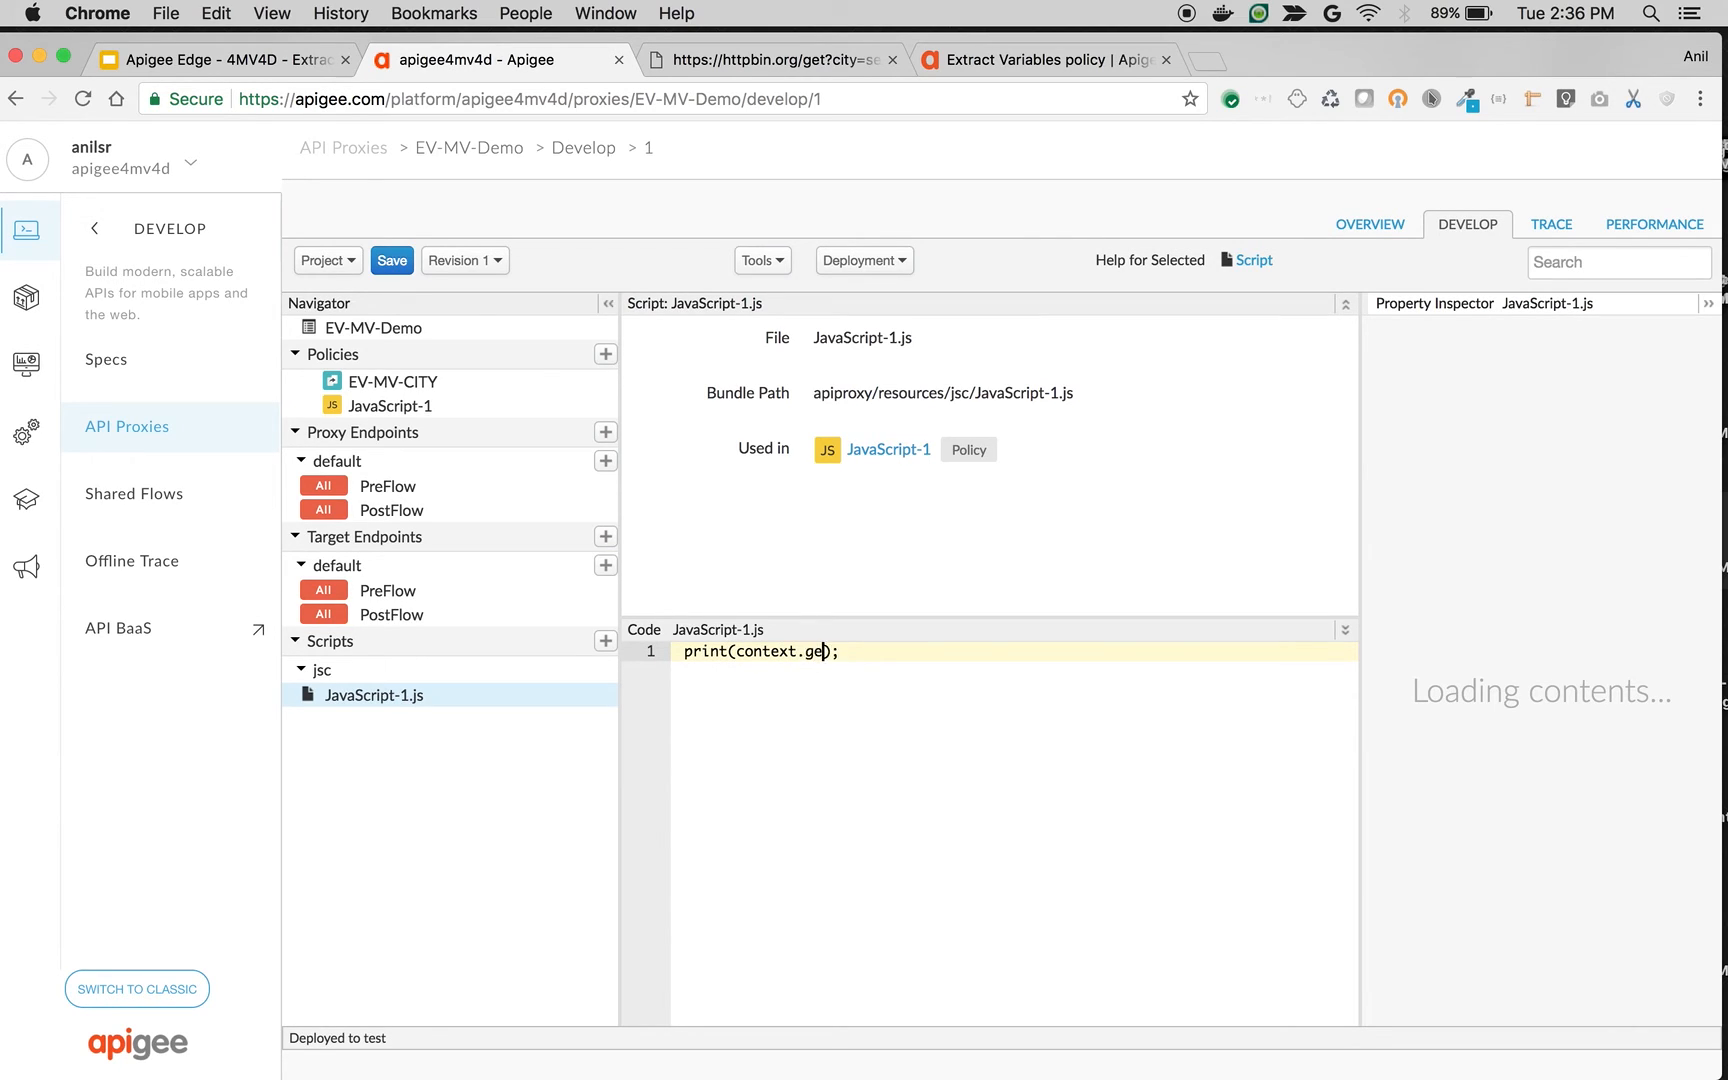
type("tVariable()")
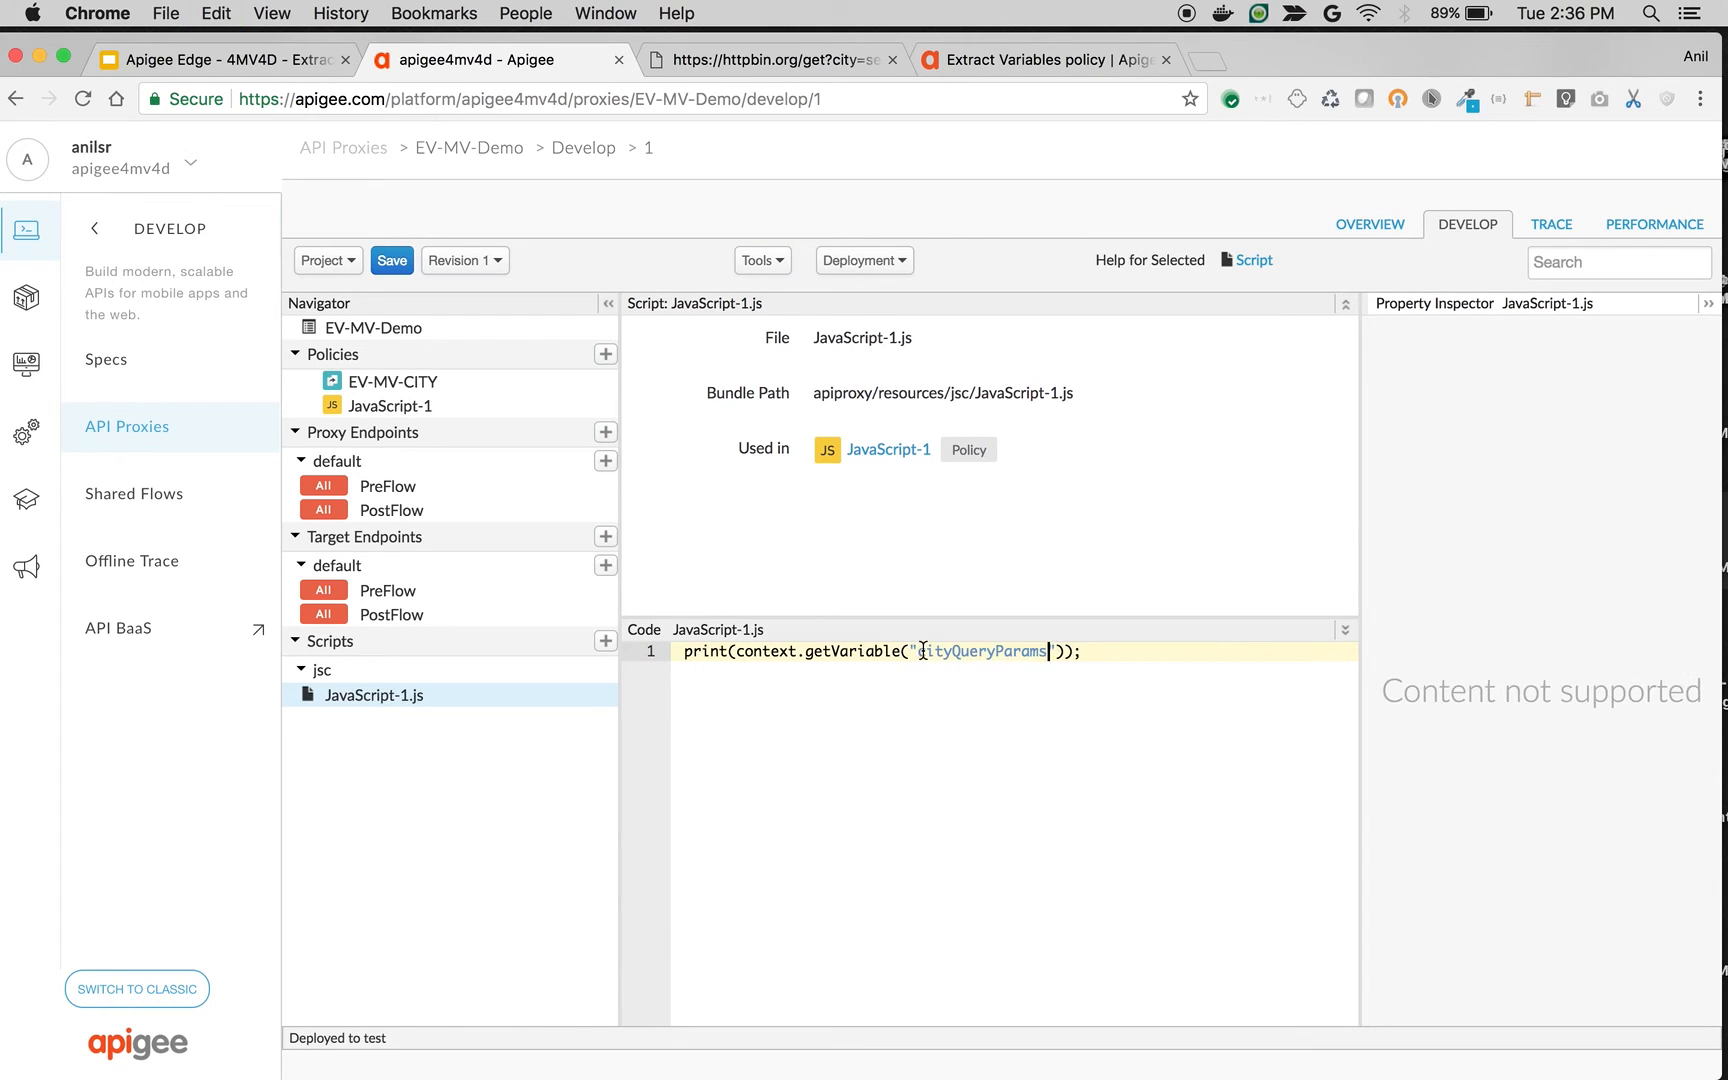
type(".firs")
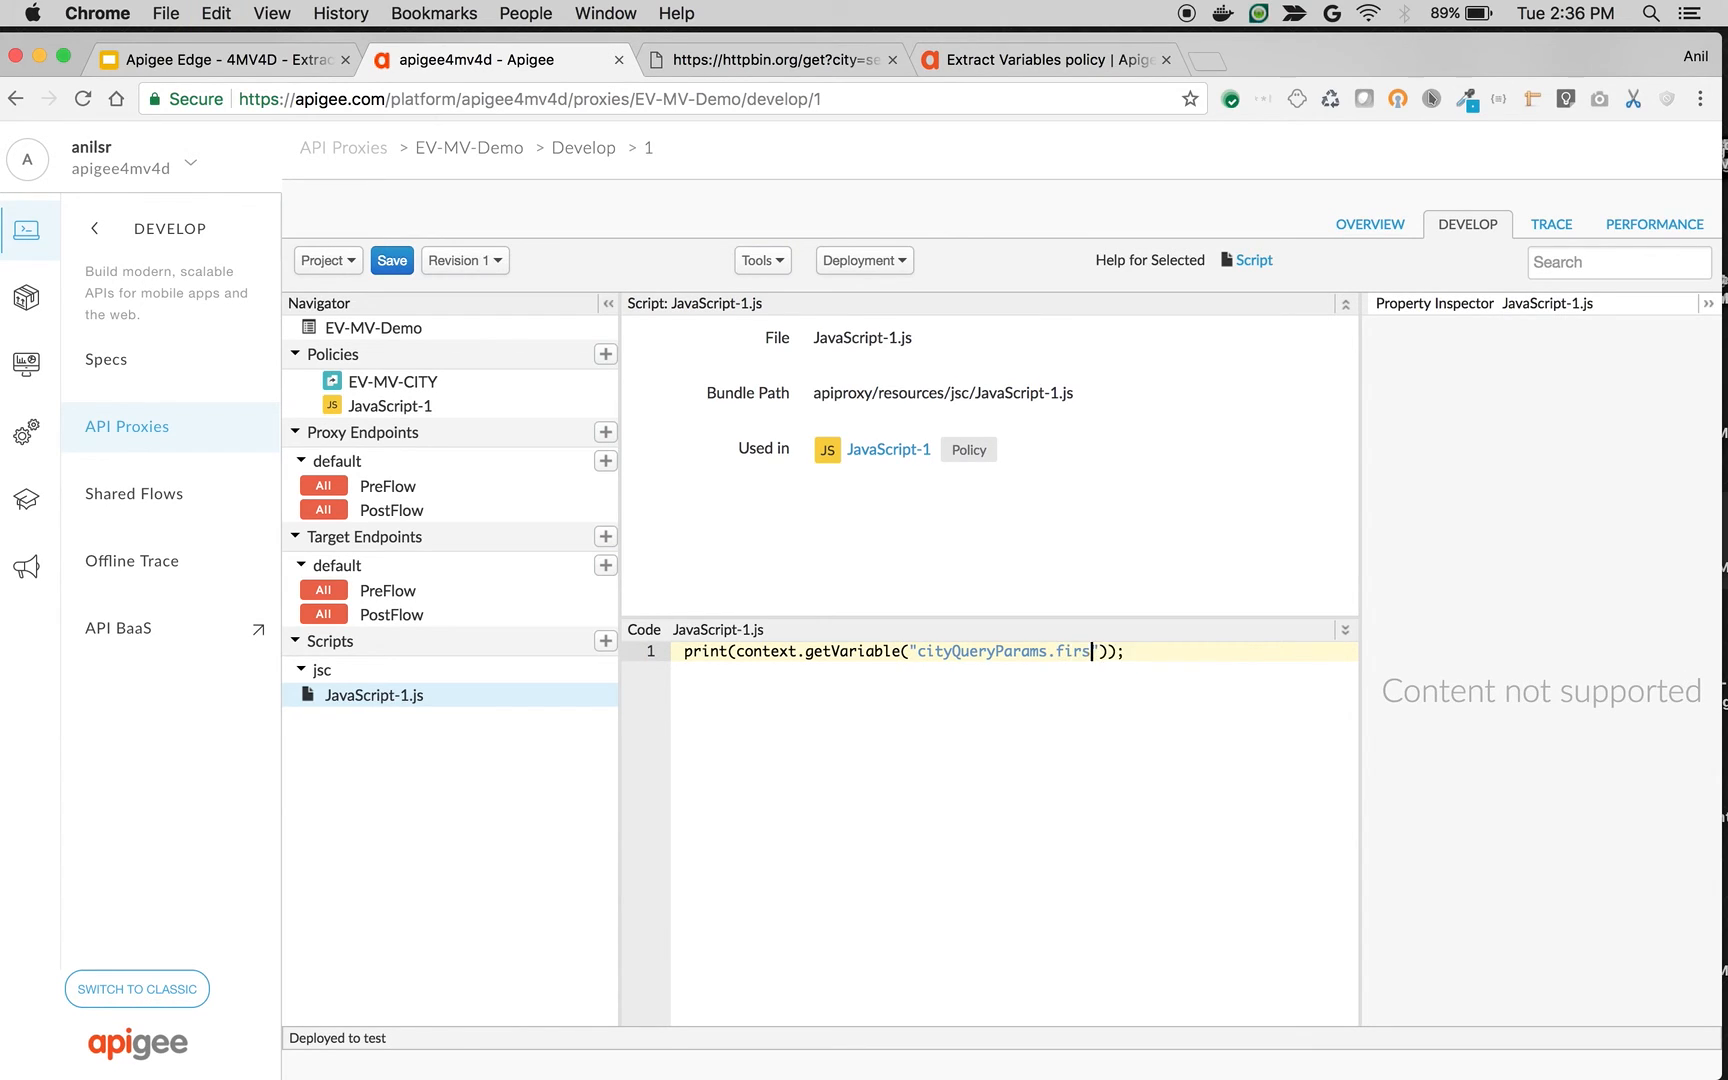
type("tCity")
type("print(context.getVariable(\"cityQueryParams.secondCity\"));")
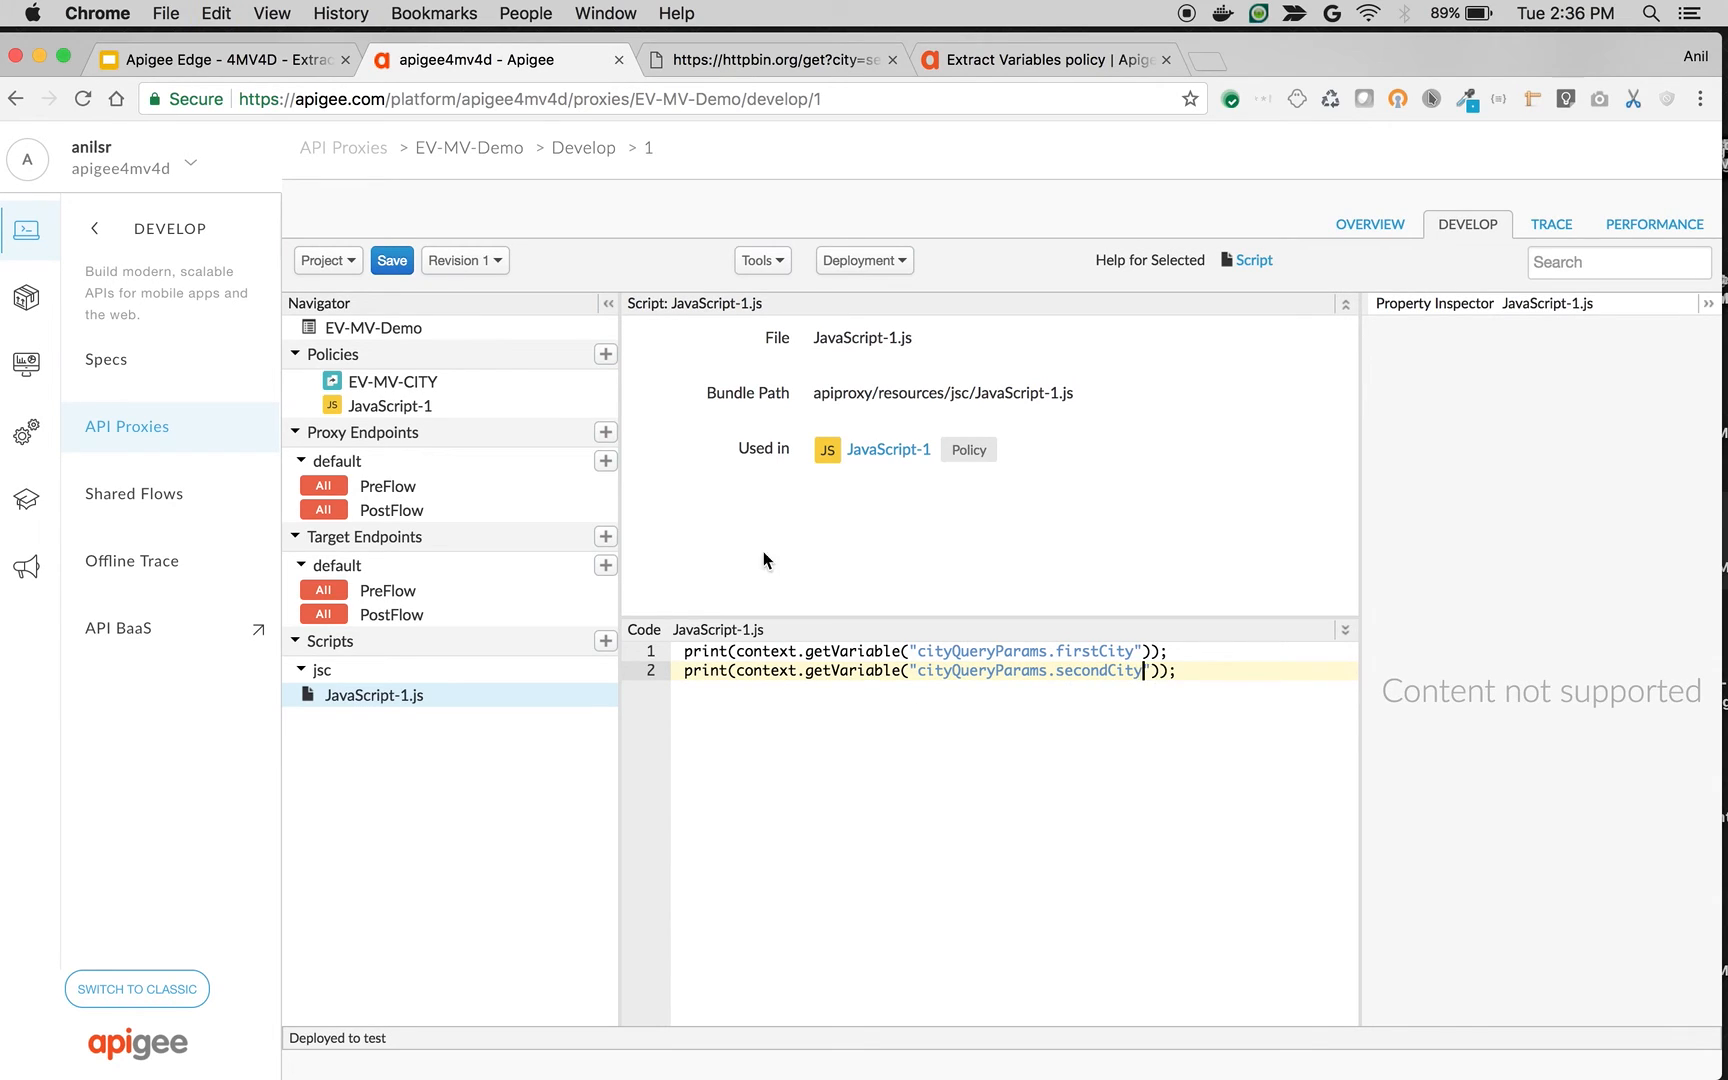
left_click(392, 260)
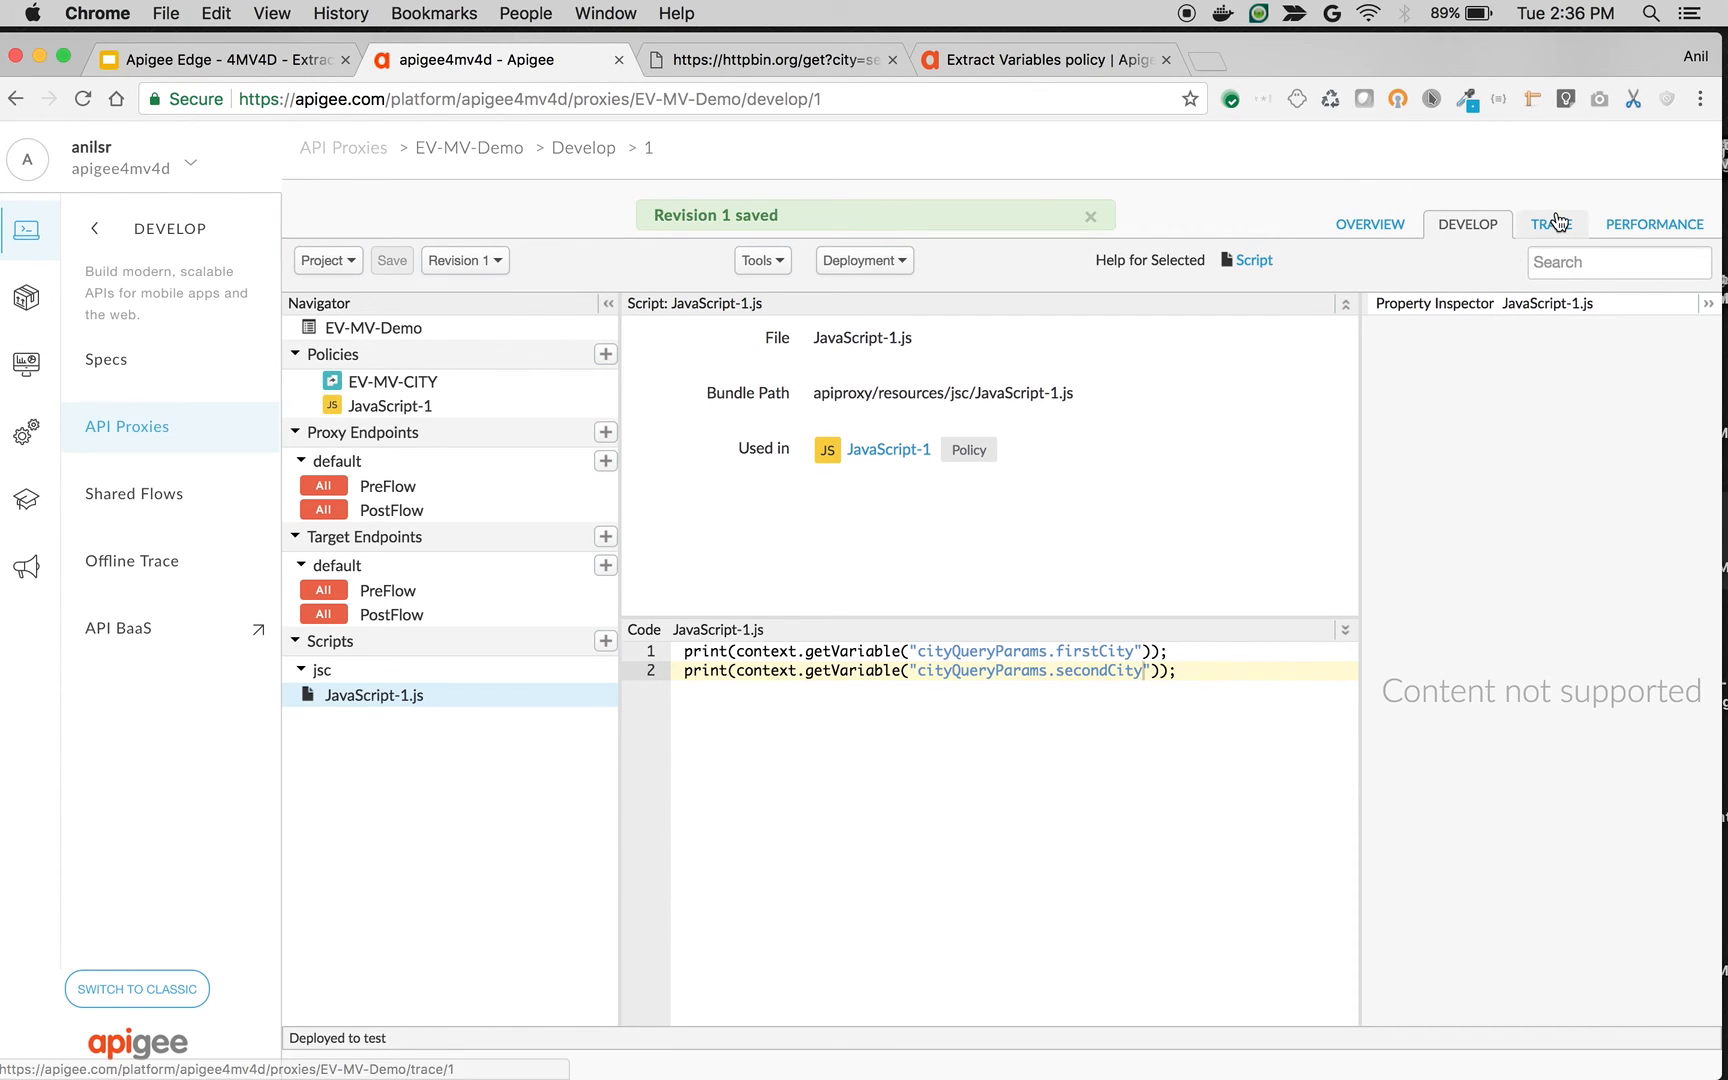
Start a trace session for revision 1 on the test environment
left_click(1554, 224)
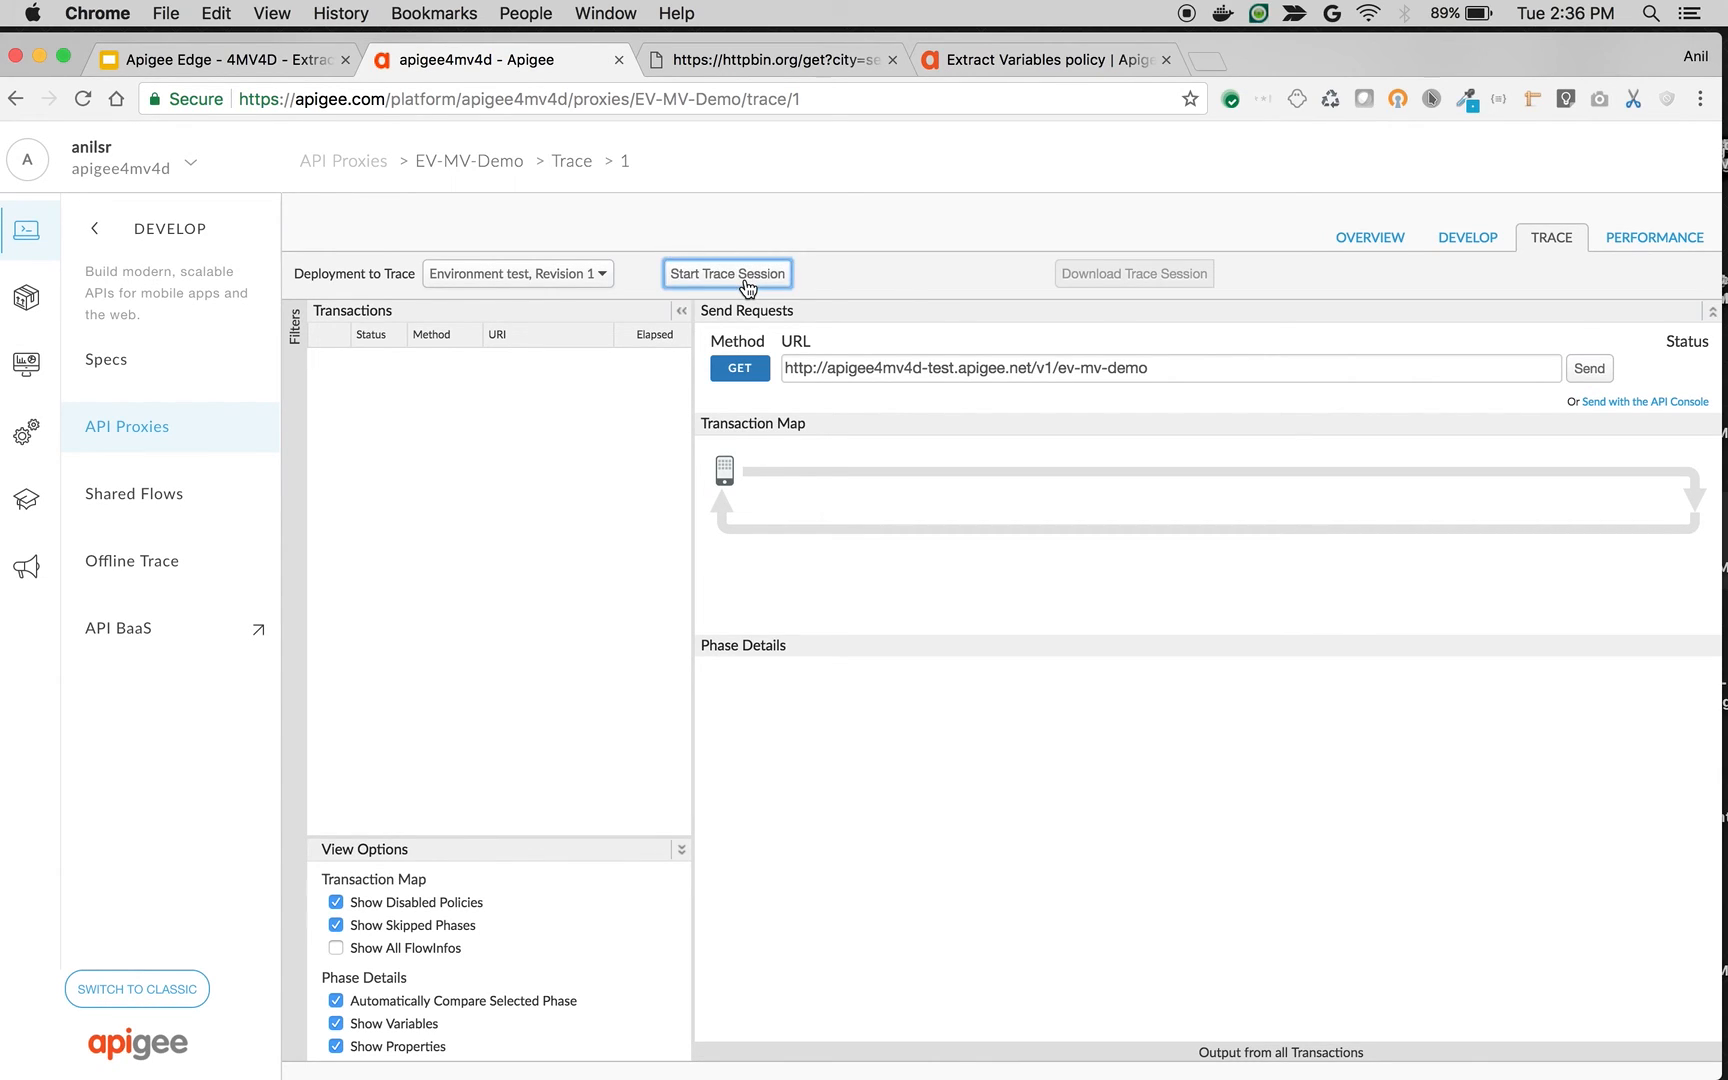
left_click(728, 274)
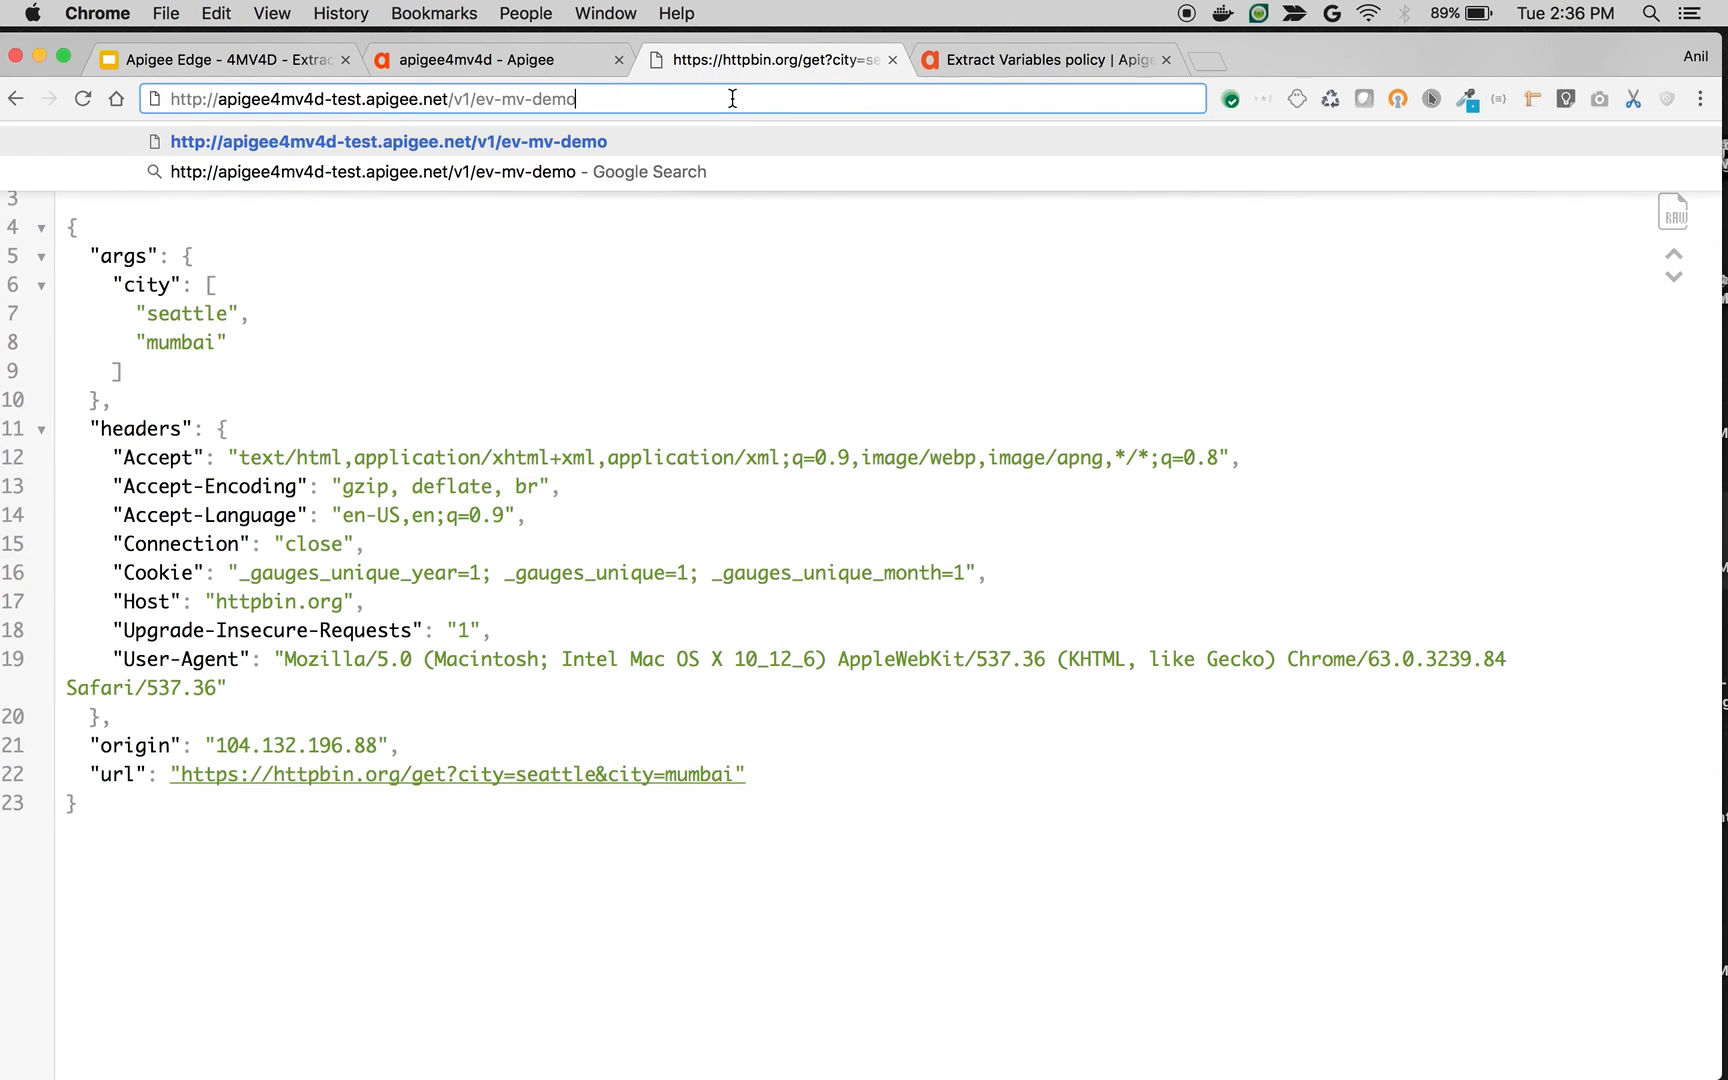
Request ev-mv-demo with ?city=seattle&city=sydney and return to the running trace session
type("?city-")
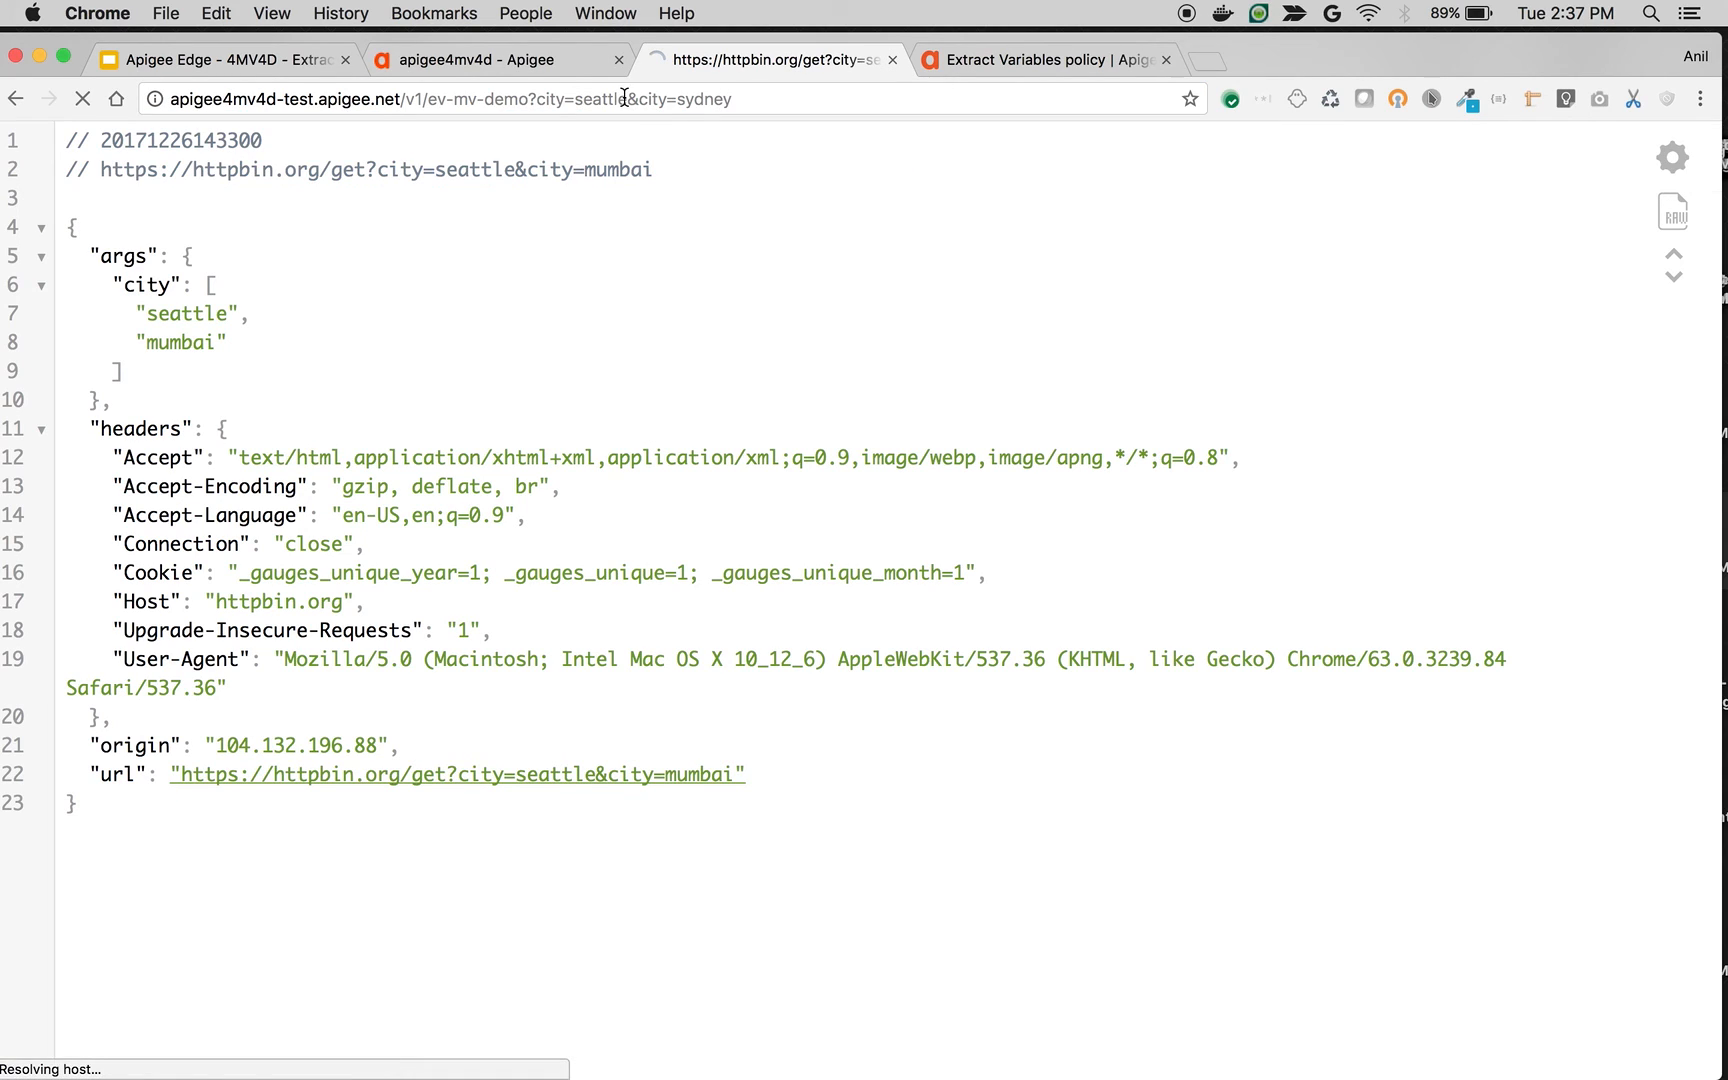
left_click(498, 60)
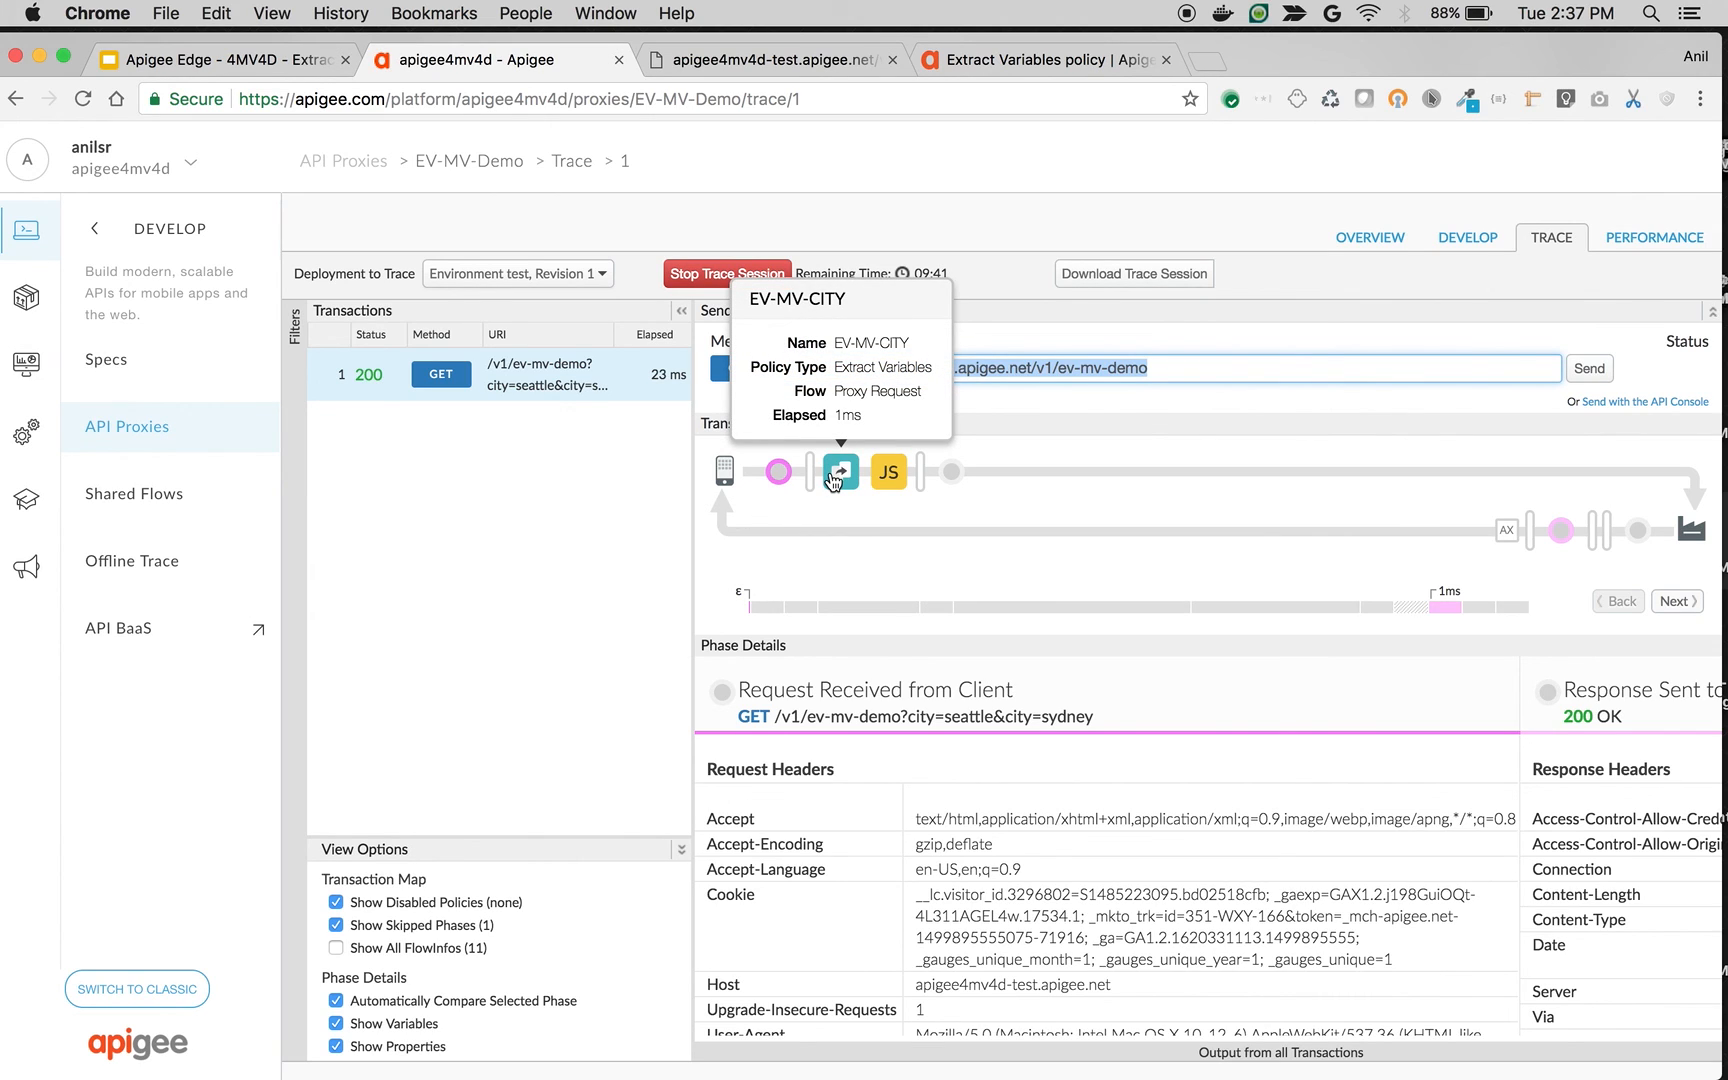
Inspect the EV-MV-CITY step and confirm the script output lists seattle and sydney
left_click(840, 472)
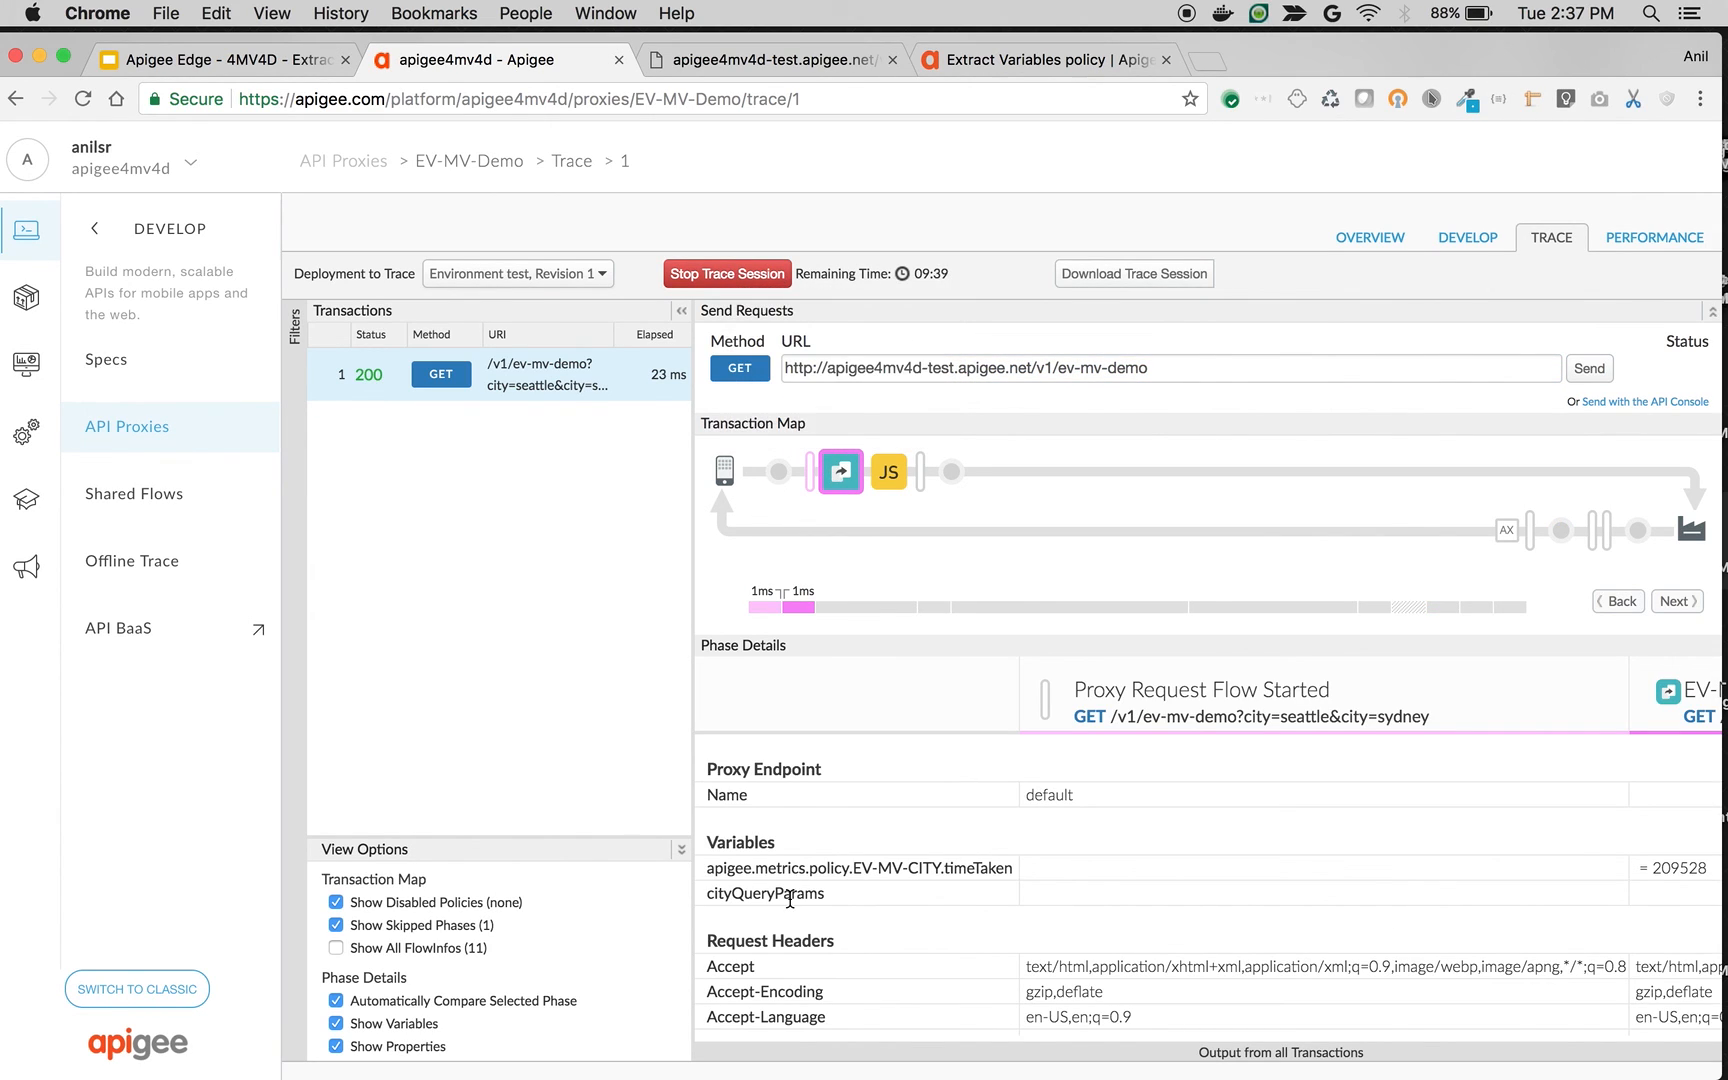
mouse_move(888, 474)
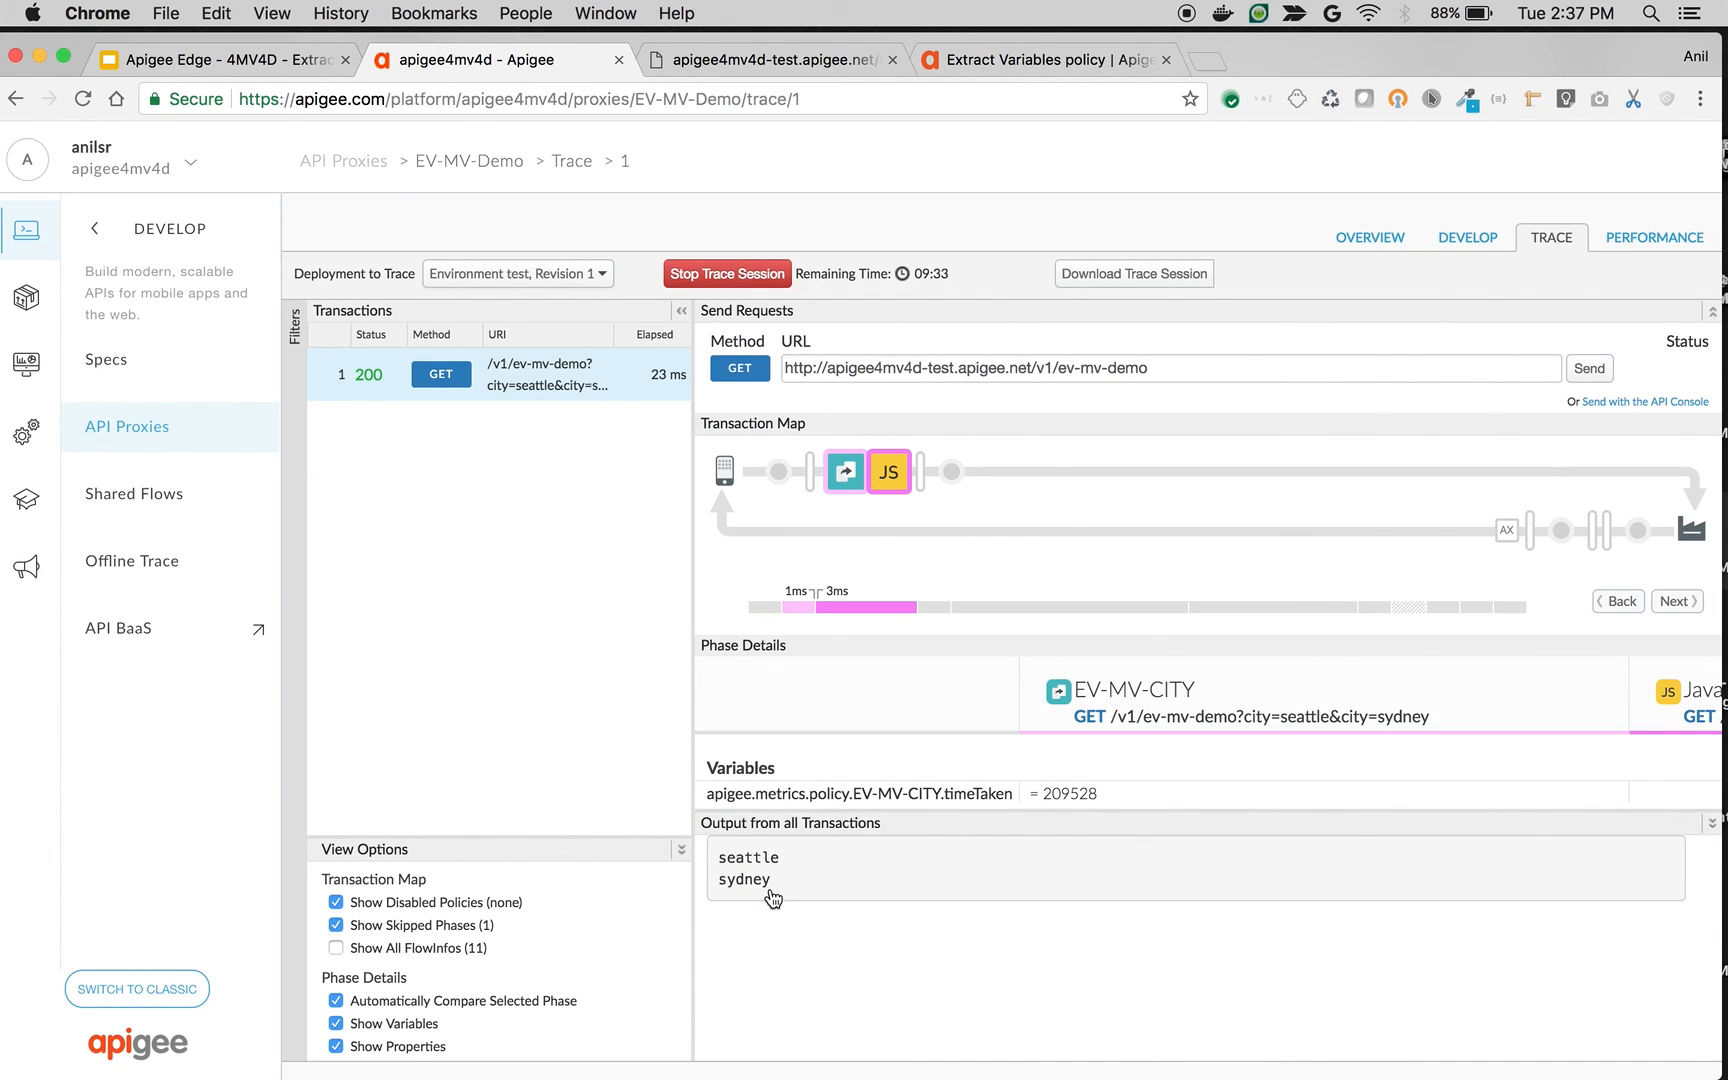
mouse_move(964, 880)
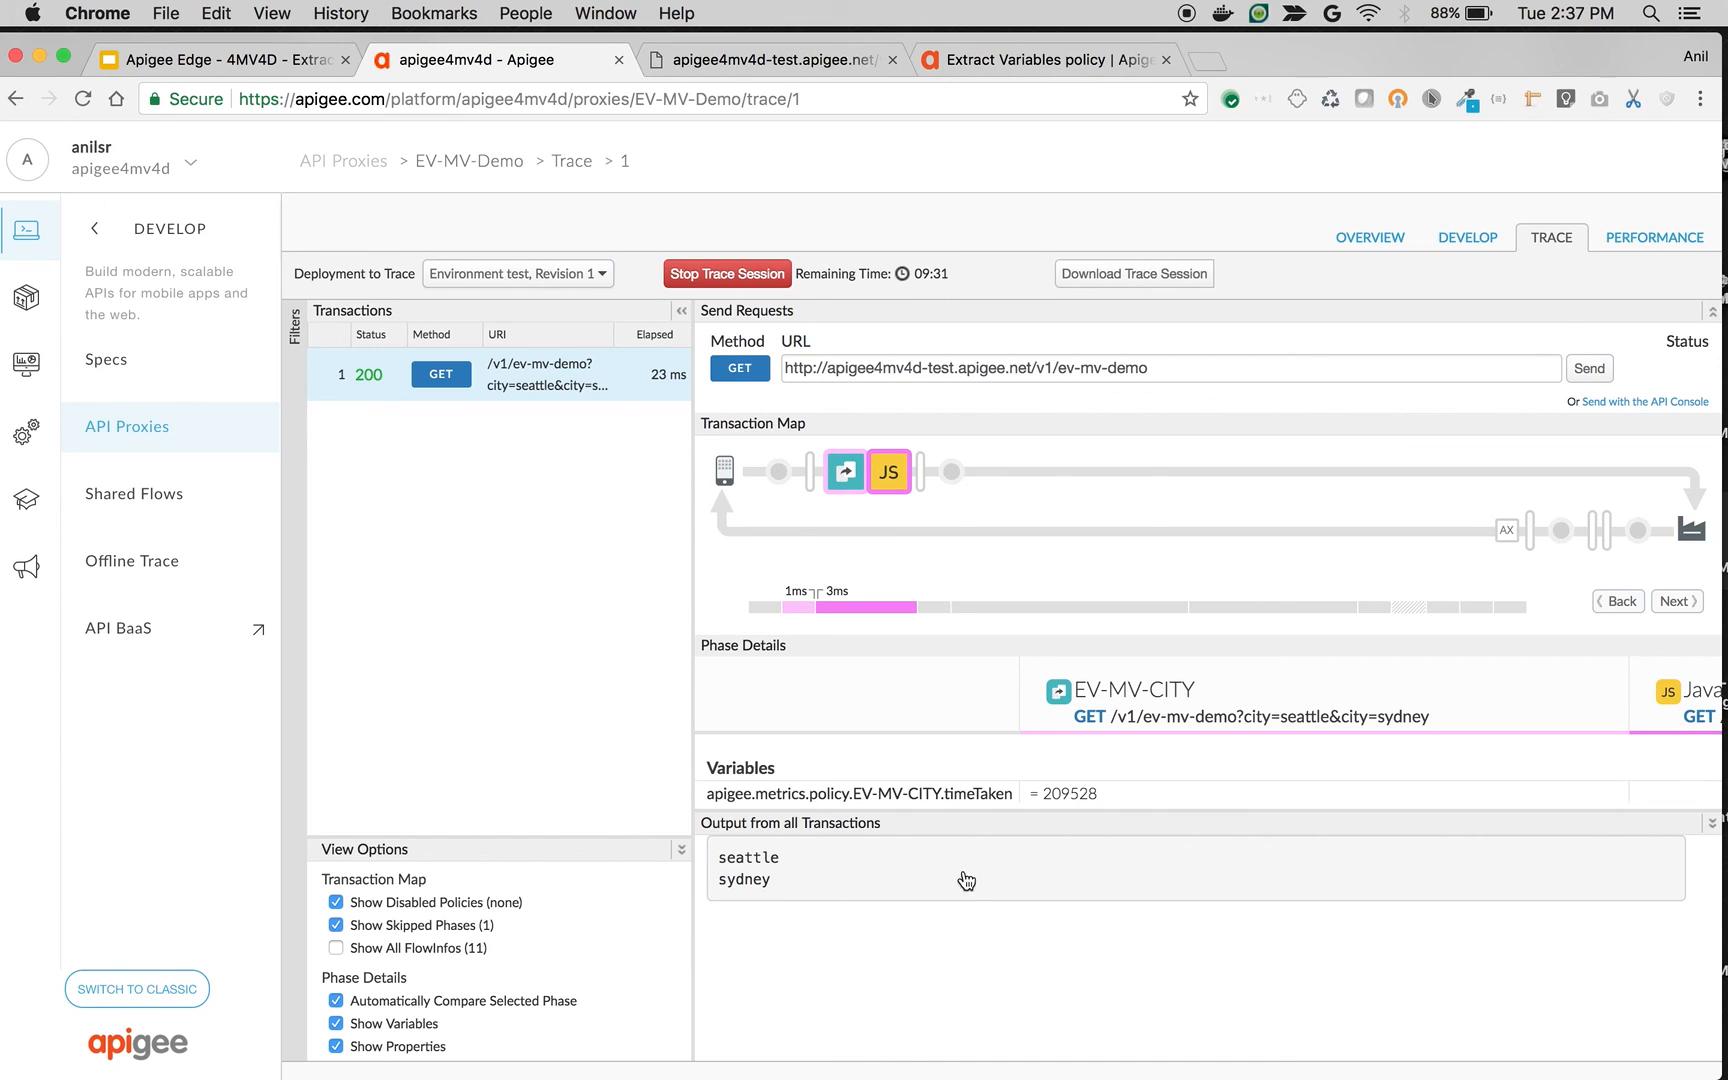
mouse_move(952, 888)
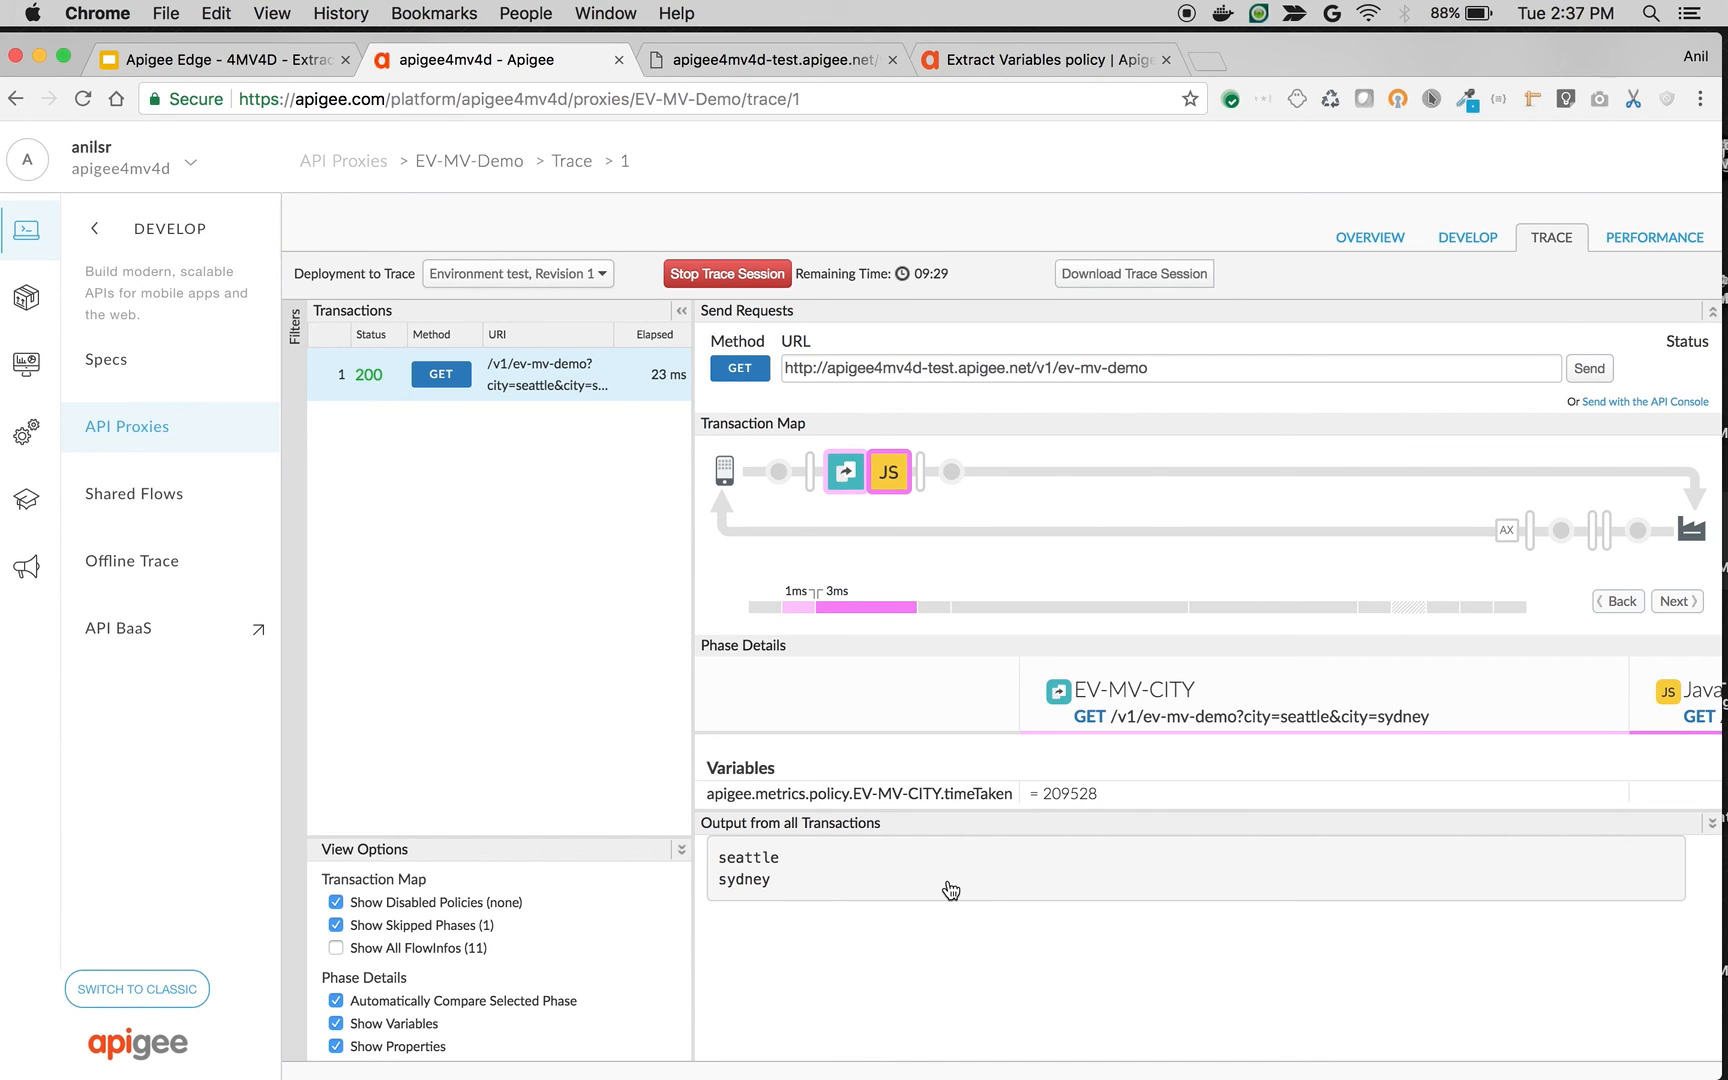